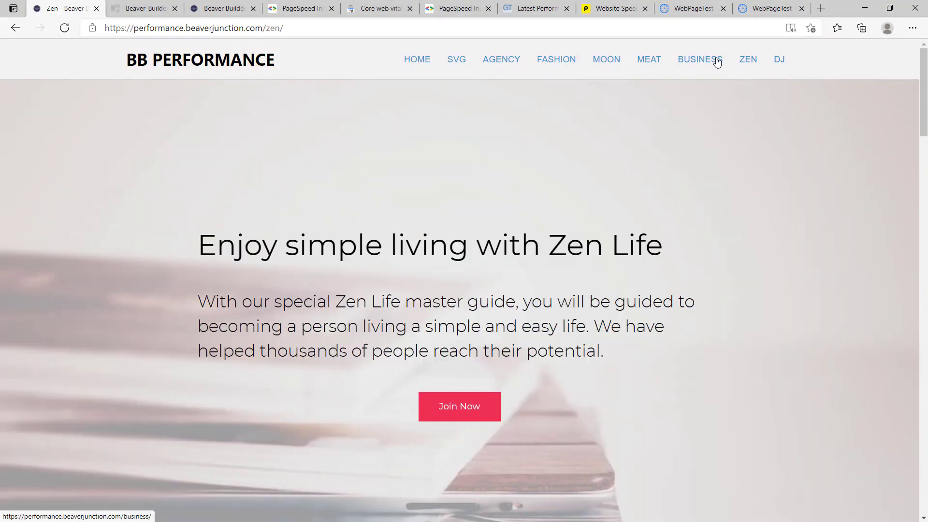
Step: Browse the Moon, Agency and SVG demo pages, then return to the home page
{"action": "left_click", "coordinate": [606, 59]}
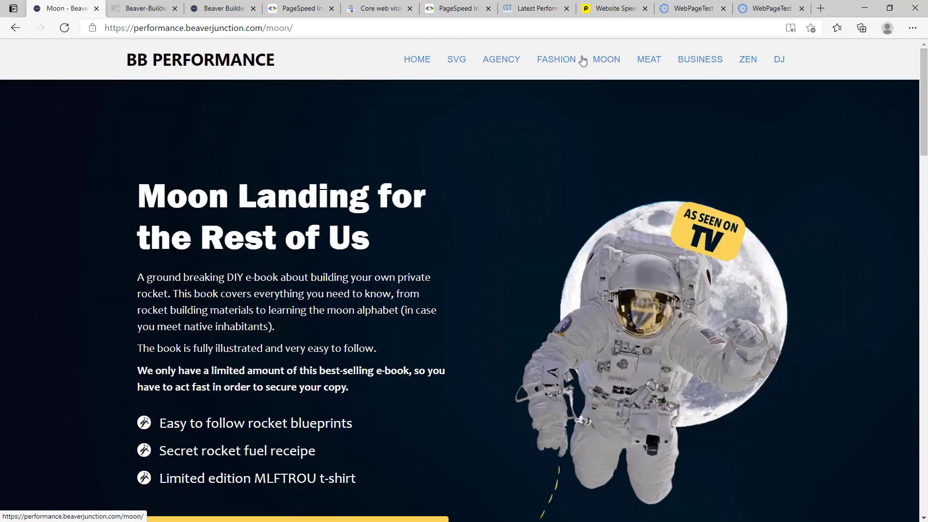
{"action": "left_click", "coordinate": [501, 59]}
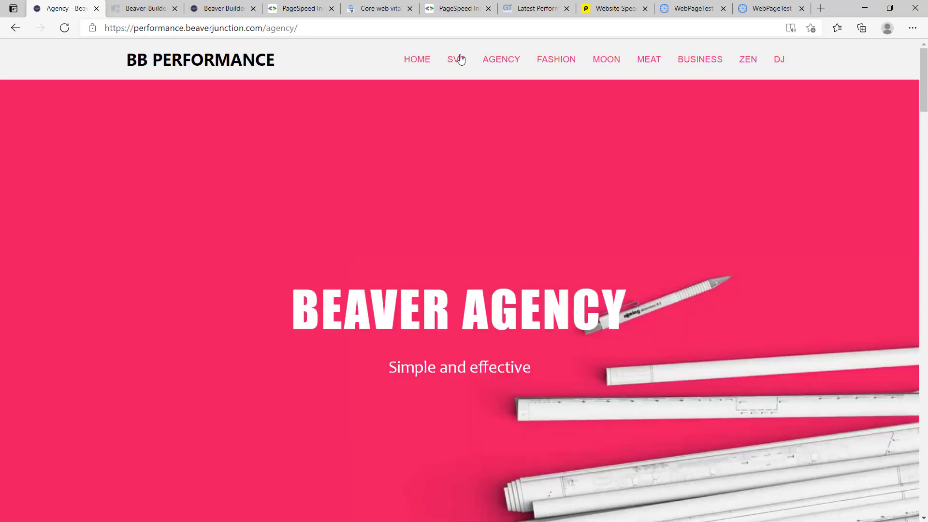
{"action": "left_click", "coordinate": [456, 59]}
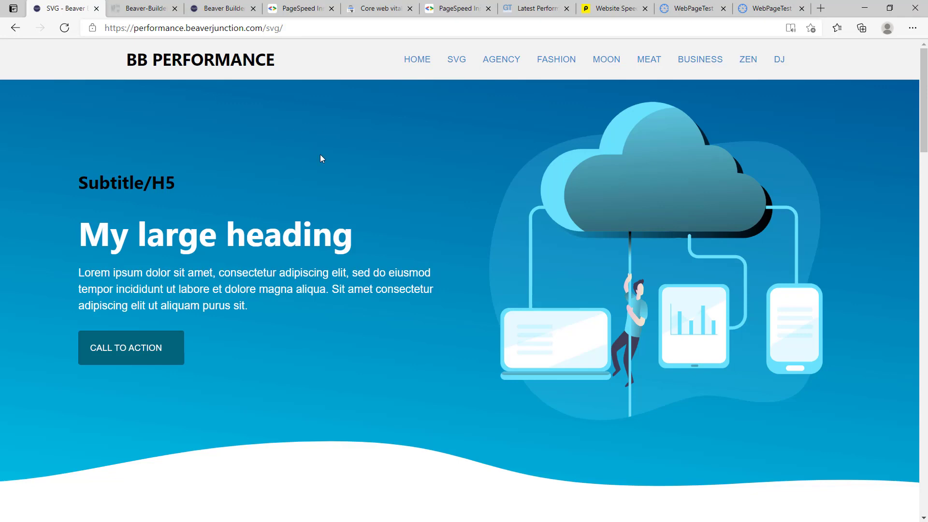
{"action": "left_click", "coordinate": [200, 59]}
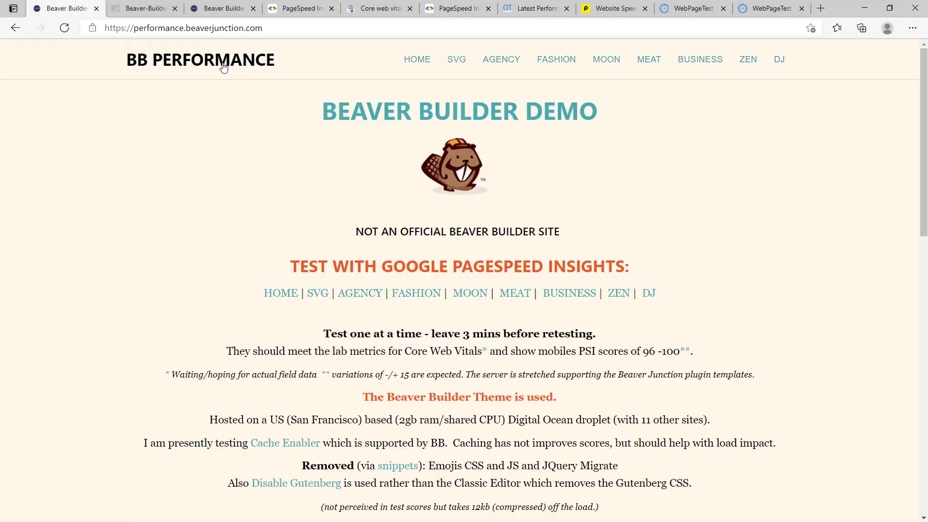
{"action": "mouse_move", "coordinate": [181, 237]}
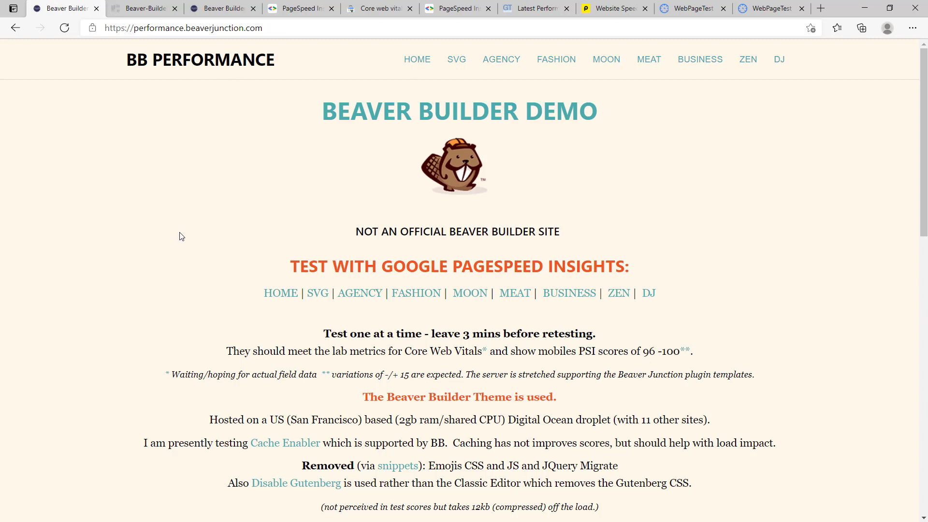
{"action": "mouse_move", "coordinate": [450, 73]}
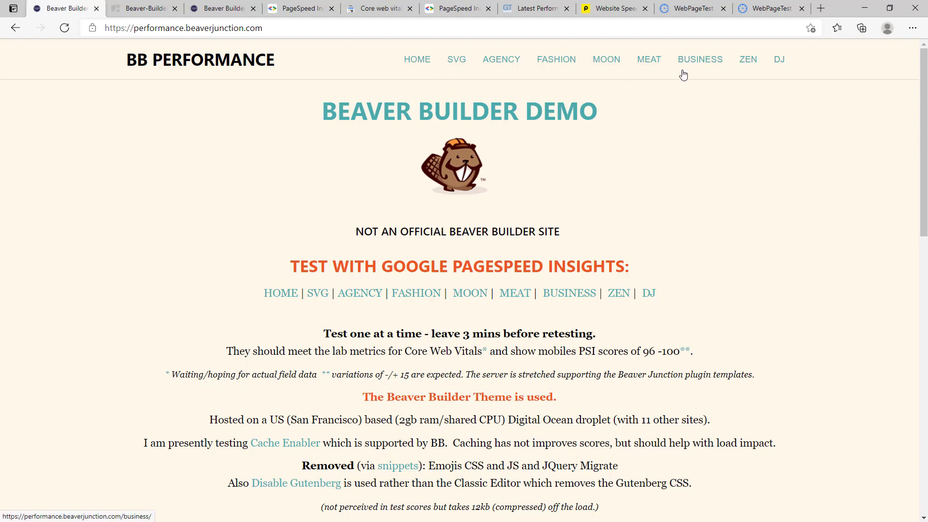
{"action": "mouse_move", "coordinate": [748, 75]}
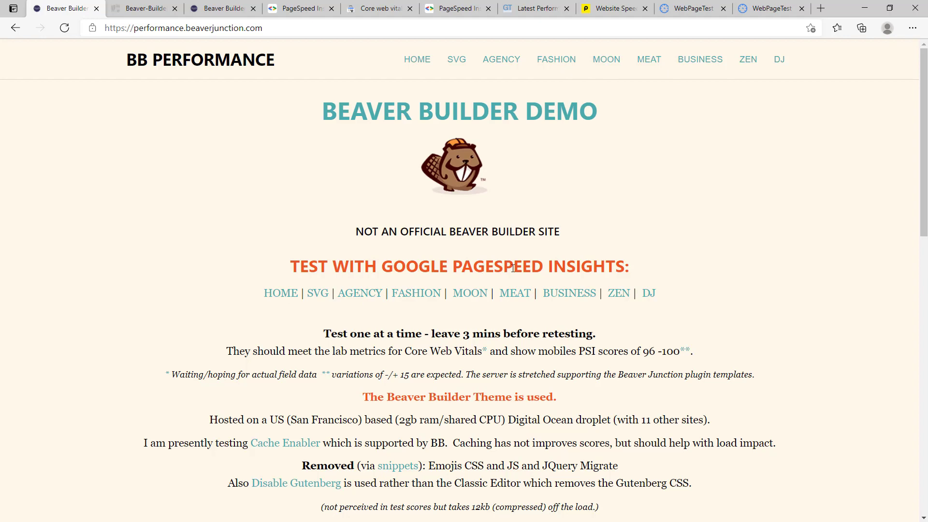
{"action": "mouse_move", "coordinate": [368, 315]}
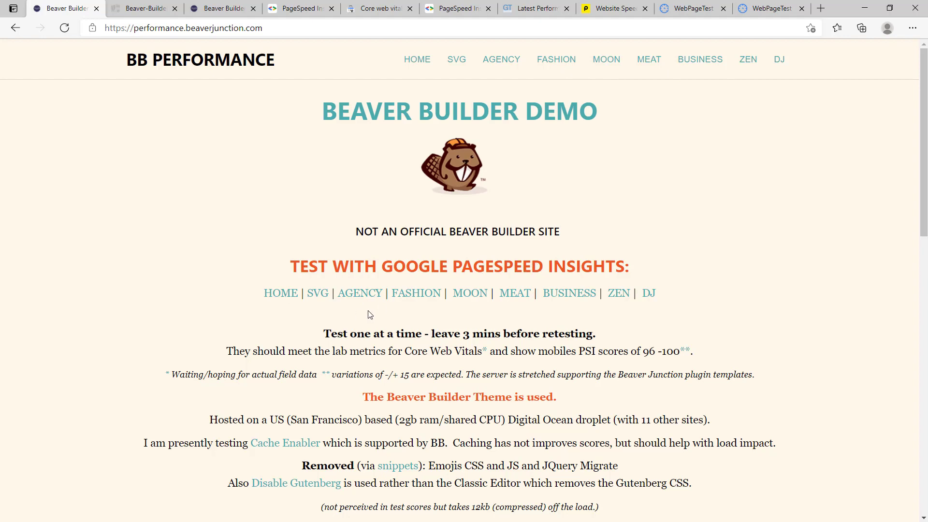
{"action": "scroll", "scroll_direction": "down", "scroll_amount": 3}
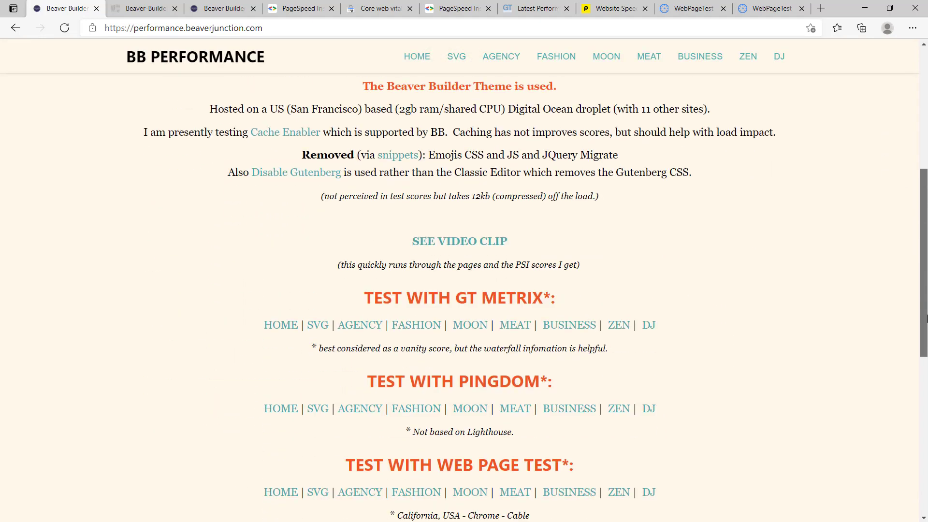
{"action": "scroll", "scroll_direction": "down", "scroll_amount": 3}
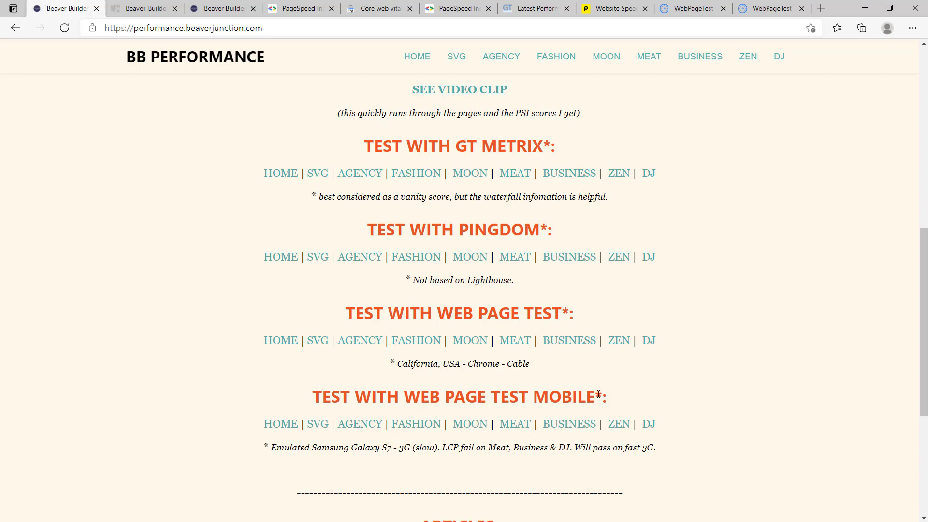
{"action": "mouse_move", "coordinate": [556, 190]}
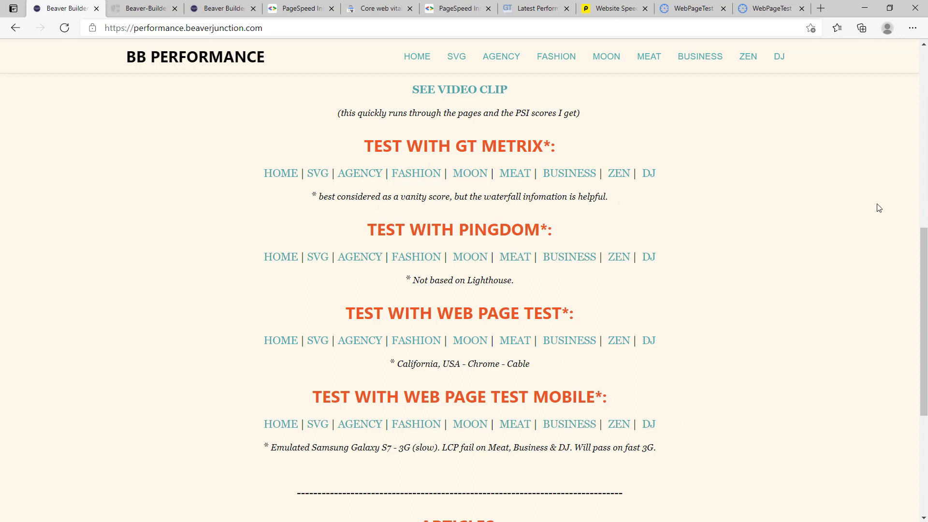
{"action": "scroll", "scroll_direction": "up", "scroll_amount": 3}
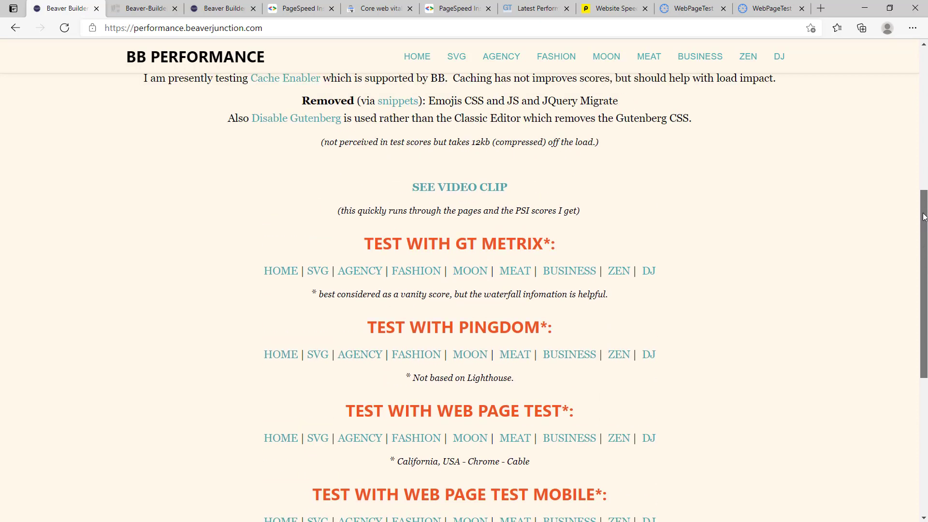
{"action": "scroll", "scroll_direction": "up", "scroll_amount": 3}
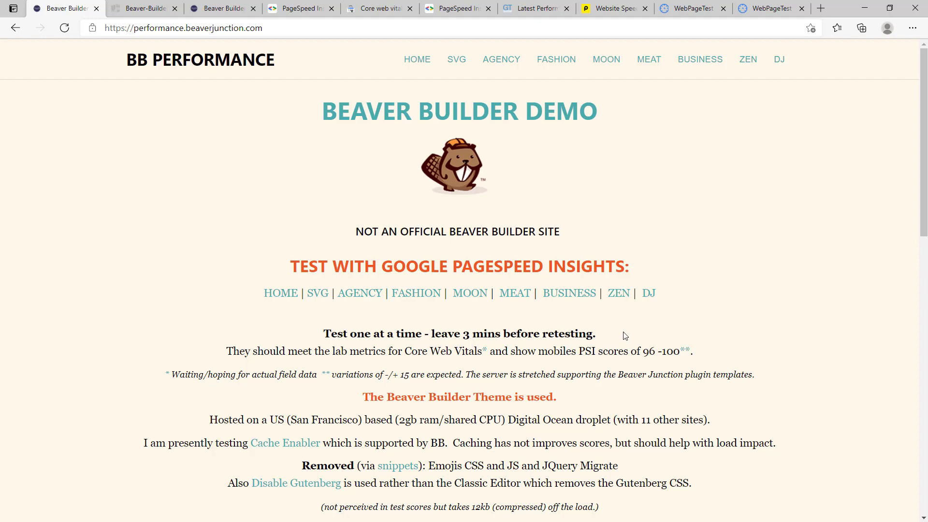
{"action": "mouse_move", "coordinate": [784, 246]}
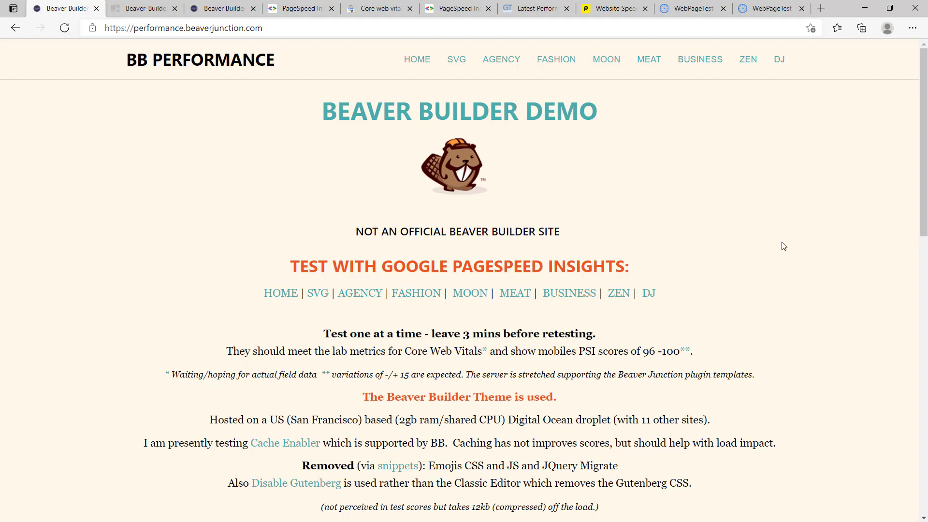
{"action": "scroll", "scroll_direction": "down", "scroll_amount": 3}
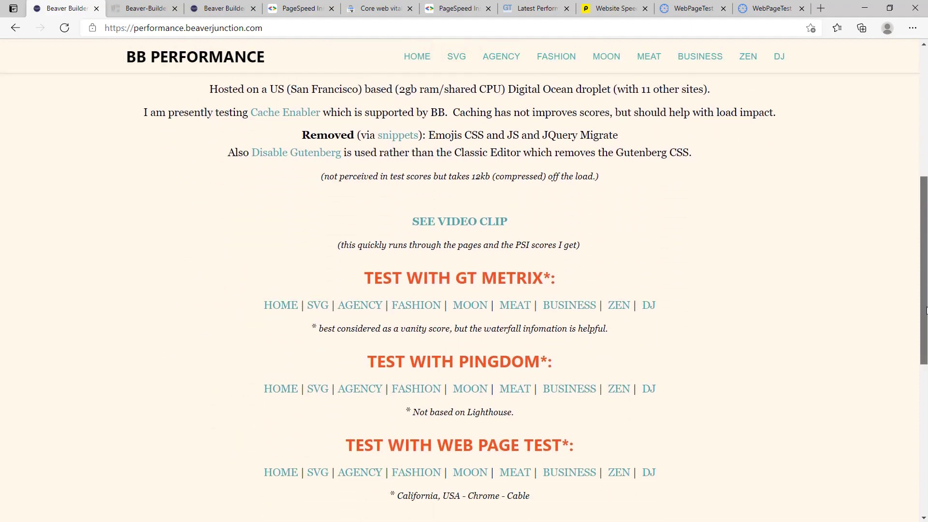
{"action": "scroll", "scroll_direction": "down", "scroll_amount": 3}
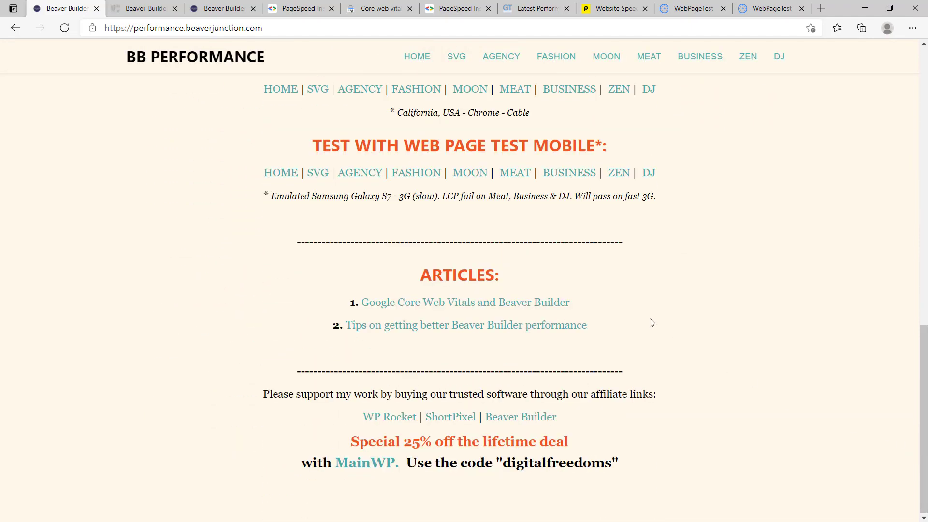
{"action": "mouse_move", "coordinate": [465, 302]}
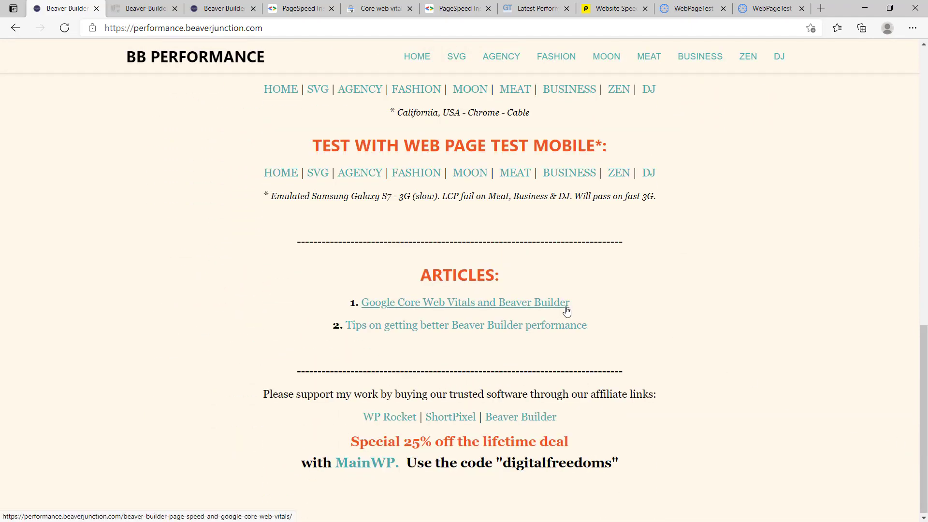
{"action": "mouse_move", "coordinate": [451, 307]}
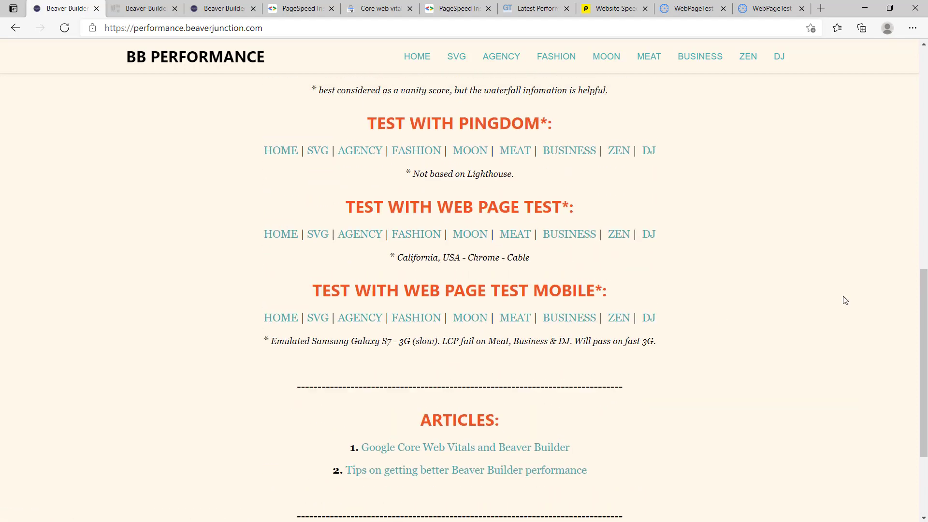
{"action": "scroll", "scroll_direction": "up", "scroll_amount": 3}
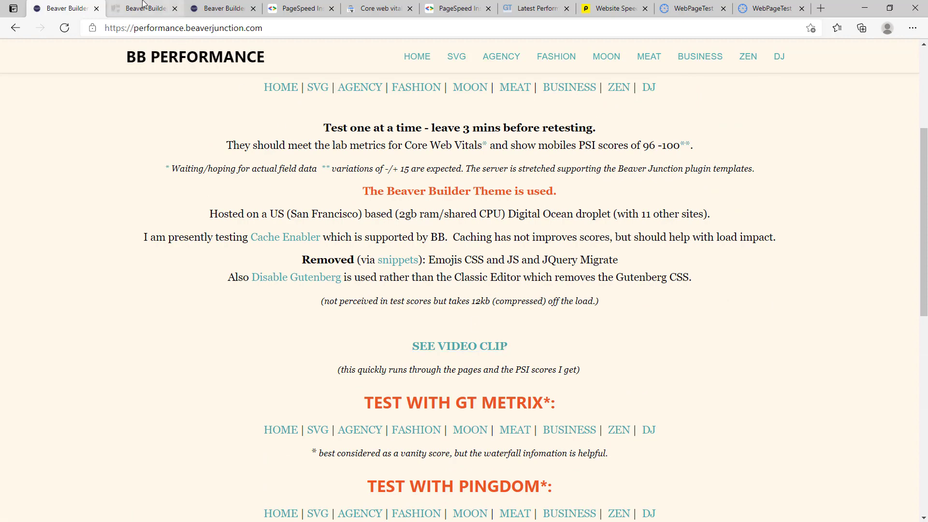
Step: Play the Beaver-Builder-page-speed-test clip through, then return to the Beaver Junction home page
{"action": "left_click", "coordinate": [142, 9]}
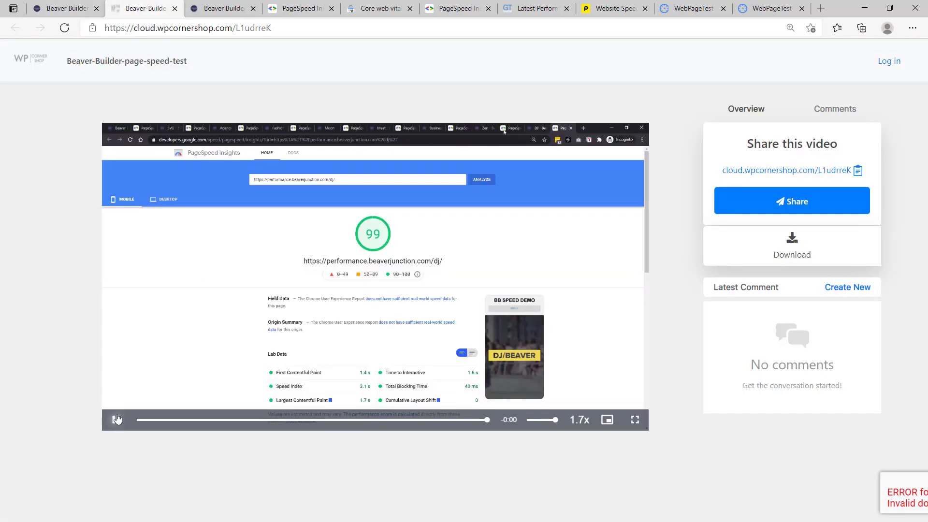
{"action": "left_click", "coordinate": [116, 420]}
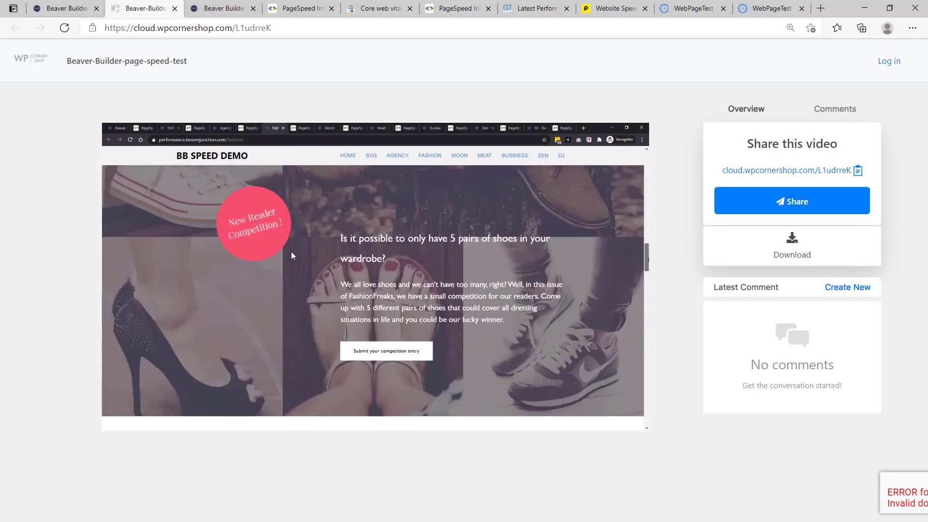
{"action": "scroll", "scroll_direction": "down", "scroll_amount": 3}
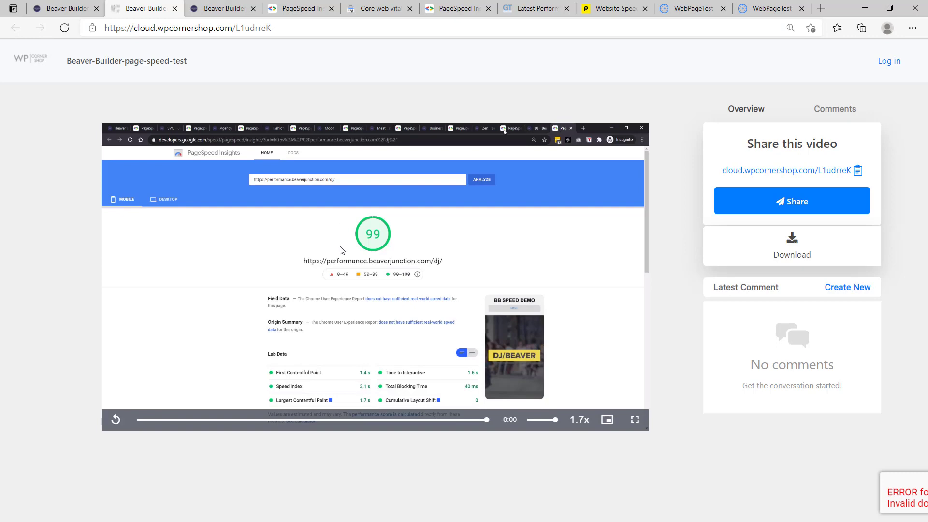
{"action": "left_click", "coordinate": [64, 8]}
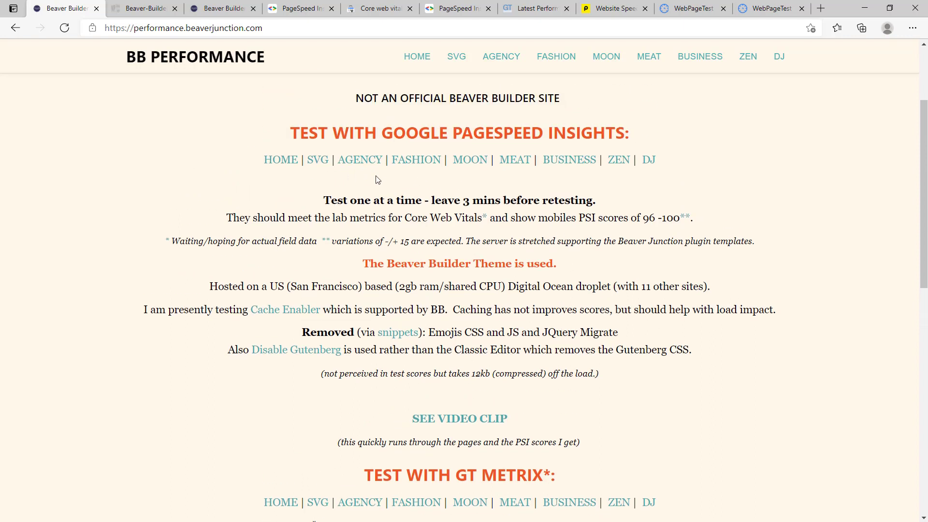
{"action": "mouse_move", "coordinate": [331, 214]}
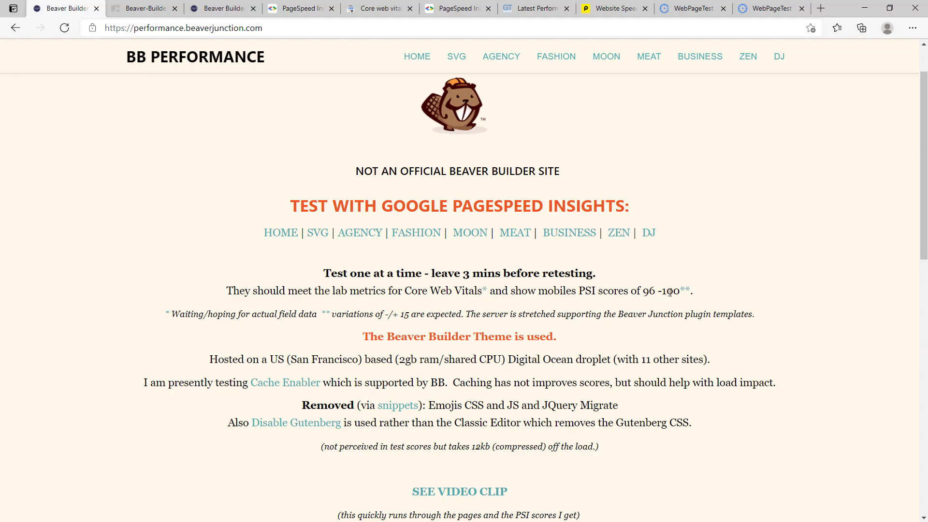
{"action": "mouse_move", "coordinate": [335, 292]}
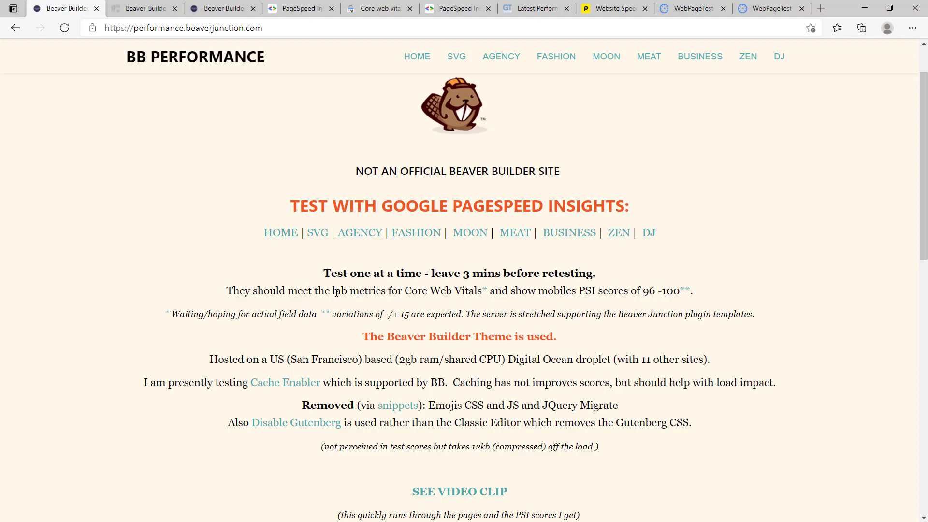
{"action": "mouse_move", "coordinate": [425, 291]}
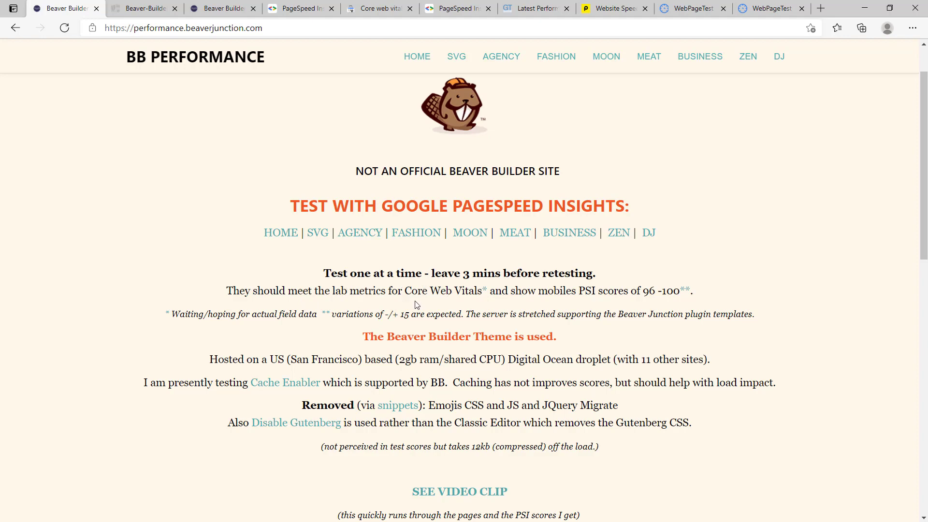
{"action": "mouse_move", "coordinate": [224, 315]}
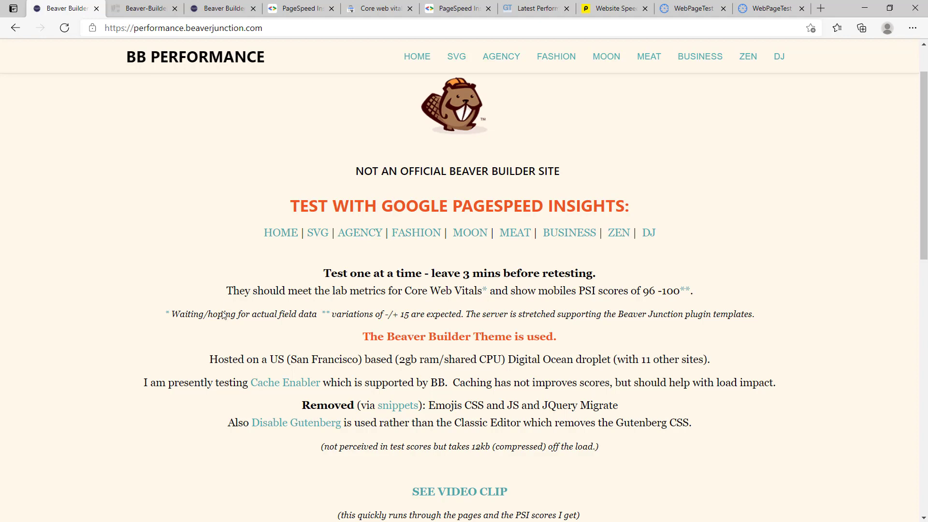
{"action": "mouse_move", "coordinate": [303, 314]}
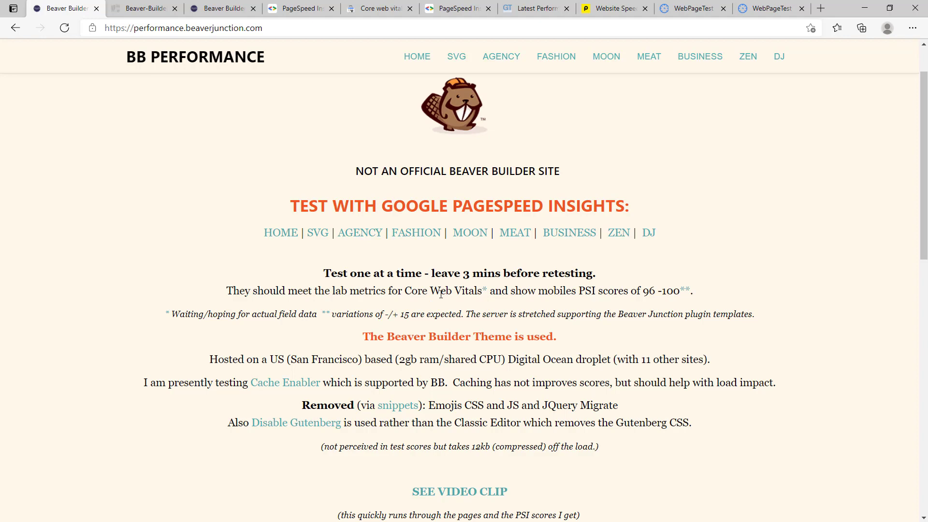
{"action": "mouse_move", "coordinate": [378, 308]}
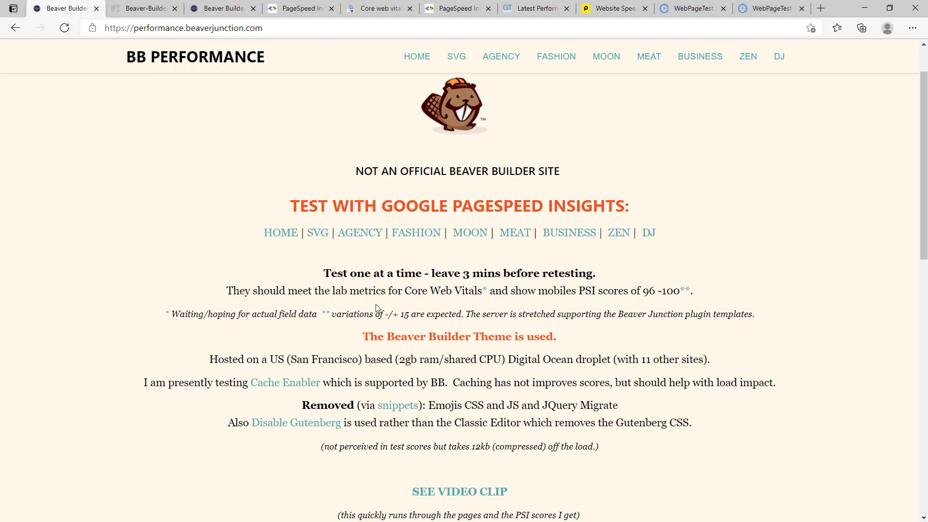
{"action": "mouse_move", "coordinate": [394, 308]}
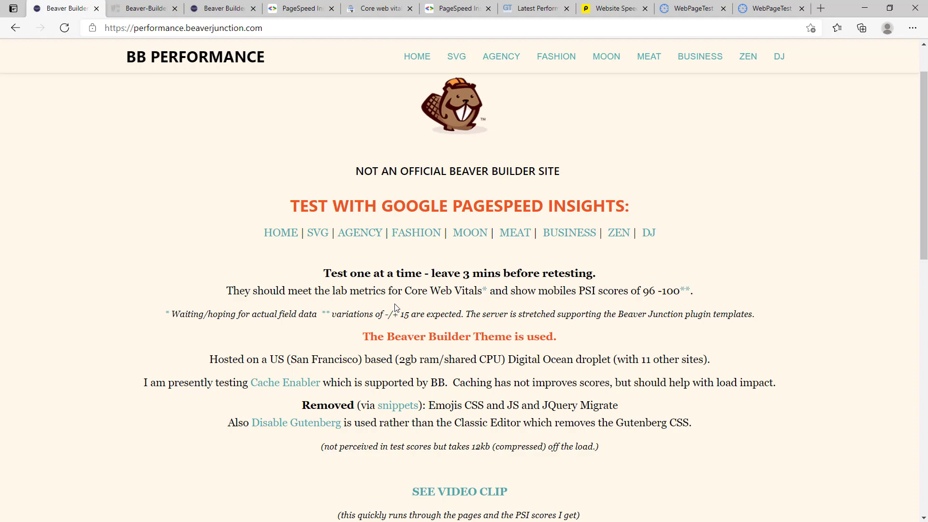
{"action": "mouse_move", "coordinate": [393, 327]}
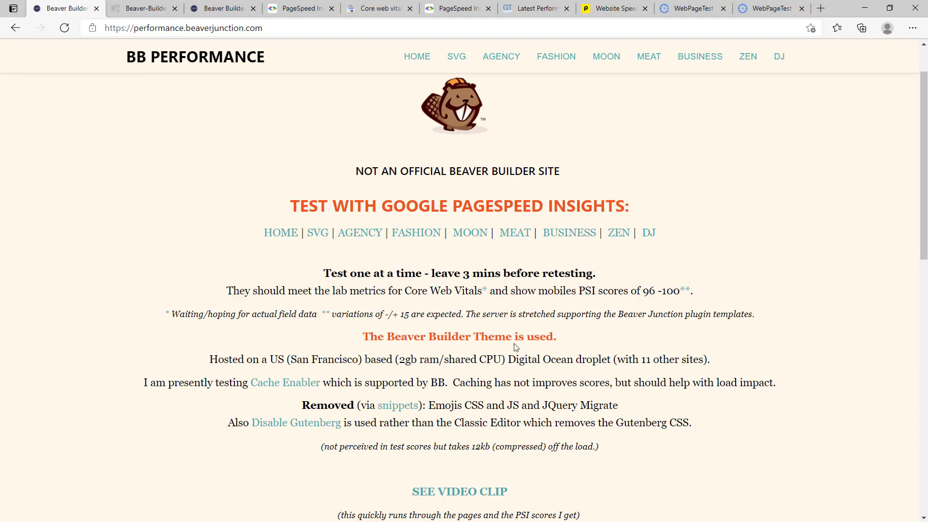
{"action": "mouse_move", "coordinate": [238, 356]}
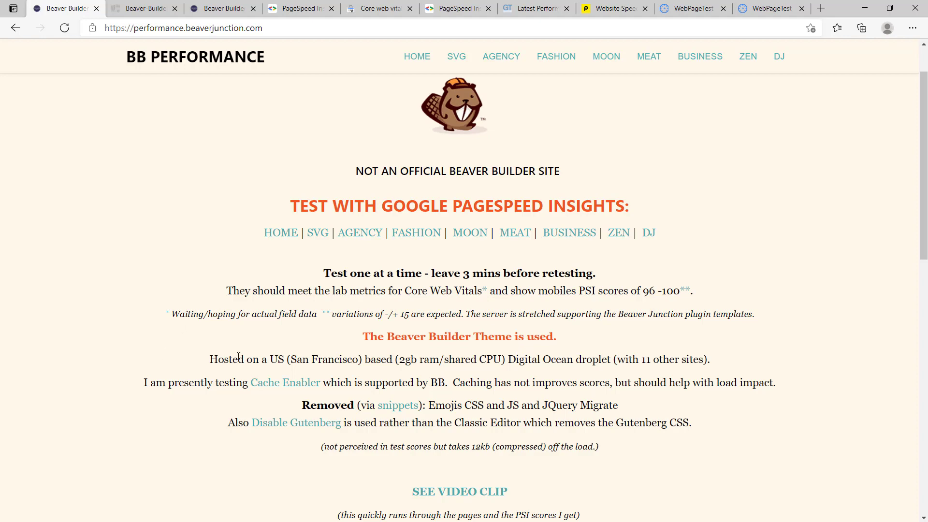
{"action": "mouse_move", "coordinate": [333, 360]}
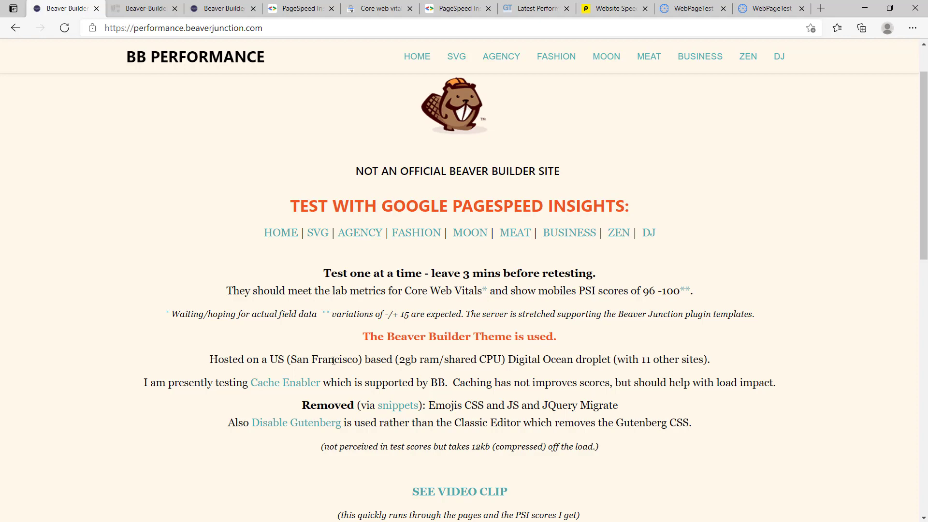
{"action": "mouse_move", "coordinate": [480, 359]}
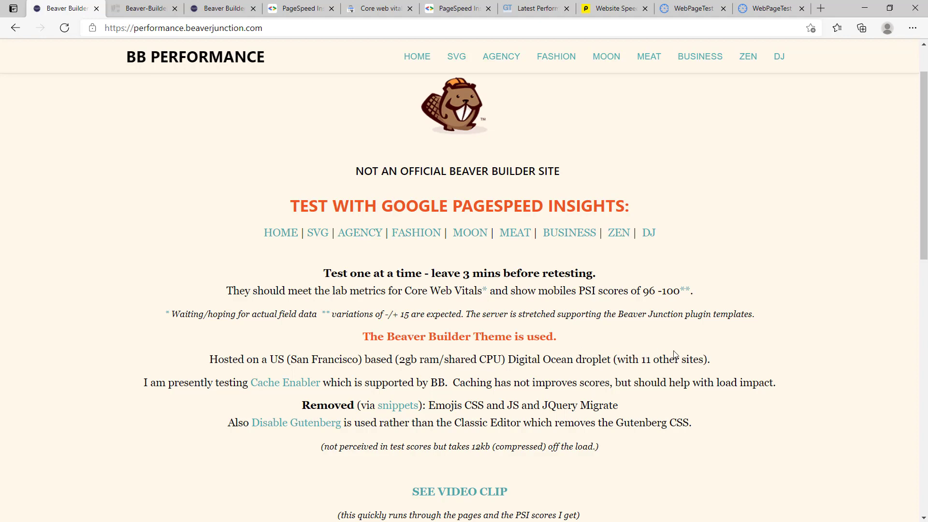
{"action": "mouse_move", "coordinate": [688, 316]}
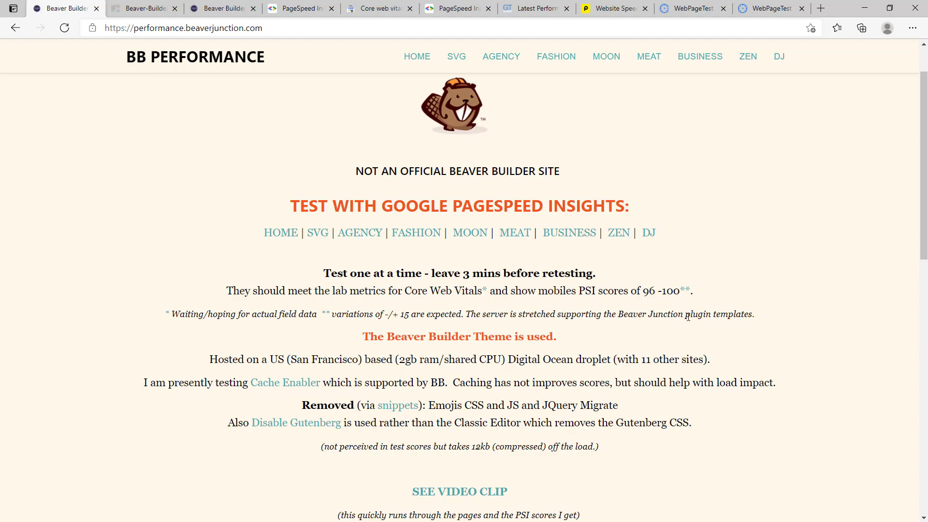
{"action": "mouse_move", "coordinate": [667, 324]}
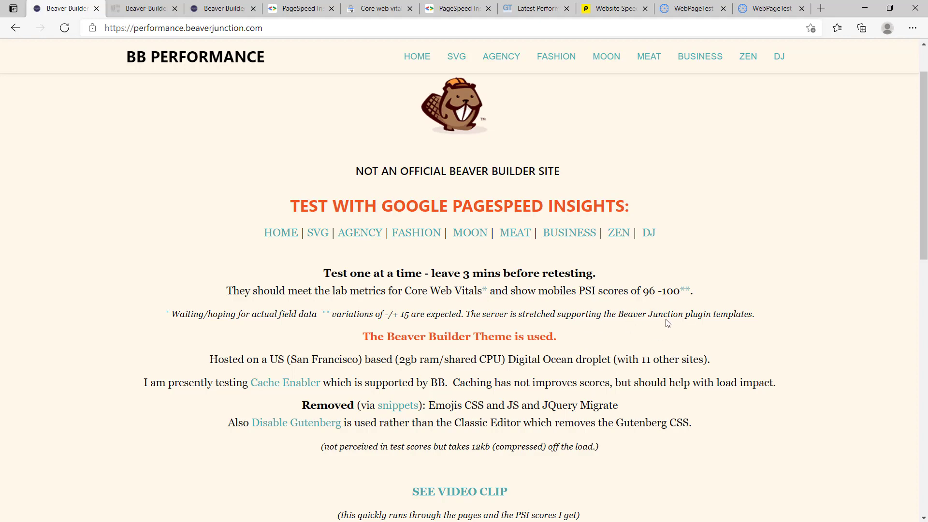
{"action": "mouse_move", "coordinate": [638, 338]}
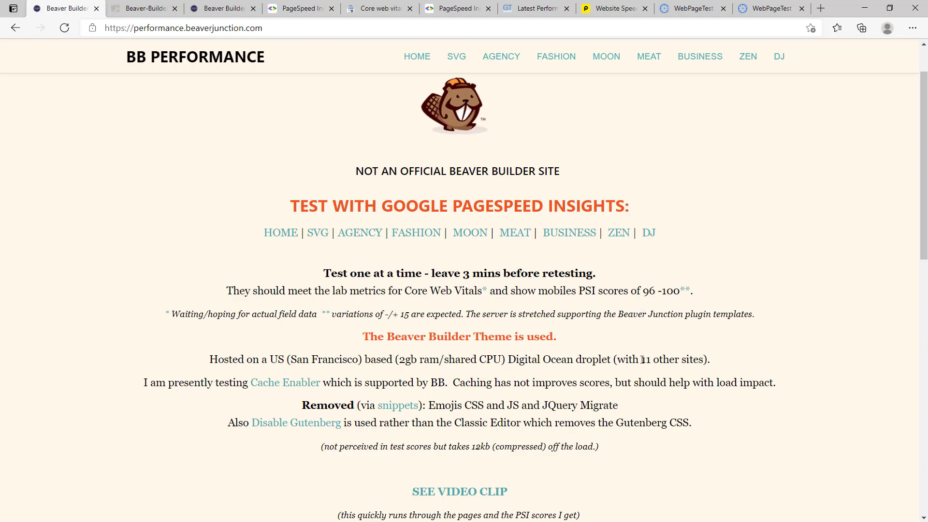
{"action": "mouse_move", "coordinate": [182, 365]}
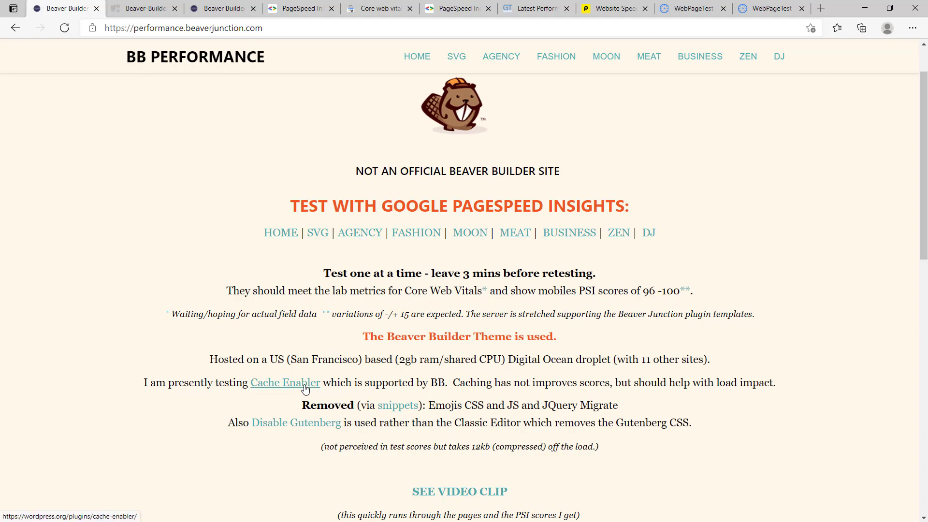
{"action": "mouse_move", "coordinate": [237, 382]}
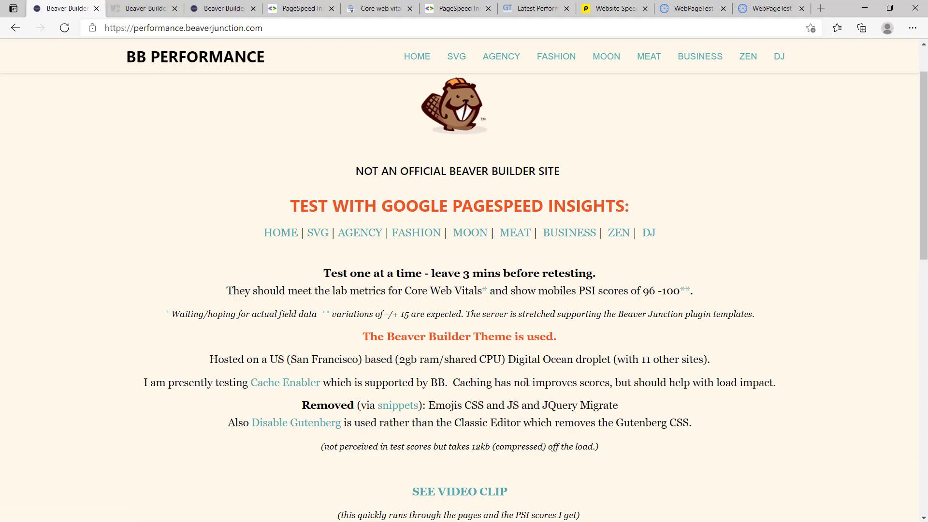
{"action": "mouse_move", "coordinate": [557, 400]}
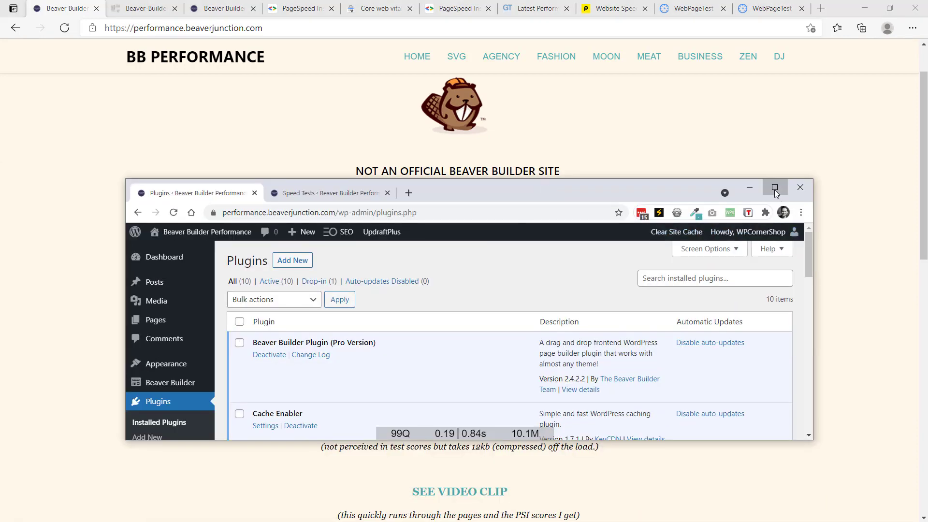
Step: Maximize the WordPress Plugins page and open the SEO submenu
{"action": "left_click", "coordinate": [775, 188]}
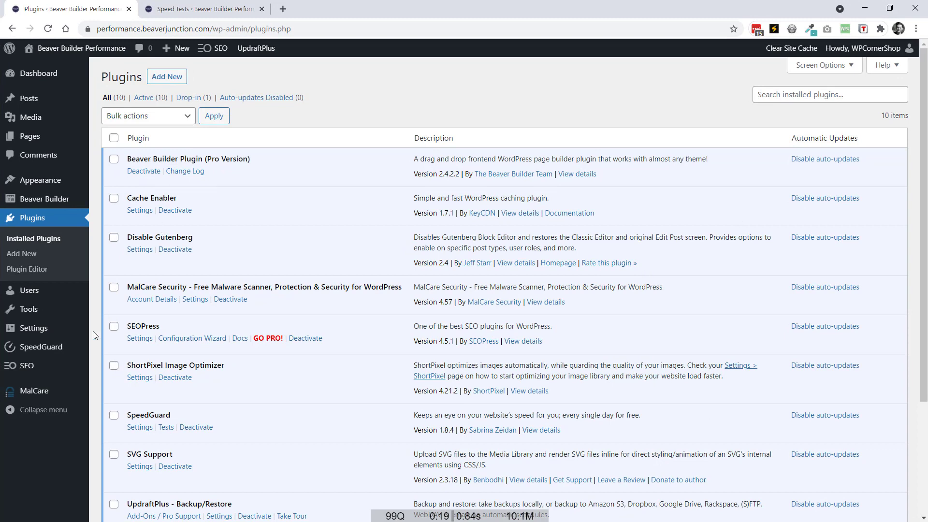
{"action": "left_click", "coordinate": [26, 366]}
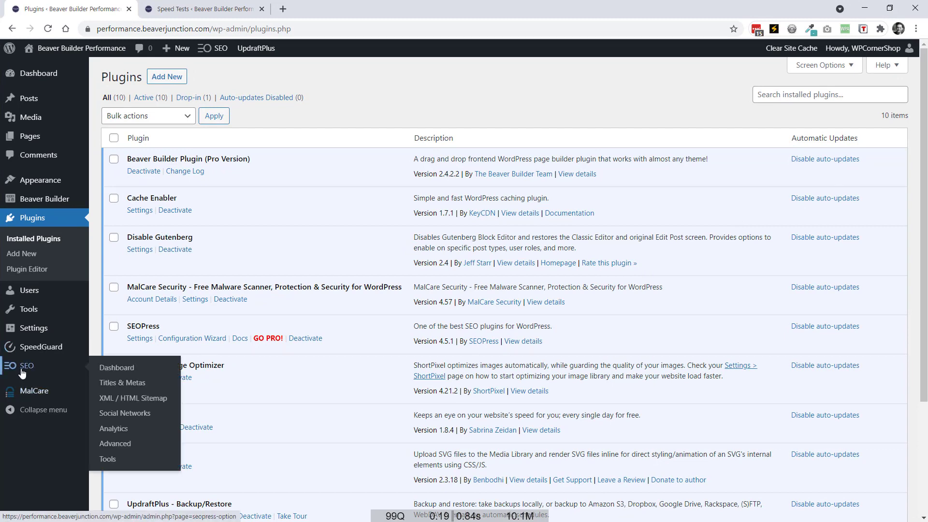
{"action": "mouse_move", "coordinate": [47, 373]}
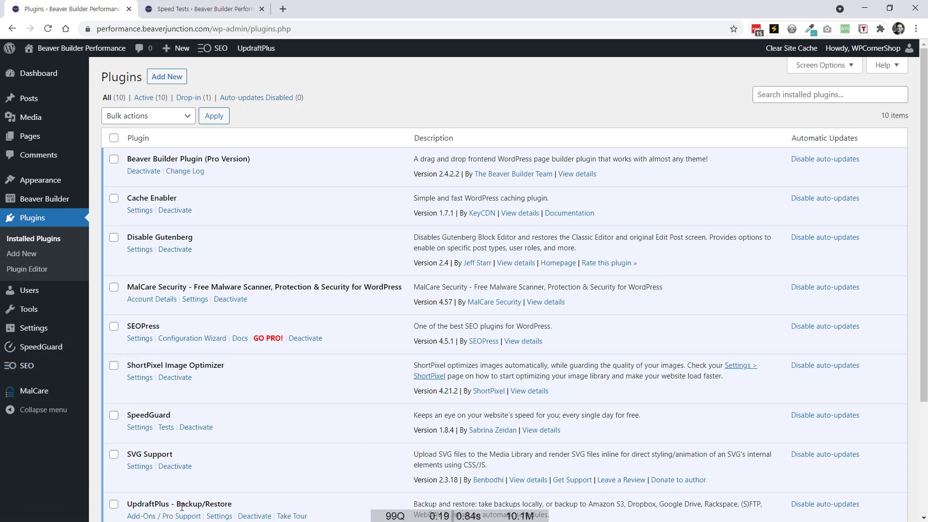
{"action": "mouse_move", "coordinate": [196, 225]}
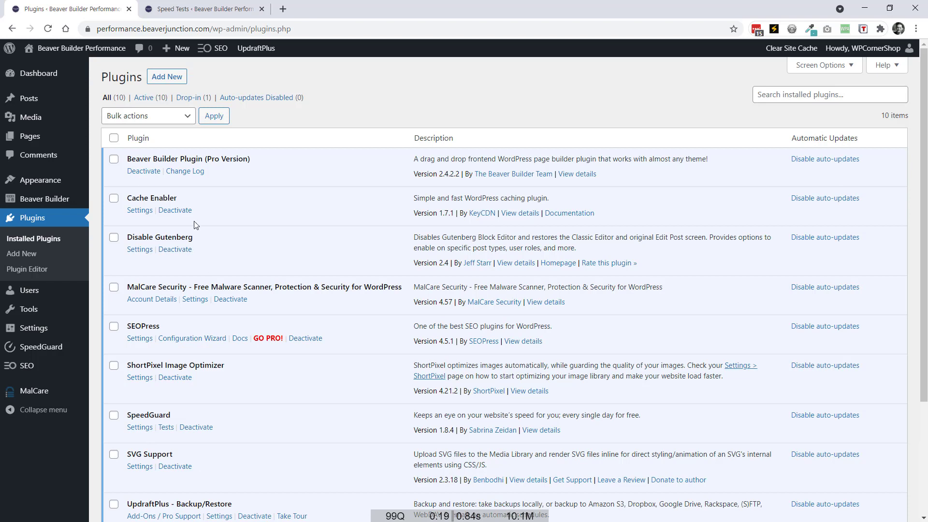
{"action": "mouse_move", "coordinate": [155, 199]}
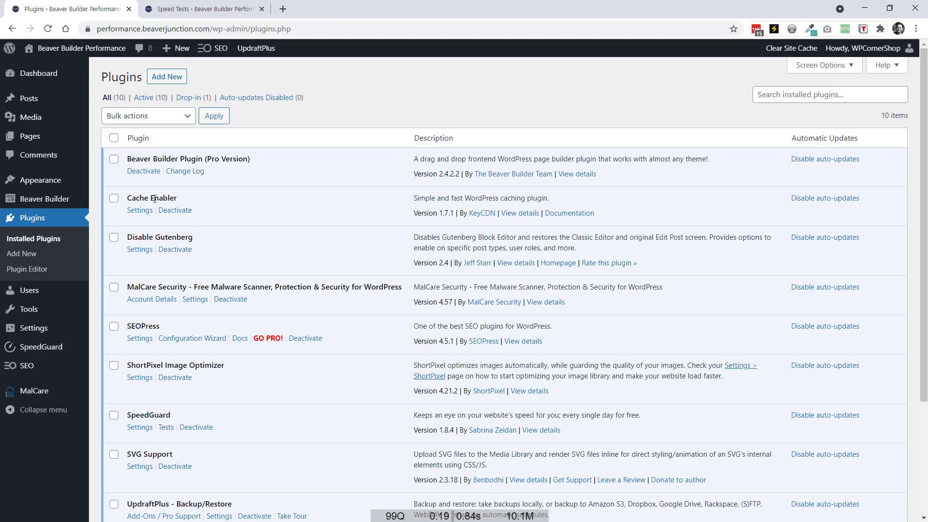
{"action": "mouse_move", "coordinate": [199, 207]}
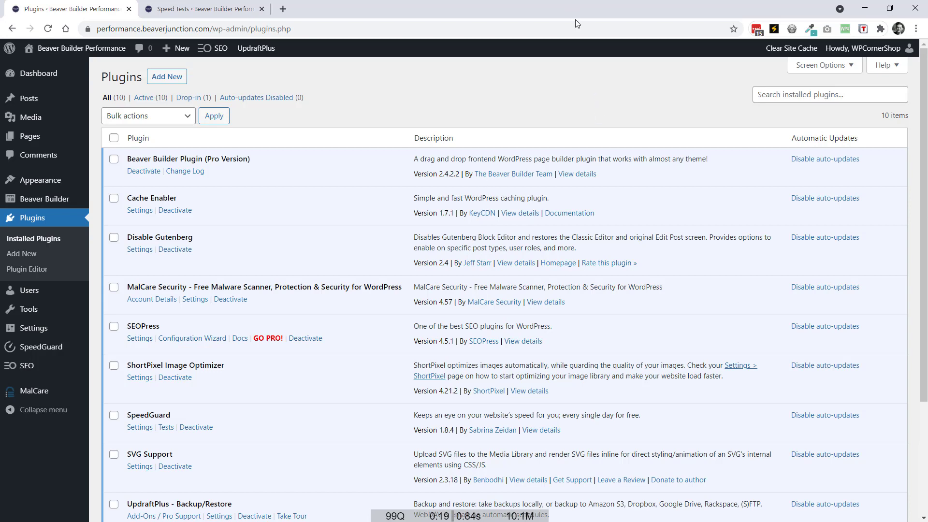
Step: Bring the BB Performance homepage tab in Edge back to the front
{"action": "left_click", "coordinate": [201, 9]}
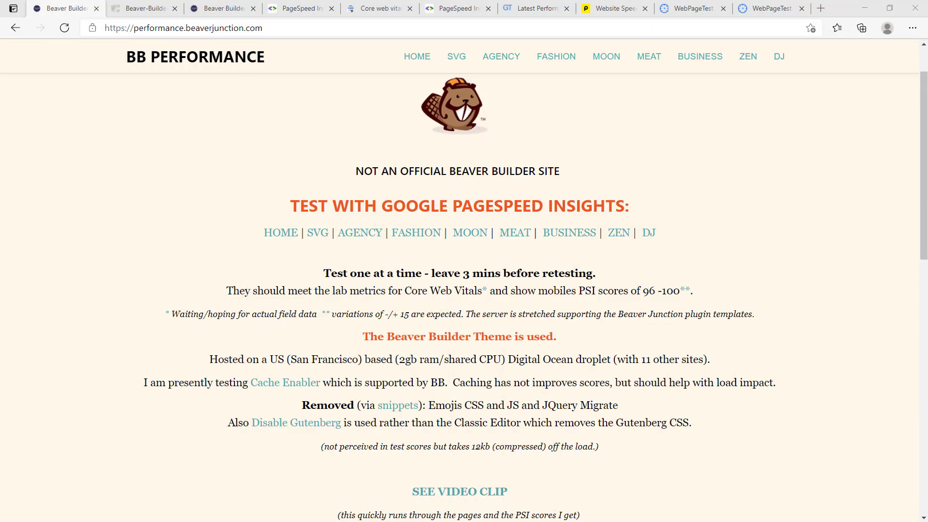
{"action": "mouse_move", "coordinate": [209, 298]}
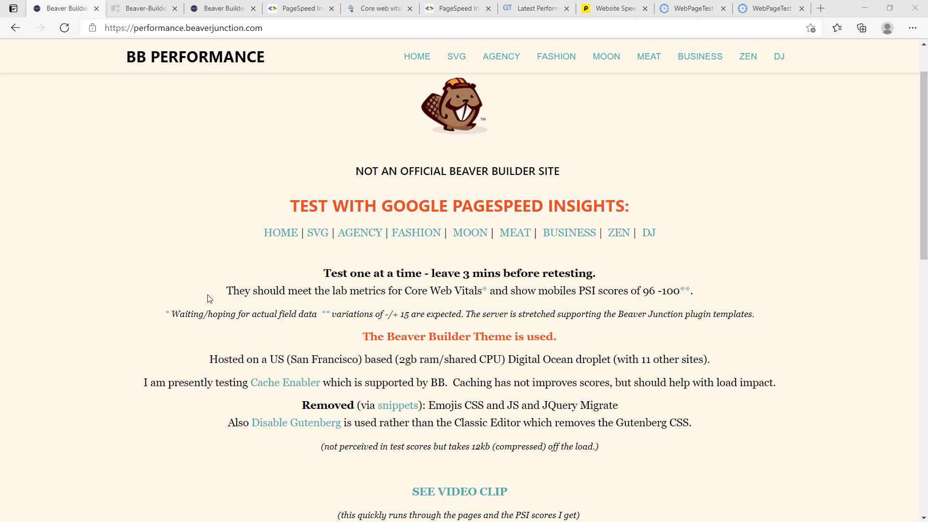
{"action": "mouse_move", "coordinate": [337, 373]}
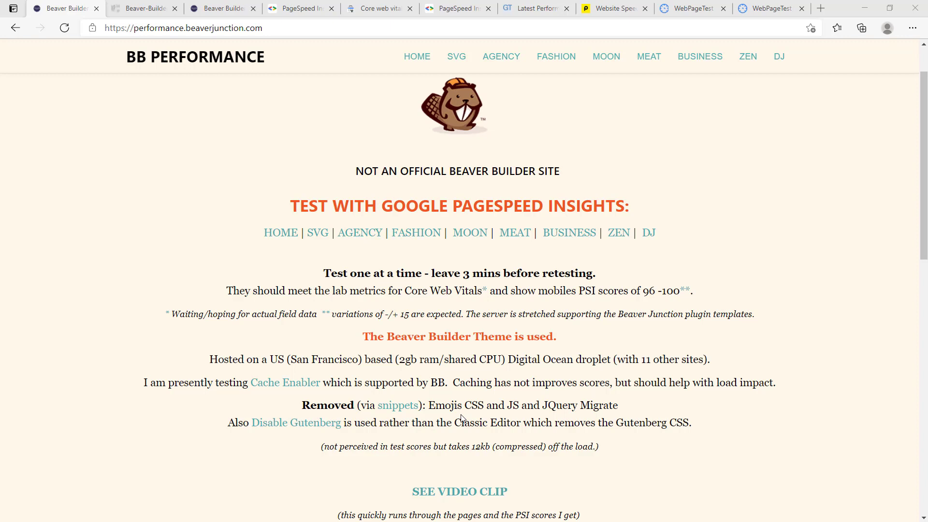
{"action": "mouse_move", "coordinate": [449, 377]}
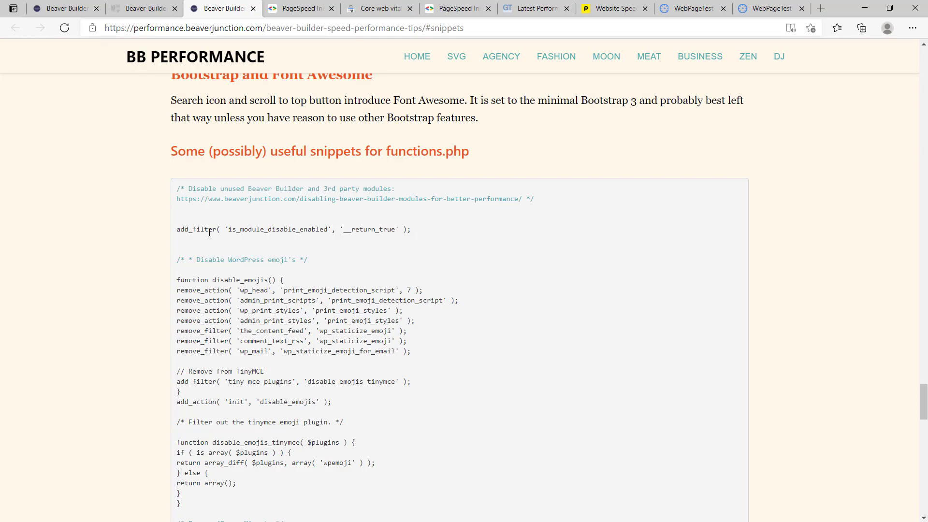
{"action": "mouse_move", "coordinate": [430, 234]}
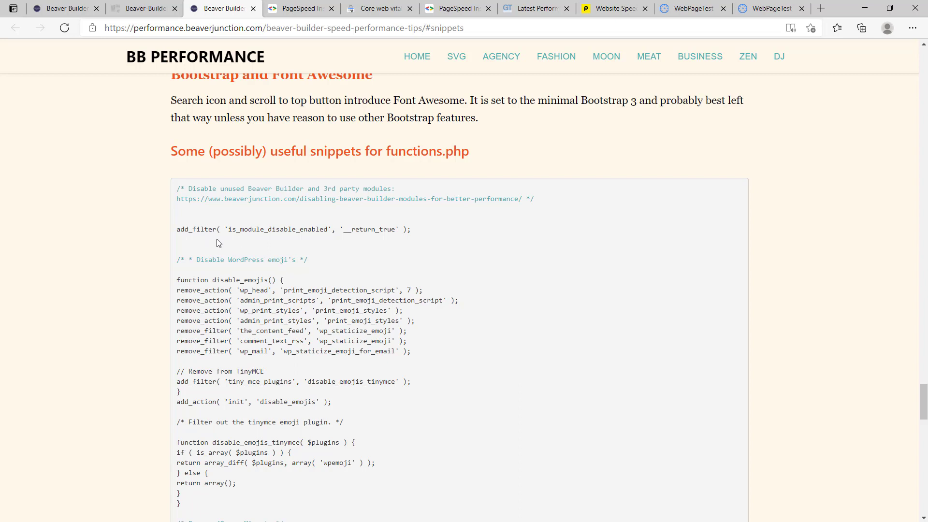
{"action": "mouse_move", "coordinate": [336, 240]}
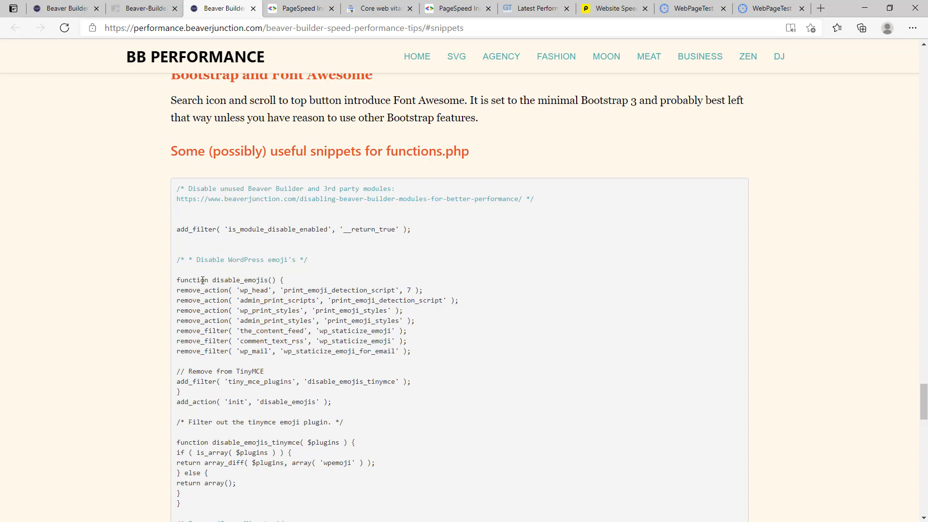
Step: Scroll the speed tips page through the emoji, jQuery Migrate and defer JavaScript snippets
{"action": "scroll", "scroll_direction": "down", "scroll_amount": 3}
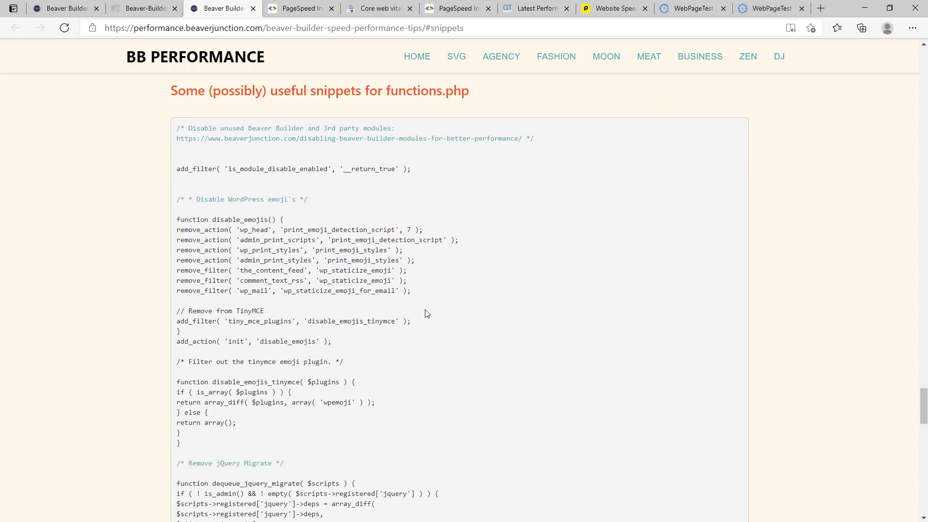
{"action": "scroll", "scroll_direction": "down", "scroll_amount": 3}
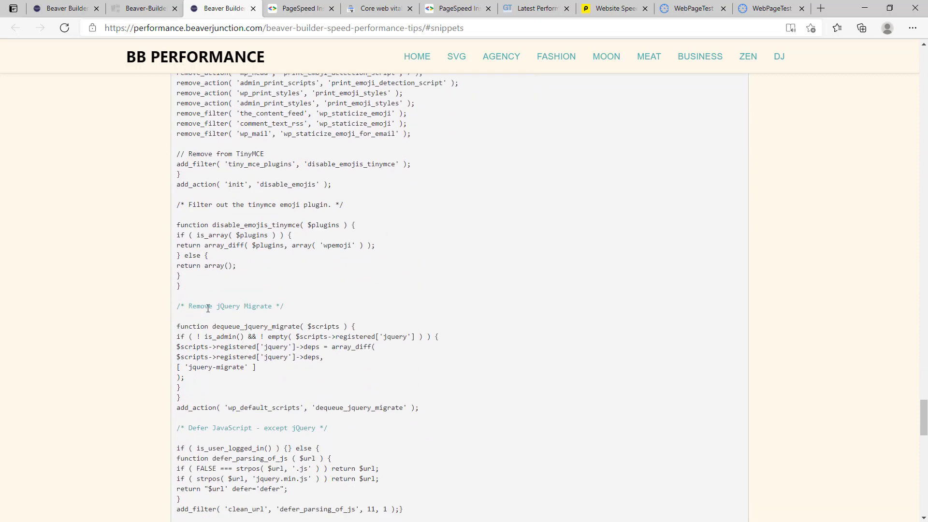
{"action": "mouse_move", "coordinate": [248, 338]}
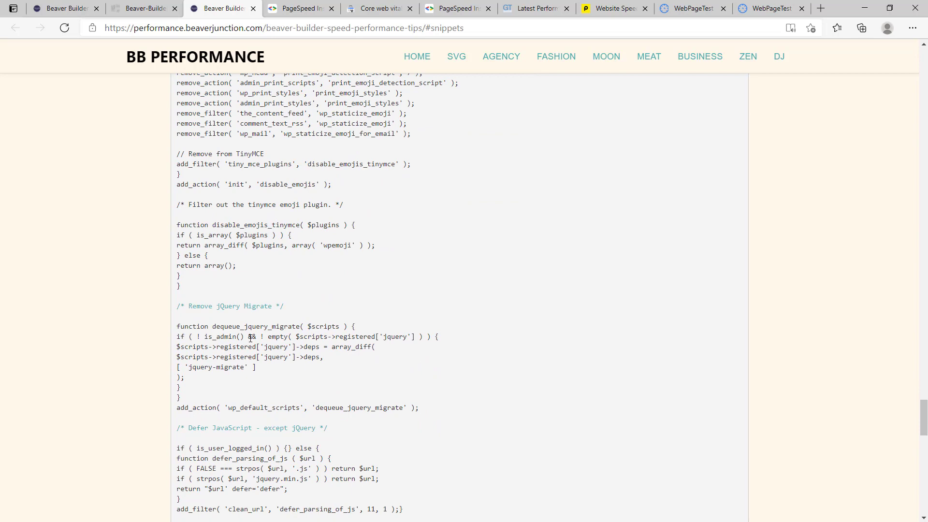
{"action": "scroll", "scroll_direction": "down", "scroll_amount": 3}
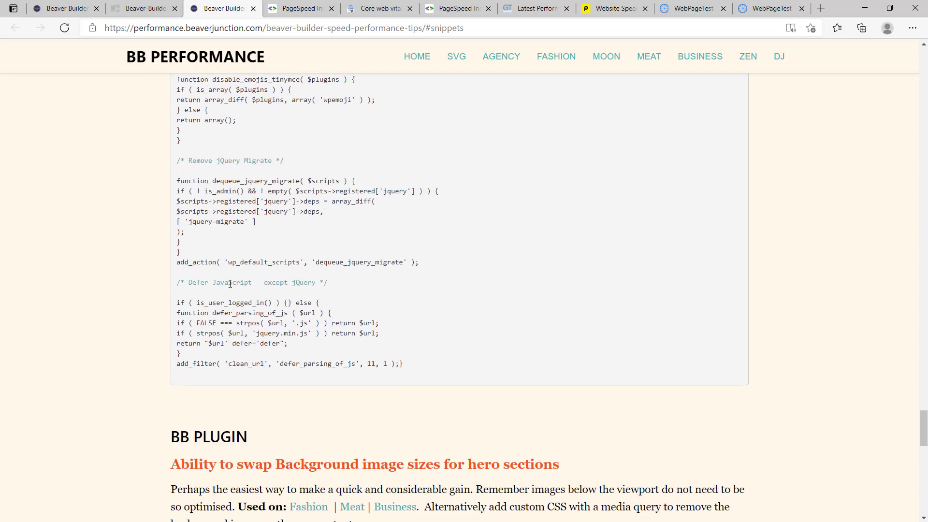
{"action": "mouse_move", "coordinate": [307, 279]}
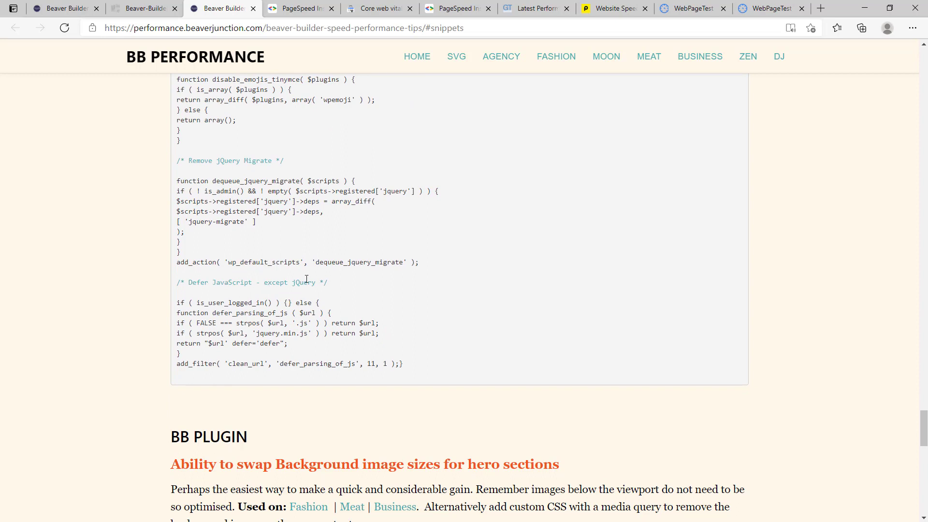
{"action": "mouse_move", "coordinate": [351, 322]}
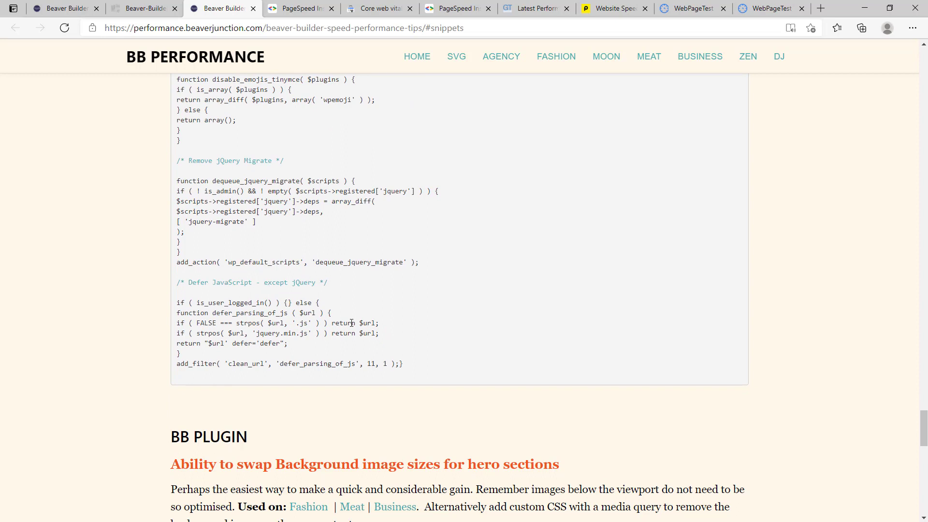
{"action": "mouse_move", "coordinate": [366, 314]}
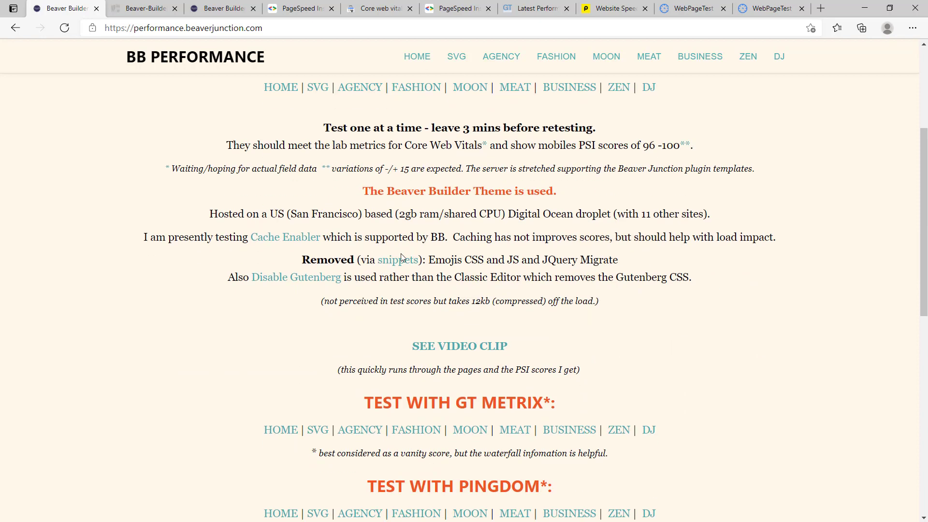
{"action": "mouse_move", "coordinate": [295, 277]}
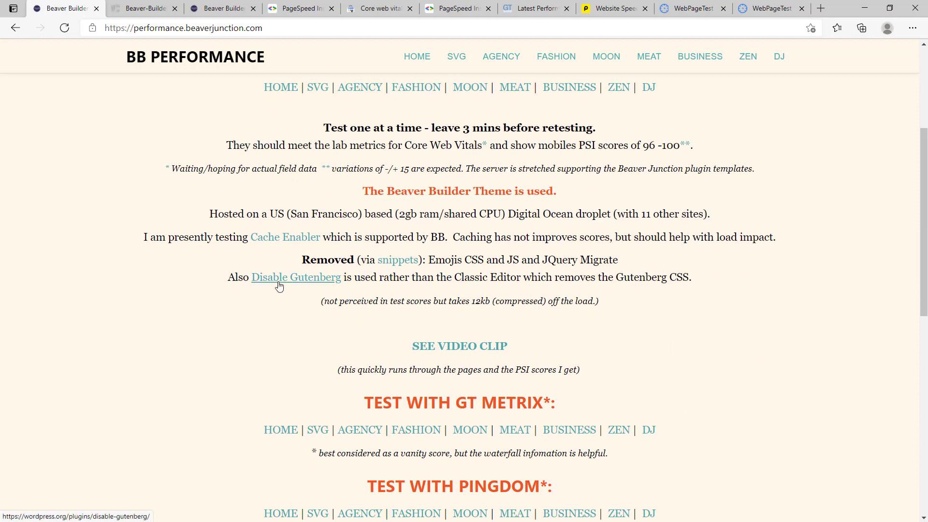
{"action": "mouse_move", "coordinate": [307, 283]}
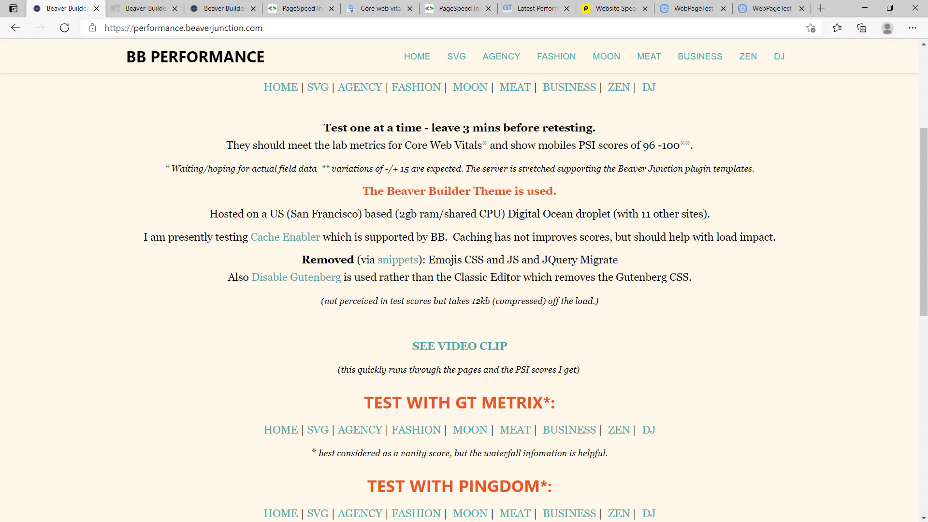
{"action": "mouse_move", "coordinate": [353, 292]}
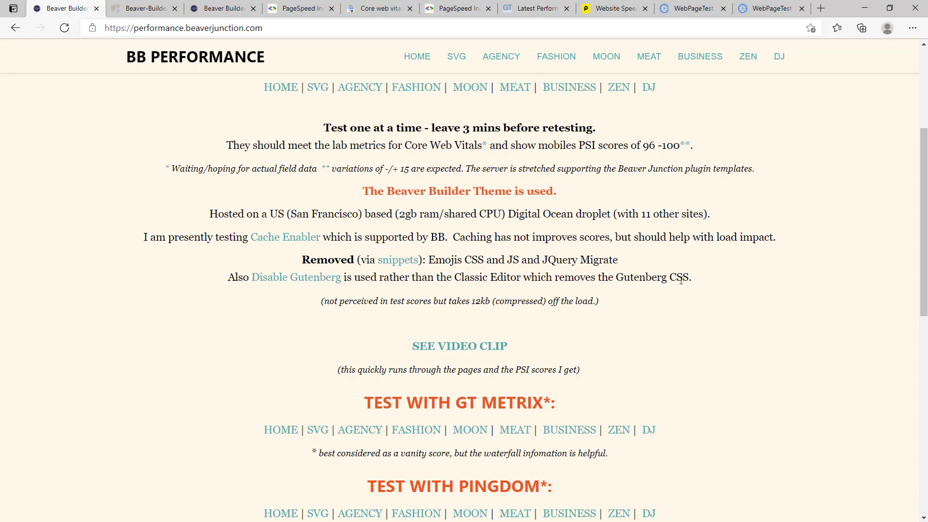
{"action": "mouse_move", "coordinate": [623, 288]}
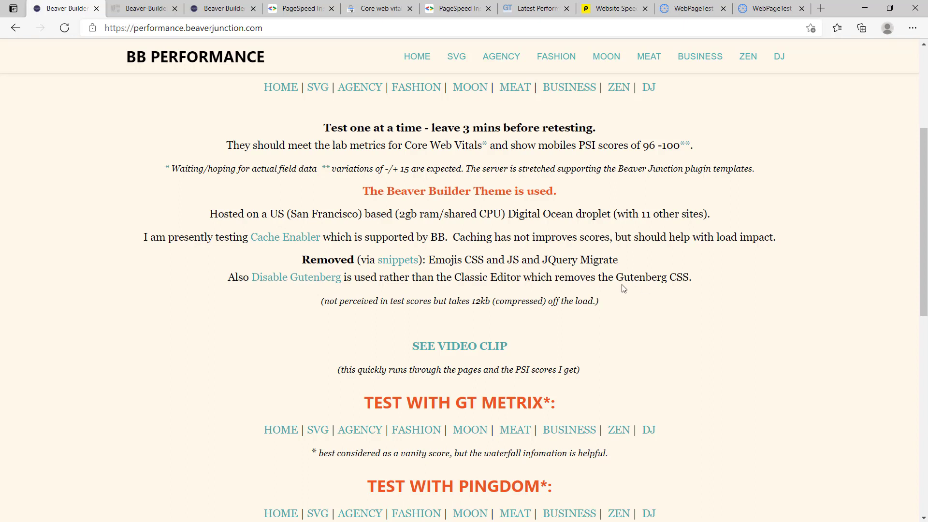
{"action": "mouse_move", "coordinate": [617, 290]}
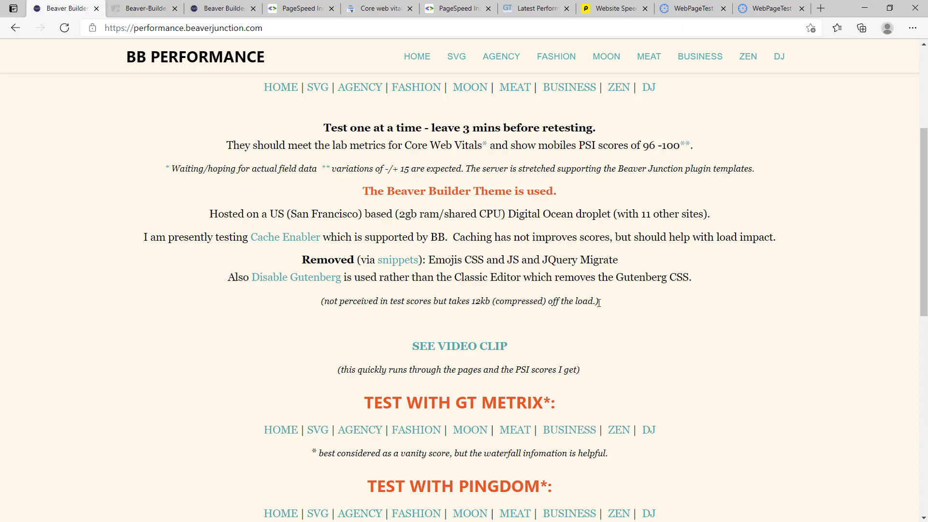
{"action": "mouse_move", "coordinate": [489, 349]}
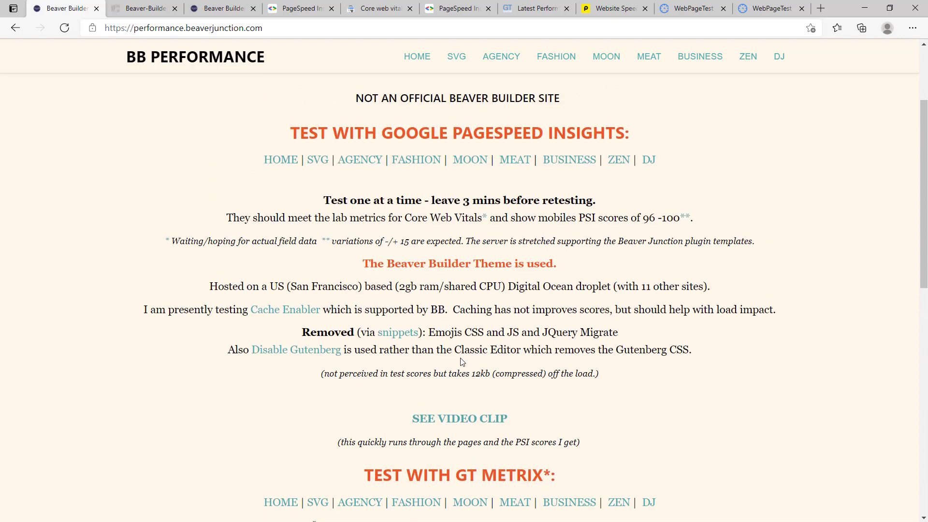
Step: Scroll up to the Beaver Builder Demo heading and testing notes
{"action": "scroll", "scroll_direction": "up", "scroll_amount": 3}
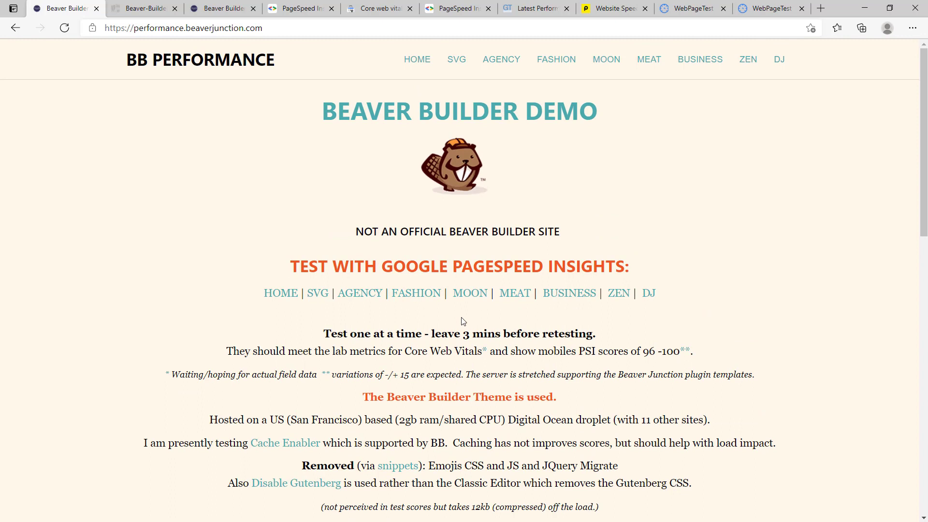
{"action": "mouse_move", "coordinate": [457, 324]}
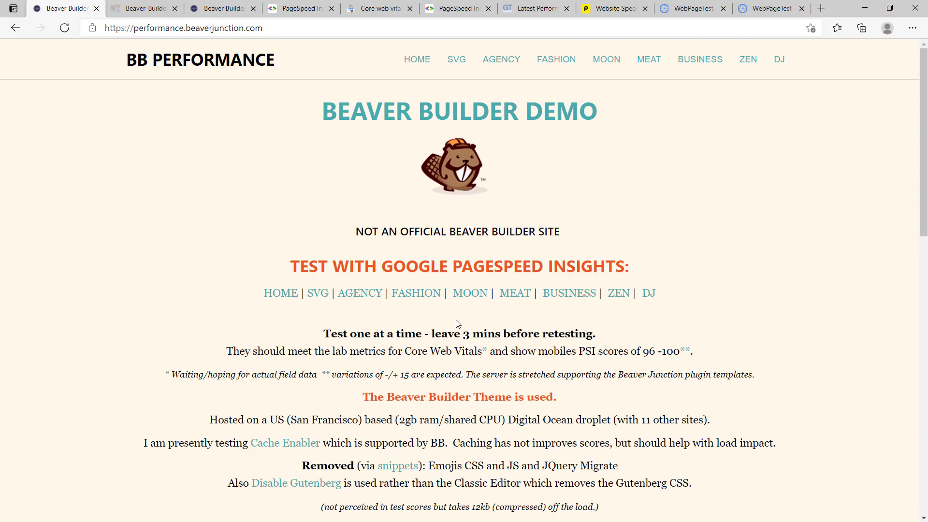
{"action": "mouse_move", "coordinate": [235, 90]}
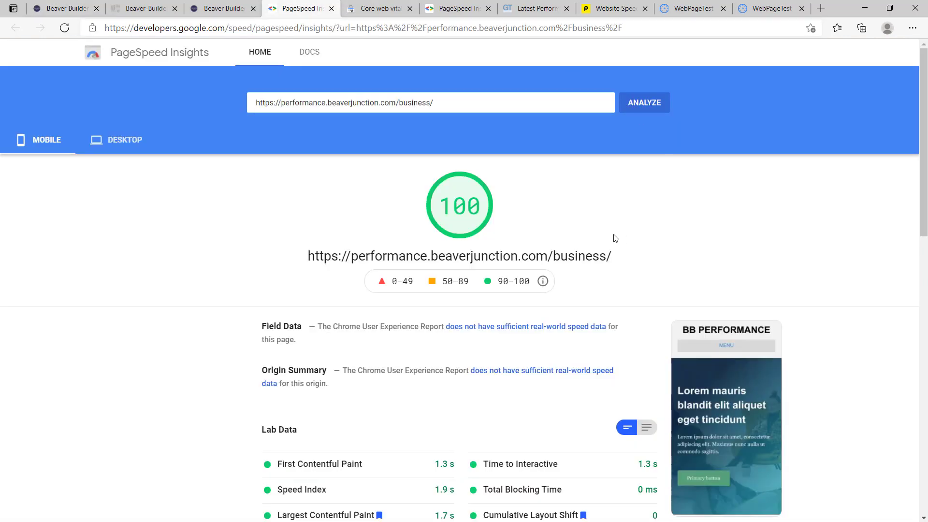
Step: Scroll to the /business/ page's mobile score of 100 and green lab metrics
{"action": "scroll", "scroll_direction": "down", "scroll_amount": 3}
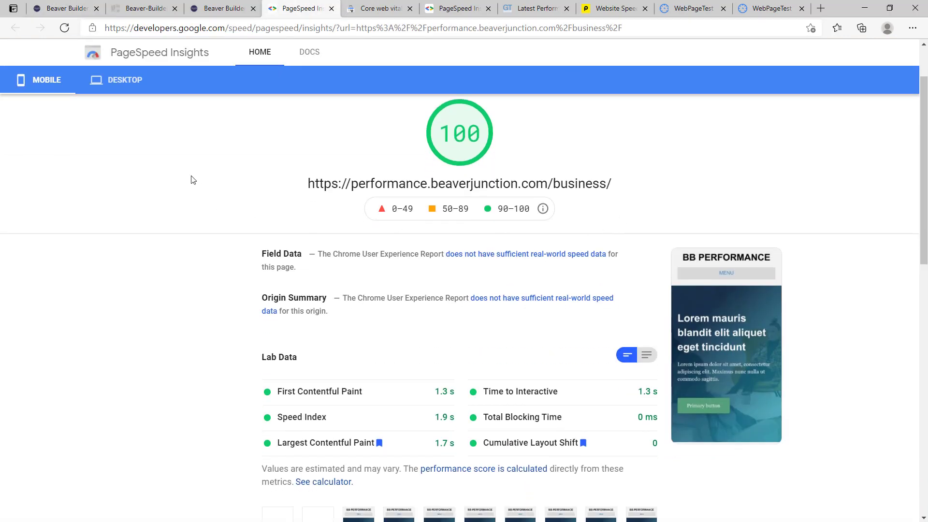
{"action": "mouse_move", "coordinate": [192, 174]}
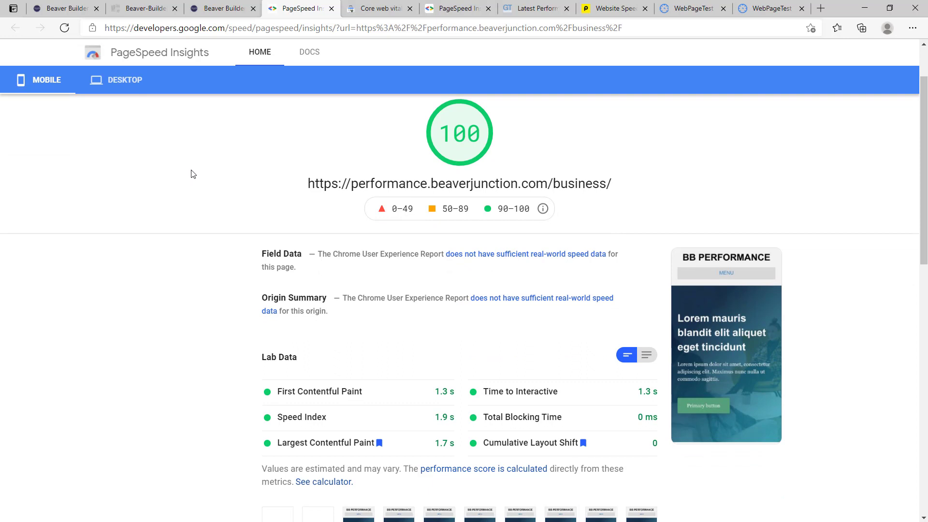
{"action": "mouse_move", "coordinate": [250, 177]}
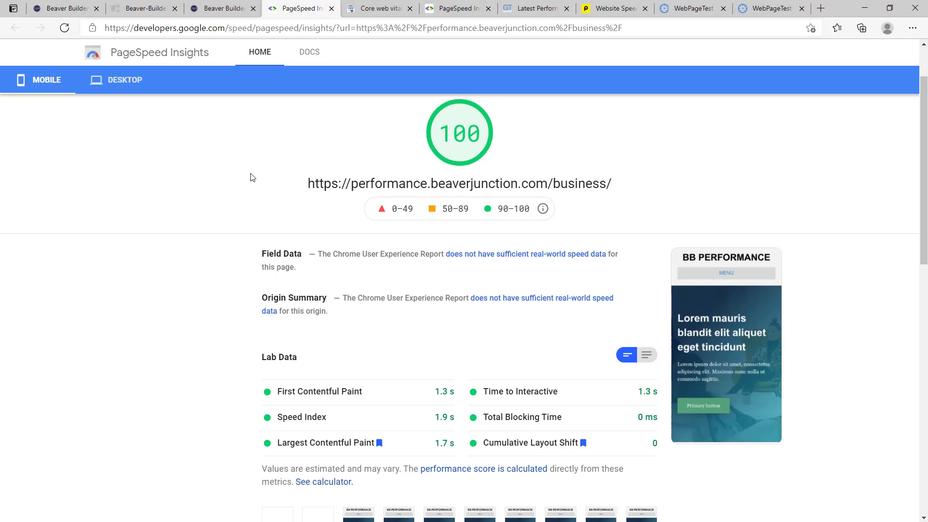
{"action": "mouse_move", "coordinate": [92, 163]}
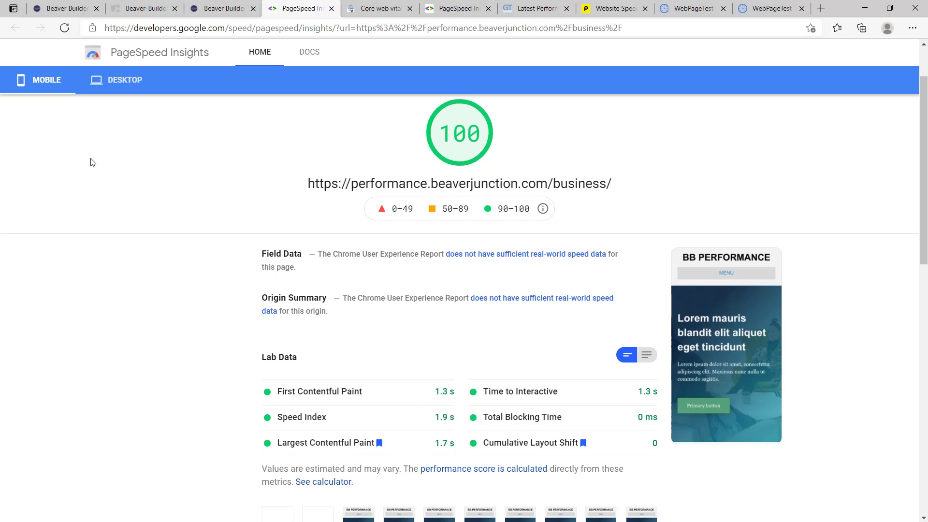
{"action": "mouse_move", "coordinate": [50, 80]}
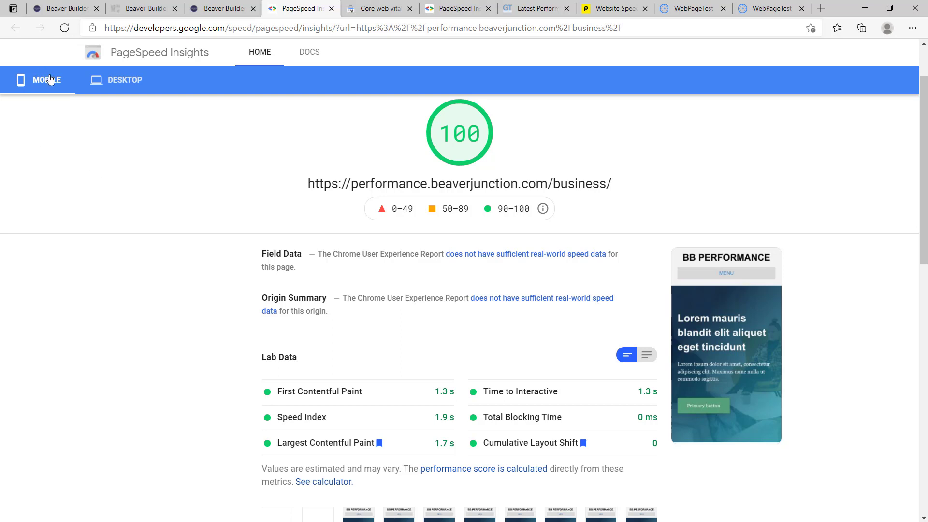
{"action": "mouse_move", "coordinate": [118, 145]}
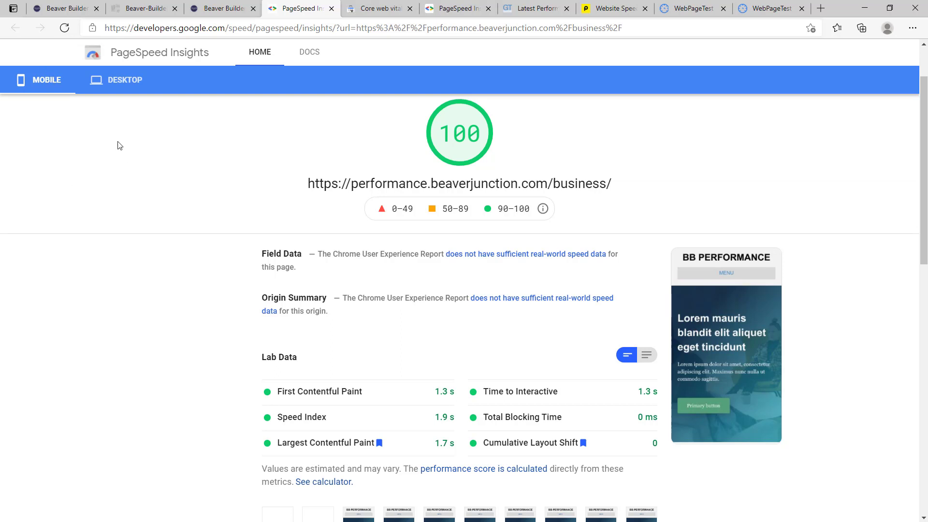
{"action": "mouse_move", "coordinate": [110, 182]}
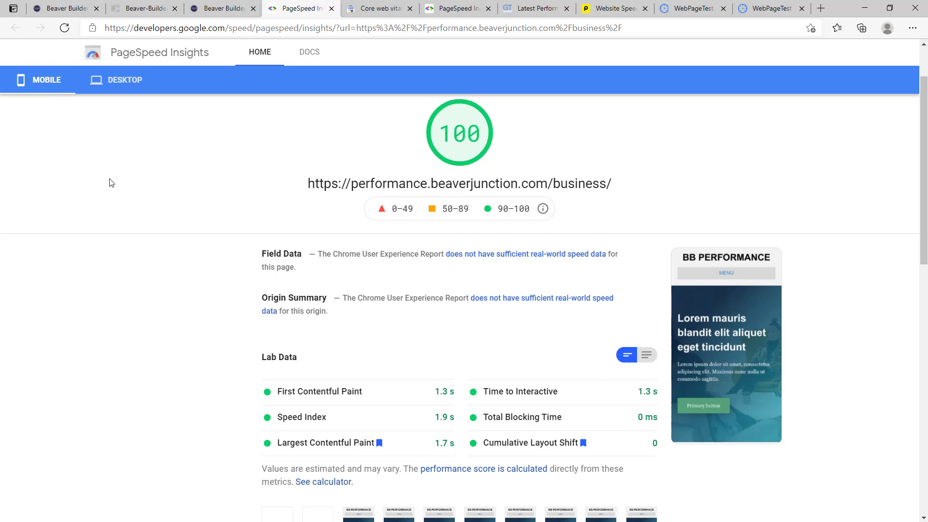
{"action": "mouse_move", "coordinate": [517, 258]}
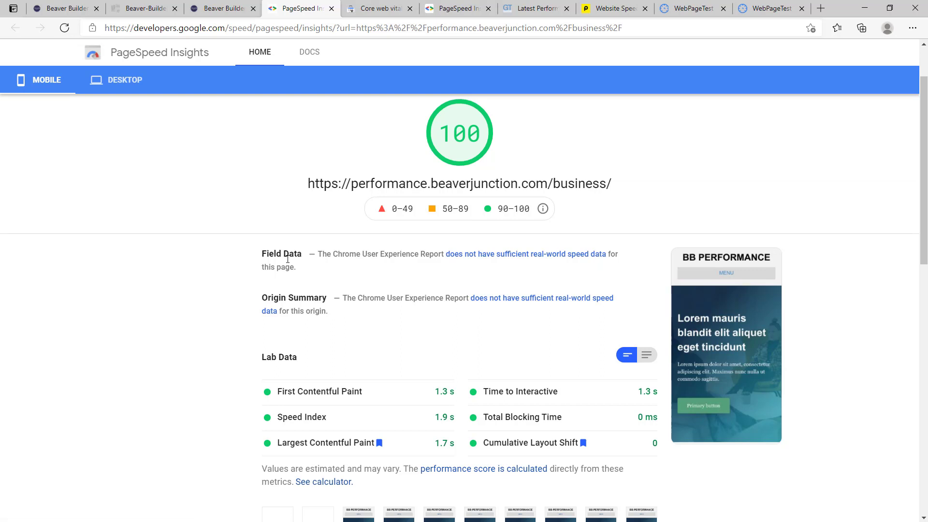
{"action": "mouse_move", "coordinate": [398, 282]}
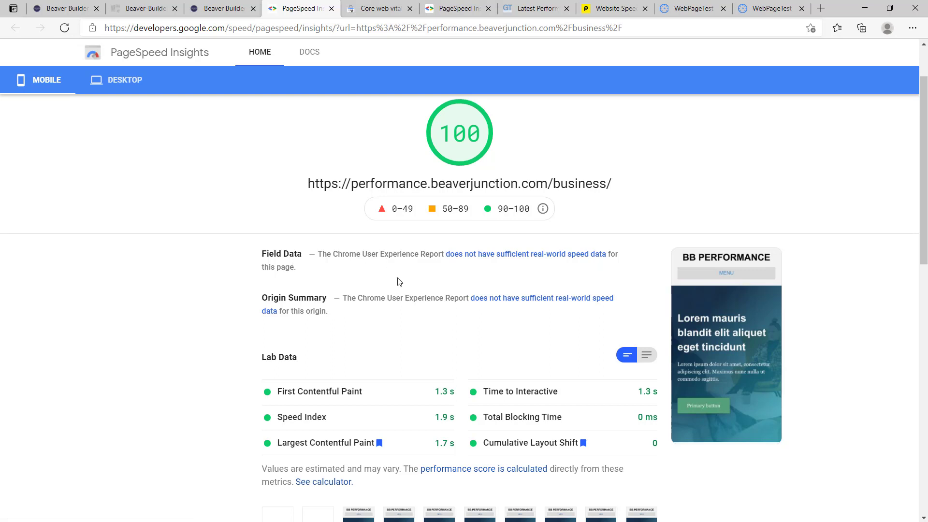
{"action": "mouse_move", "coordinate": [367, 286]}
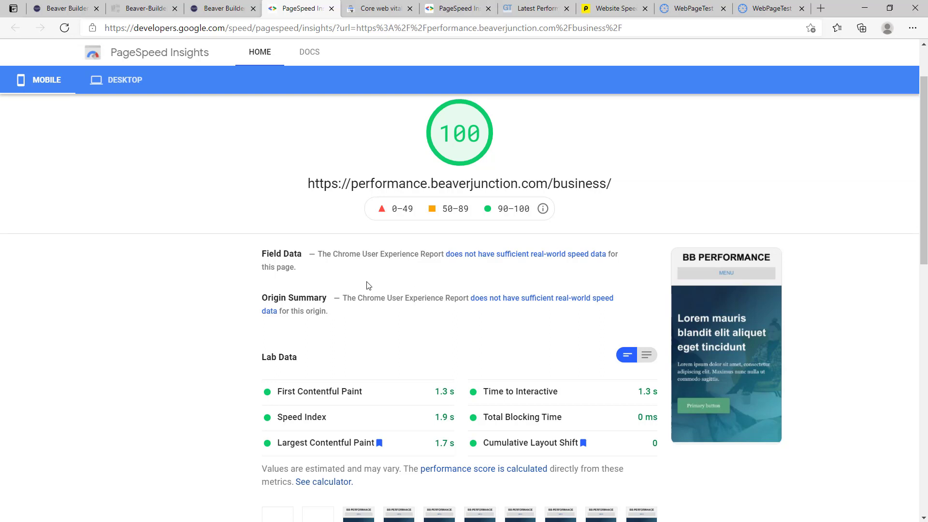
Step: Switch to the Core Web Vitals tab showing 34 good desktop URLs
{"action": "left_click", "coordinate": [377, 8]}
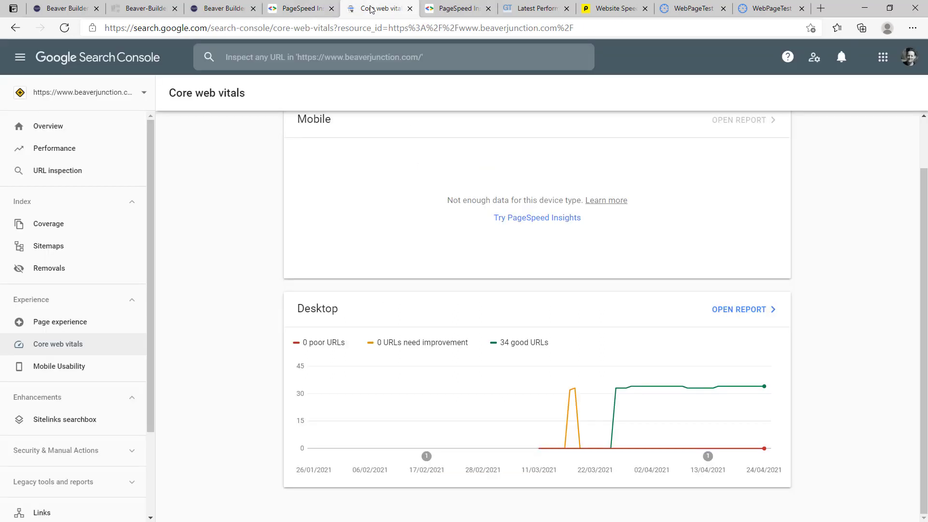
{"action": "mouse_move", "coordinate": [76, 95]}
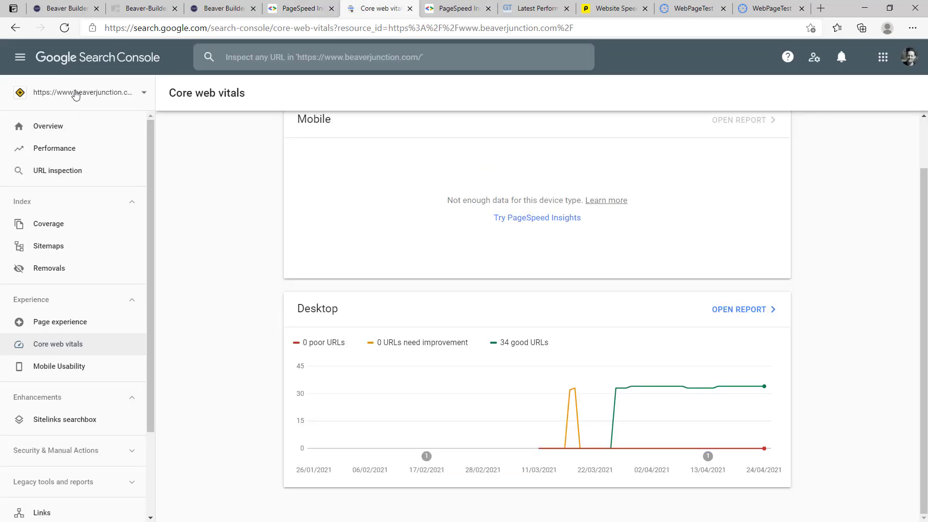
{"action": "mouse_move", "coordinate": [615, 387]}
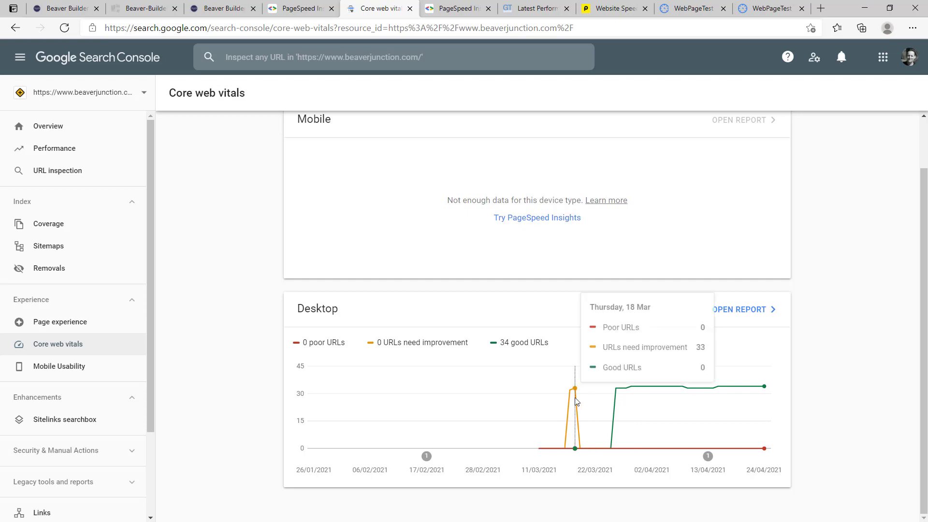
{"action": "mouse_move", "coordinate": [559, 396]}
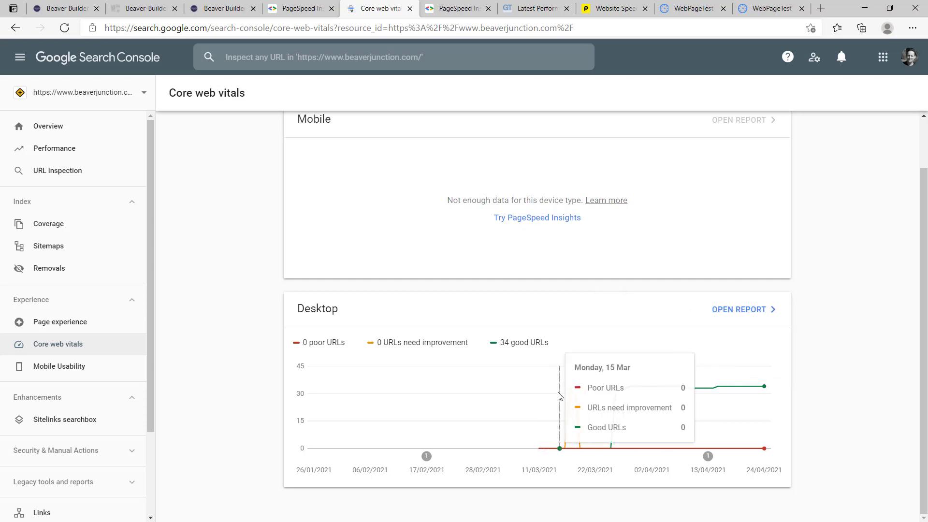
{"action": "mouse_move", "coordinate": [573, 389]}
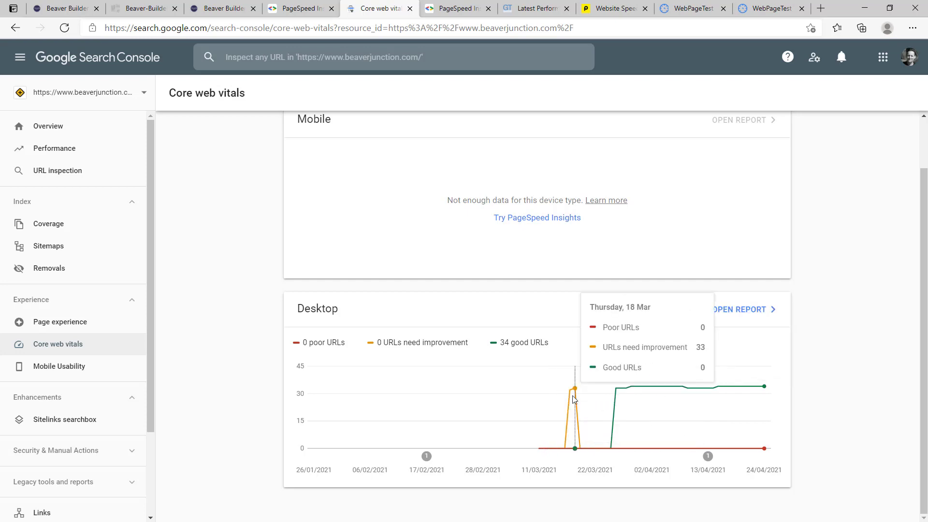
{"action": "mouse_move", "coordinate": [569, 390]}
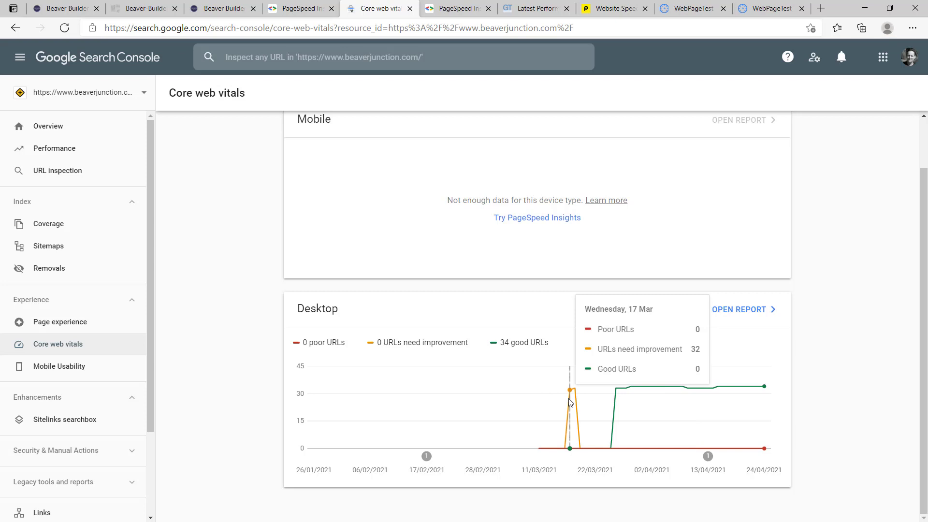
{"action": "mouse_move", "coordinate": [574, 389]}
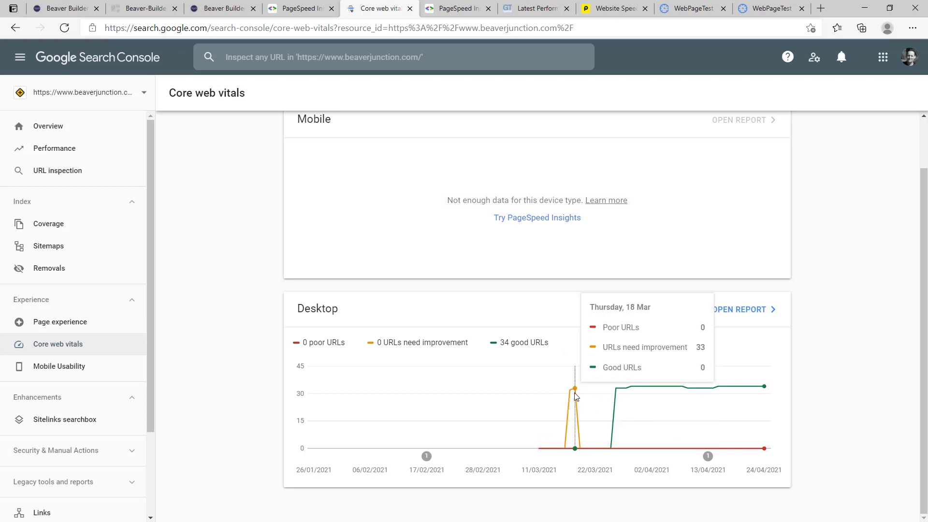
{"action": "mouse_move", "coordinate": [764, 387]}
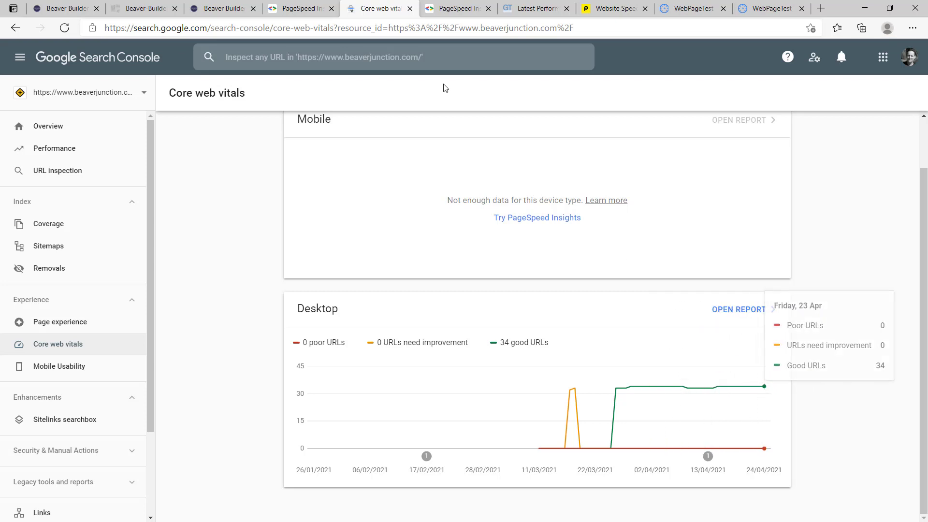
Step: Switch back to the business page's PageSpeed Insights tab scoring 100 on mobile
{"action": "left_click", "coordinate": [299, 8]}
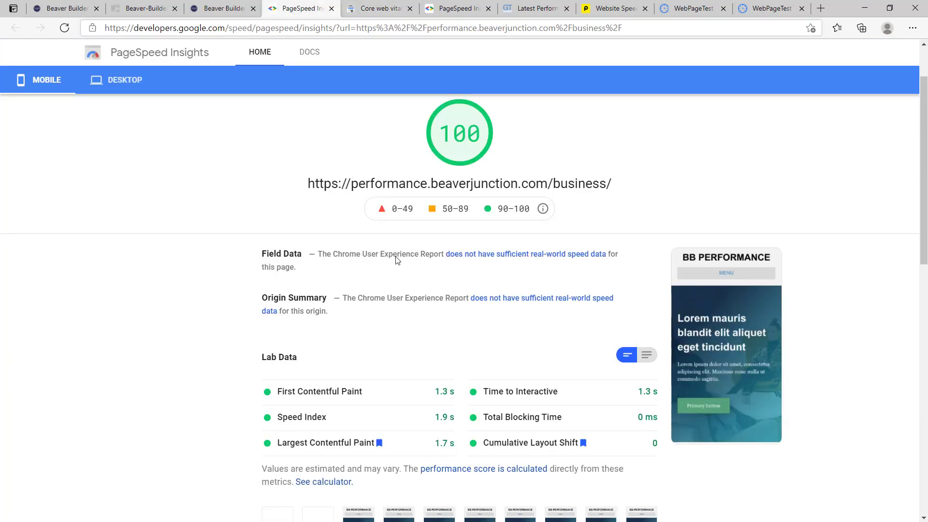
{"action": "mouse_move", "coordinate": [508, 267]}
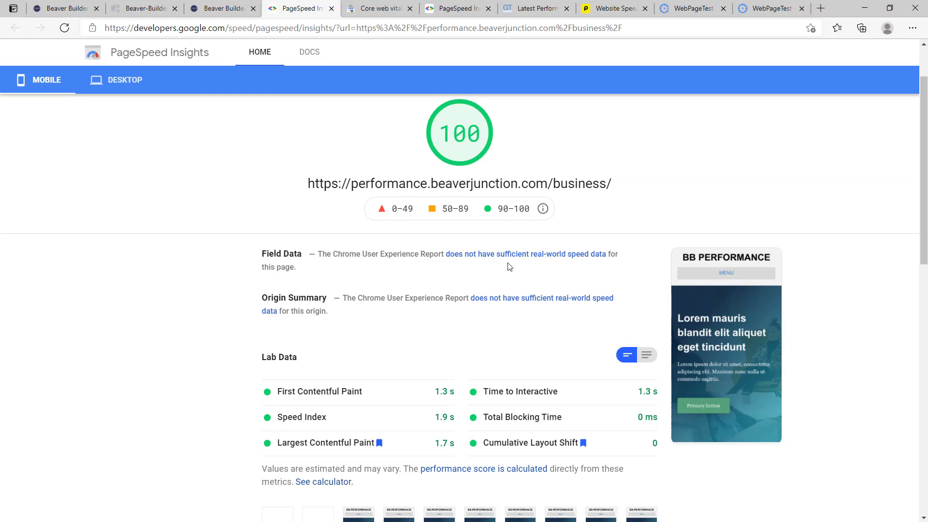
{"action": "mouse_move", "coordinate": [216, 331]}
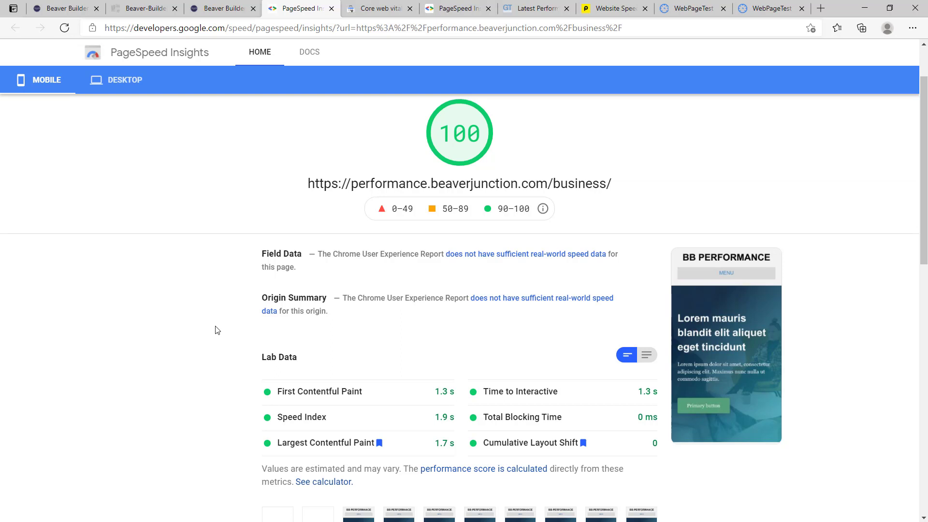
{"action": "mouse_move", "coordinate": [260, 362]}
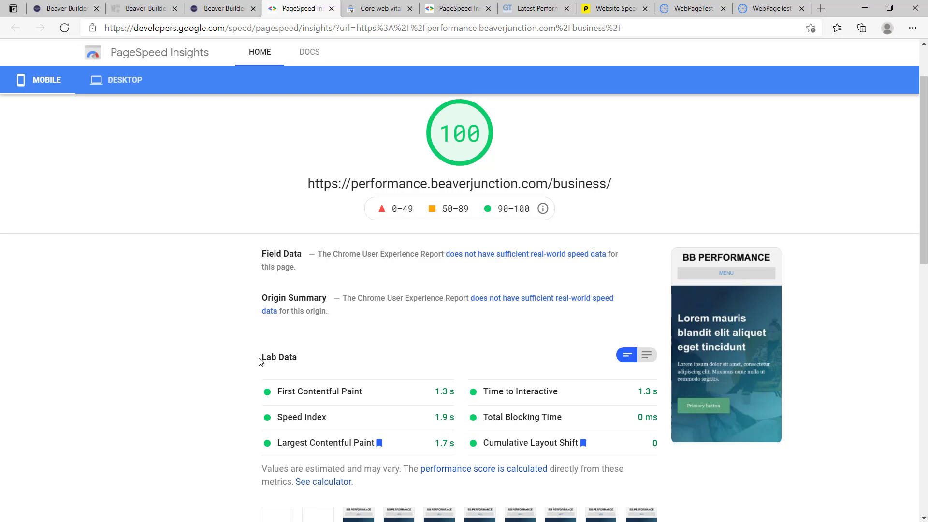
{"action": "scroll", "scroll_direction": "down", "scroll_amount": 3}
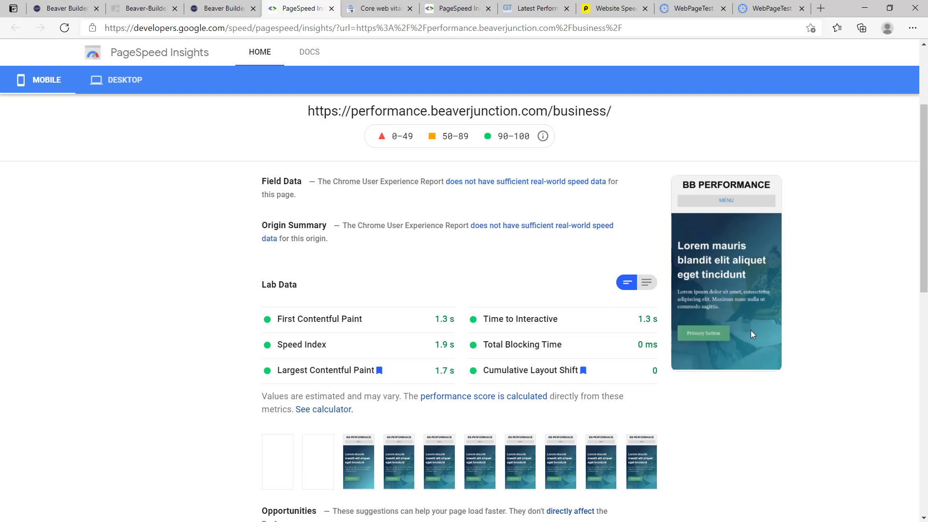
{"action": "mouse_move", "coordinate": [710, 283]}
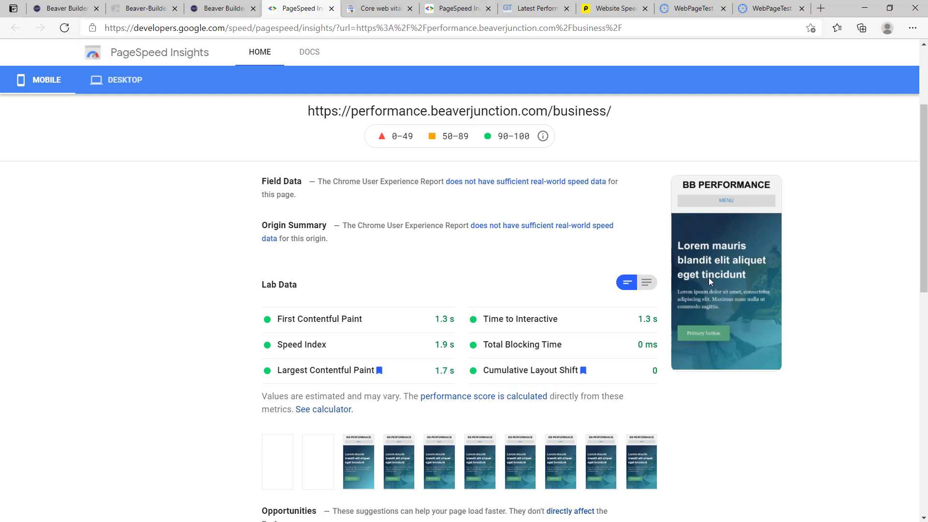
{"action": "mouse_move", "coordinate": [714, 234]}
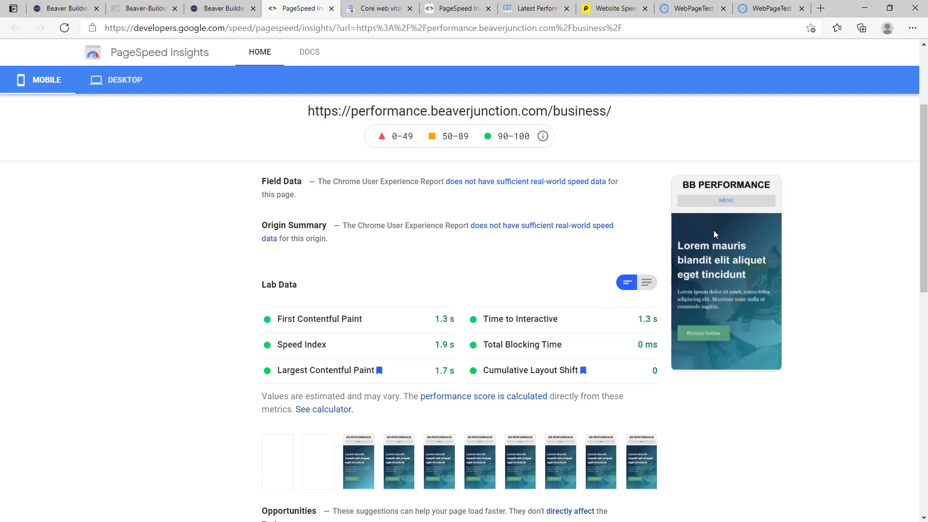
{"action": "mouse_move", "coordinate": [163, 353]}
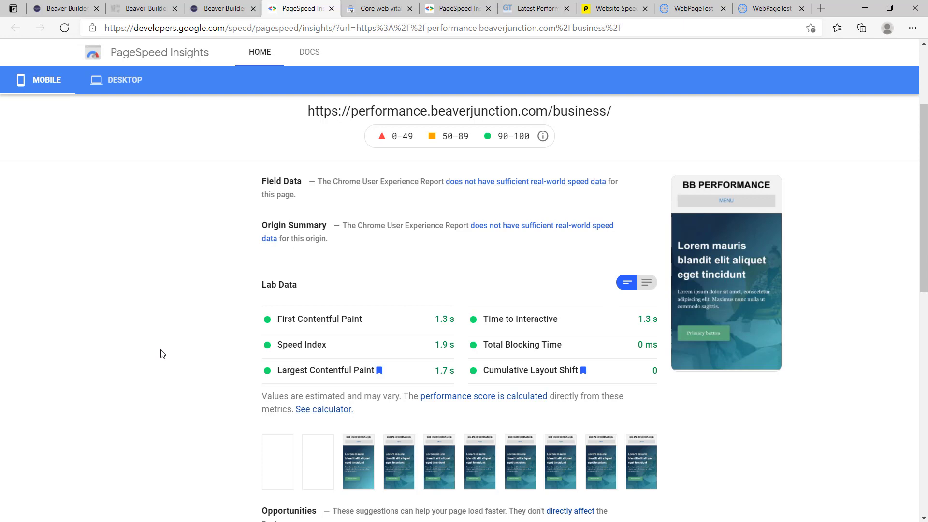
{"action": "mouse_move", "coordinate": [439, 375]}
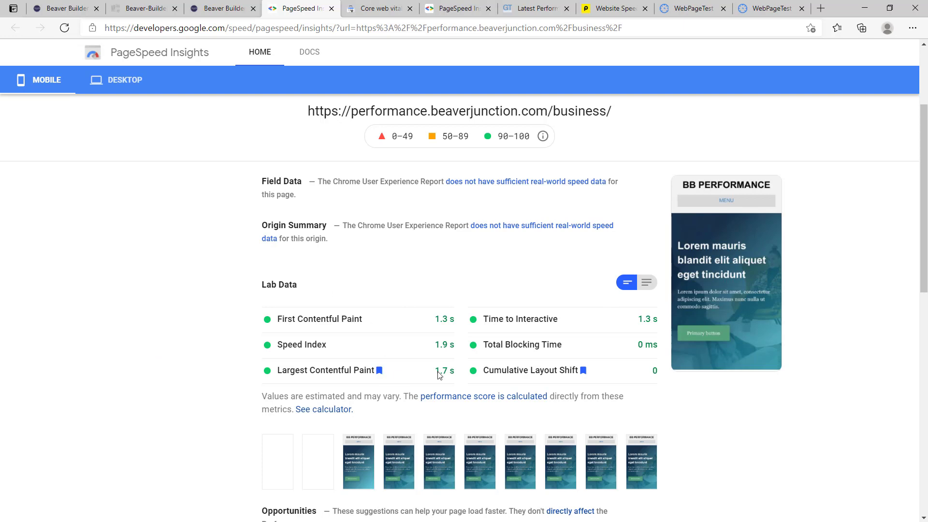
{"action": "mouse_move", "coordinate": [451, 373]}
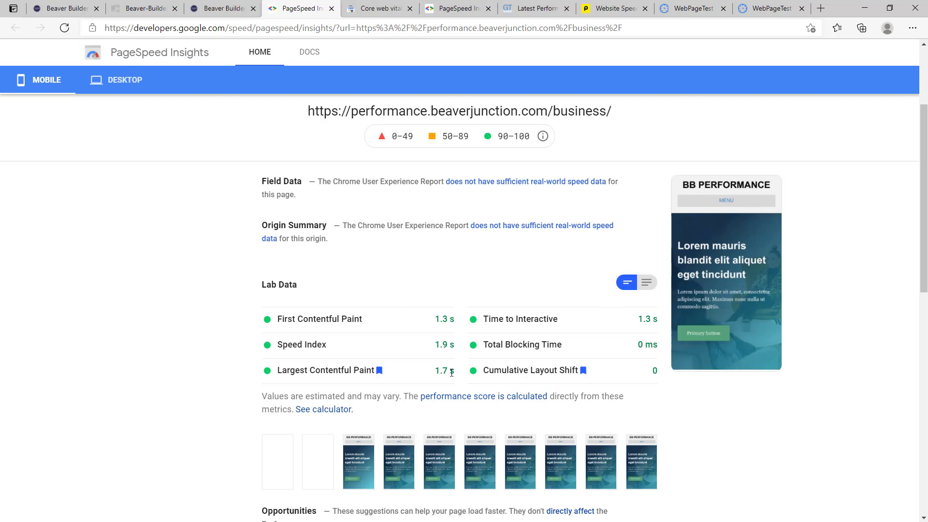
{"action": "mouse_move", "coordinate": [350, 372]}
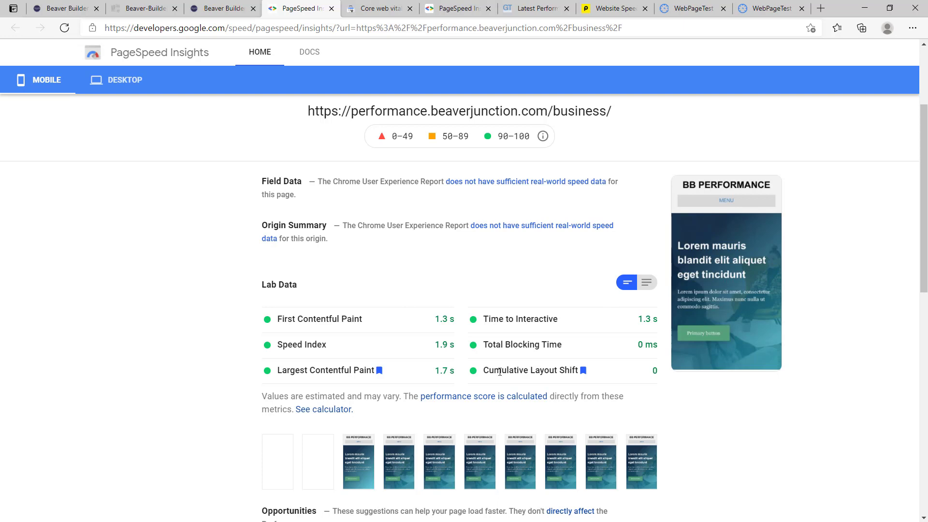
{"action": "mouse_move", "coordinate": [754, 297]}
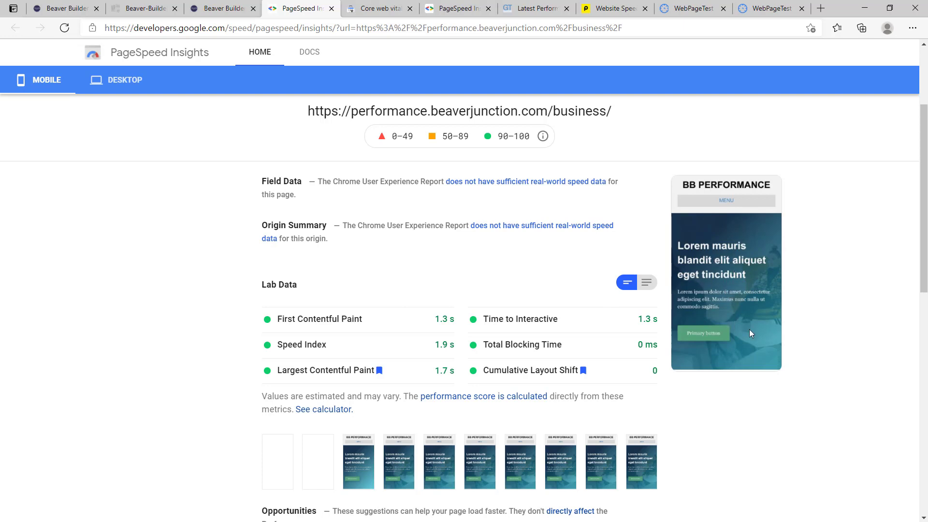
{"action": "mouse_move", "coordinate": [737, 327]}
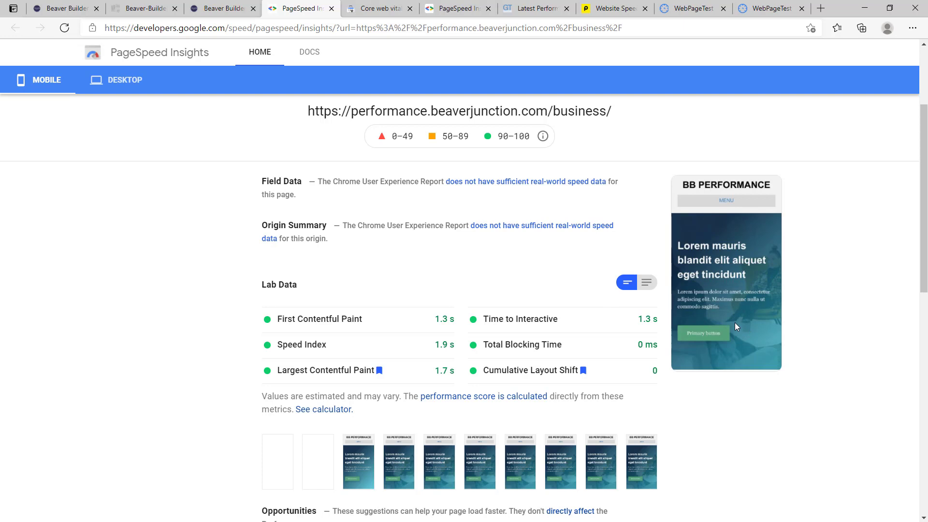
{"action": "mouse_move", "coordinate": [604, 351]}
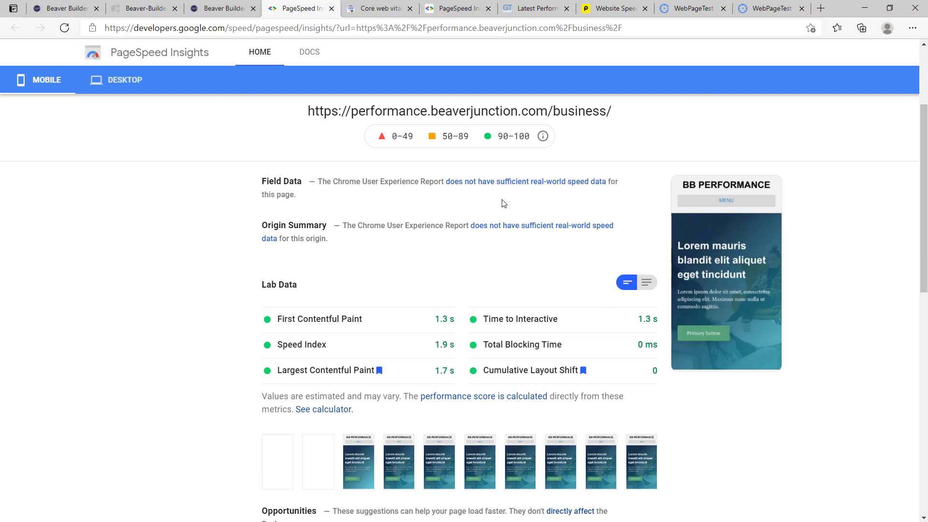
{"action": "mouse_move", "coordinate": [529, 204]}
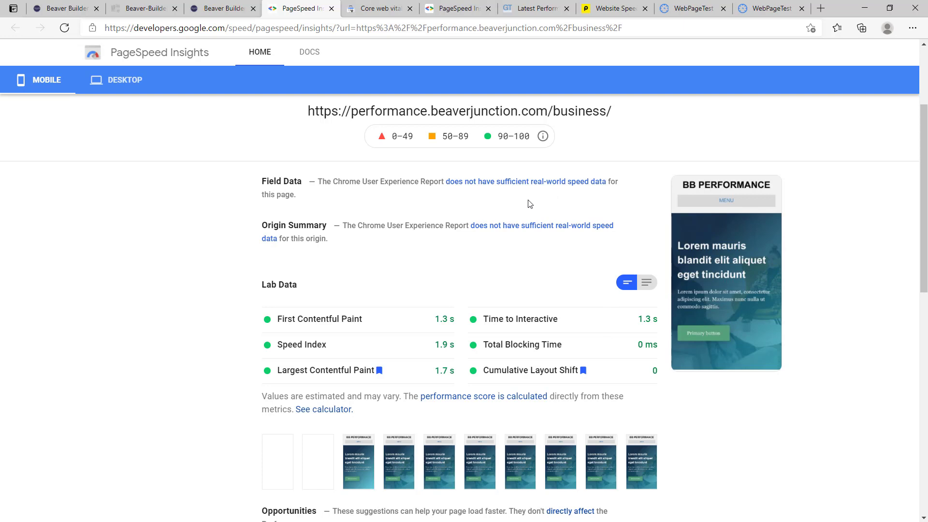
{"action": "mouse_move", "coordinate": [544, 361]}
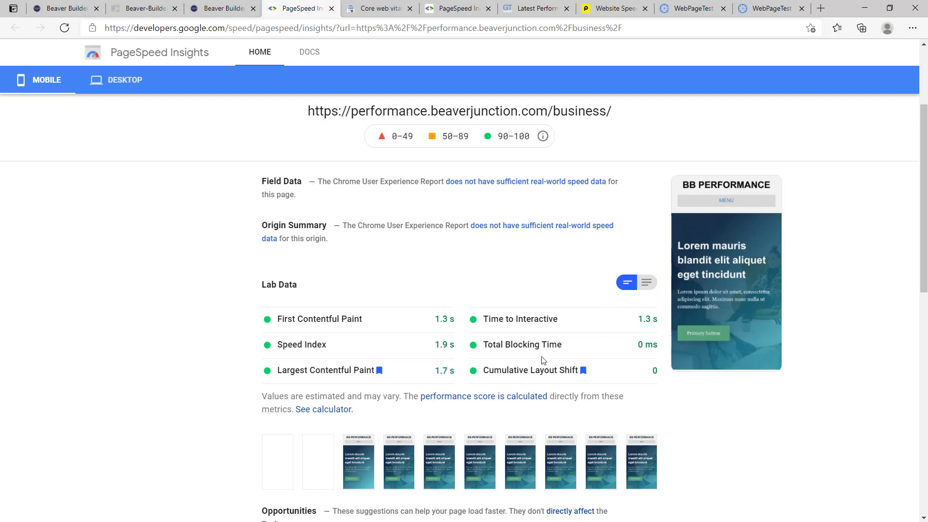
{"action": "mouse_move", "coordinate": [602, 361]}
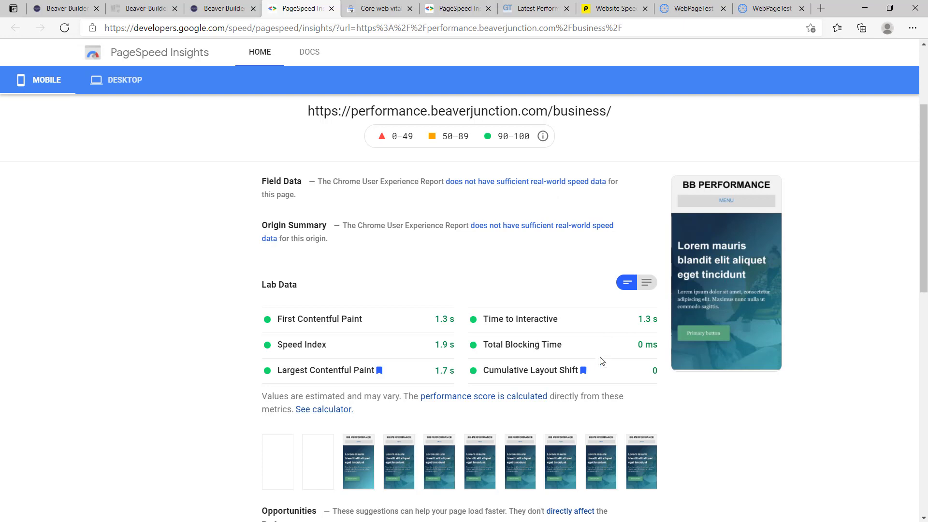
{"action": "mouse_move", "coordinate": [474, 351]}
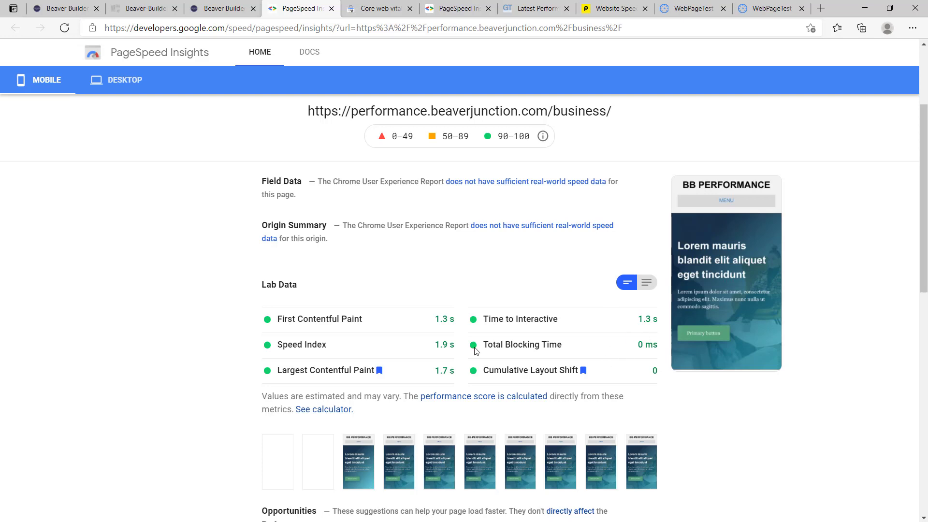
{"action": "mouse_move", "coordinate": [473, 374]}
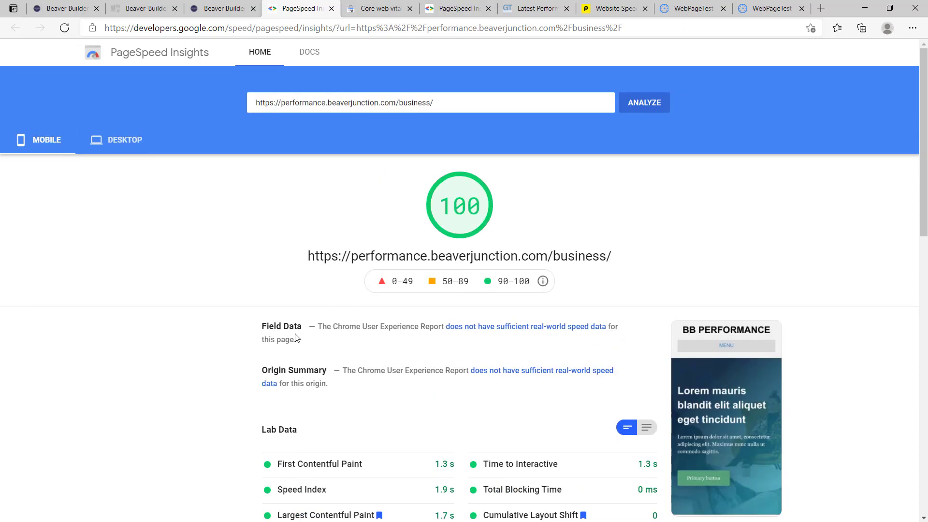
{"action": "mouse_move", "coordinate": [427, 205]}
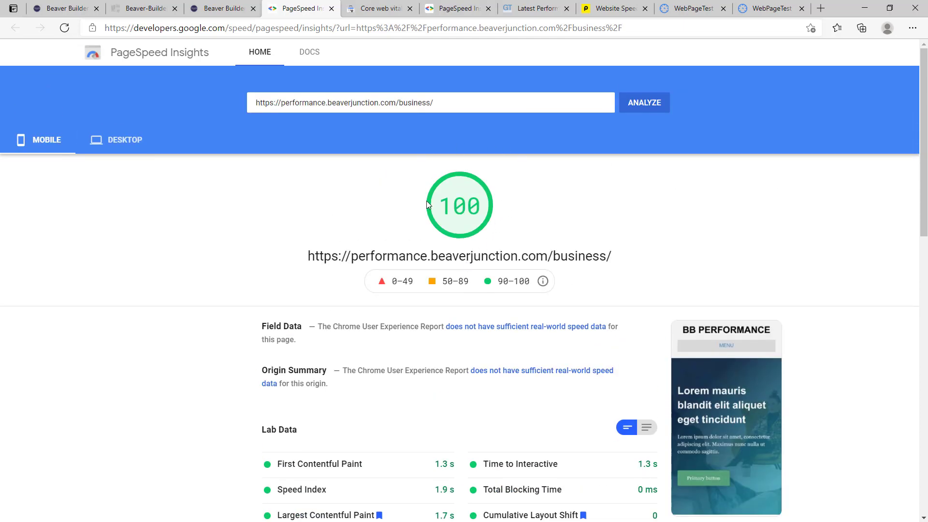
{"action": "mouse_move", "coordinate": [490, 206]}
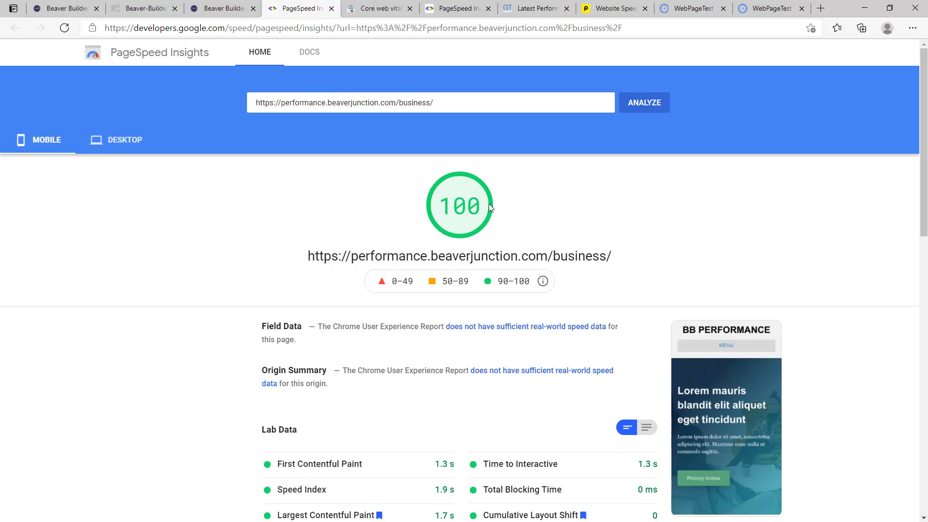
{"action": "mouse_move", "coordinate": [496, 224]}
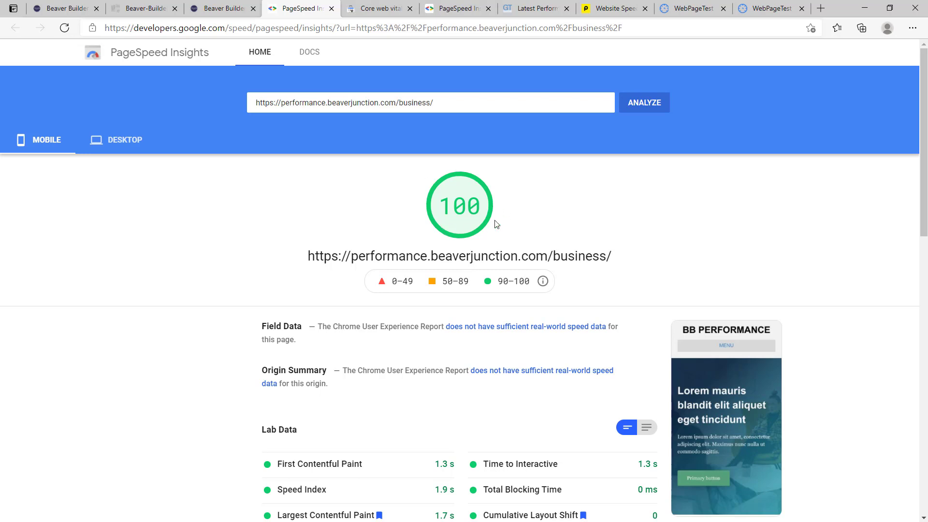
{"action": "scroll", "scroll_direction": "down", "scroll_amount": 3}
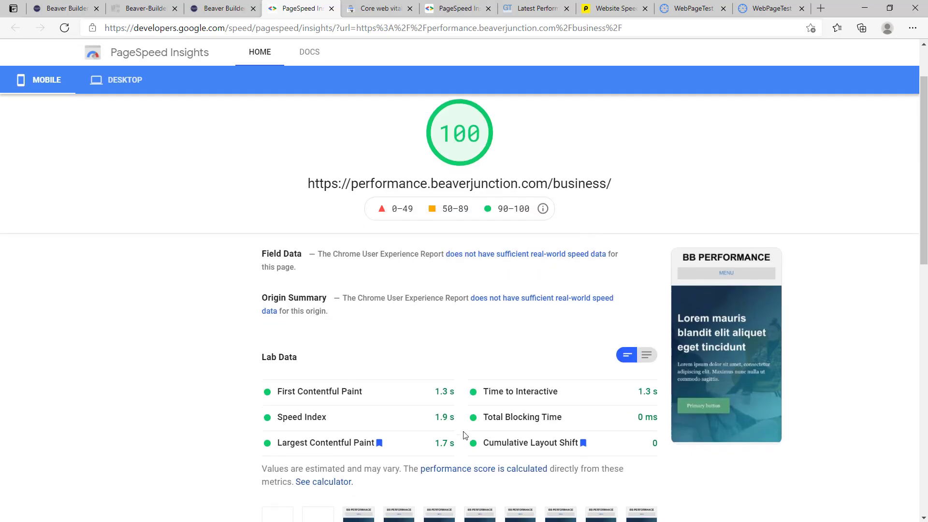
{"action": "mouse_move", "coordinate": [496, 457]}
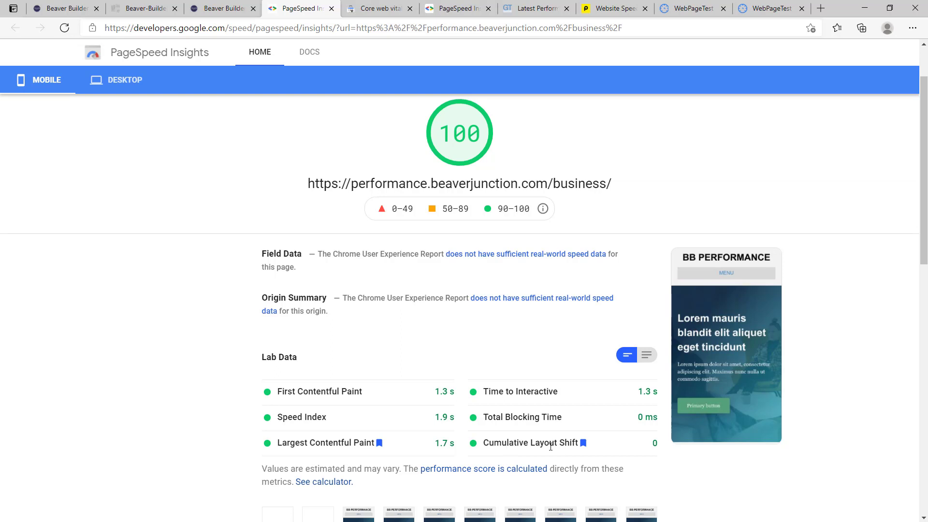
{"action": "mouse_move", "coordinate": [503, 453]}
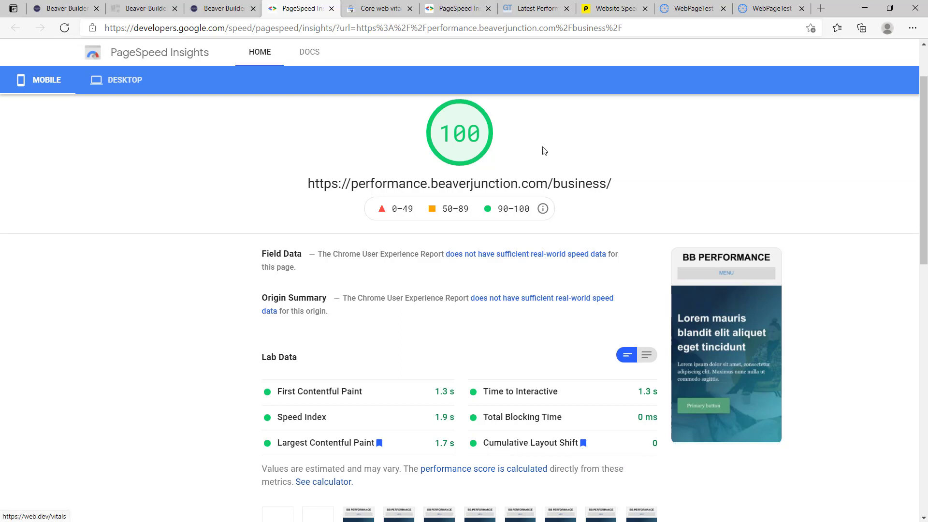
{"action": "mouse_move", "coordinate": [464, 143]}
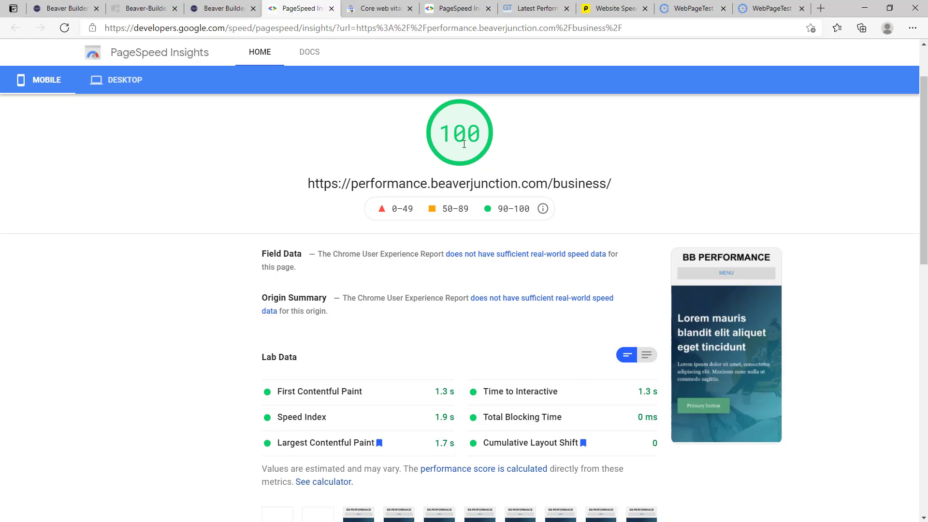
{"action": "mouse_move", "coordinate": [511, 437]}
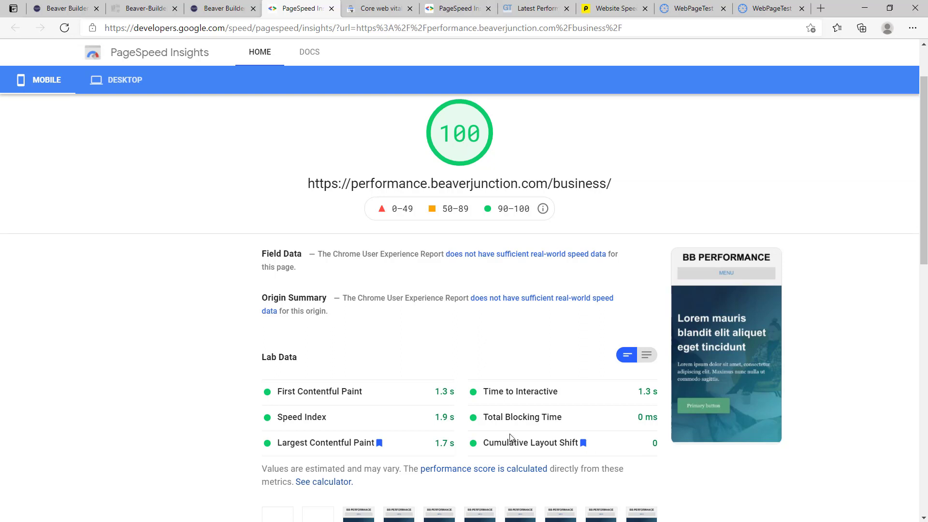
{"action": "mouse_move", "coordinate": [540, 453]}
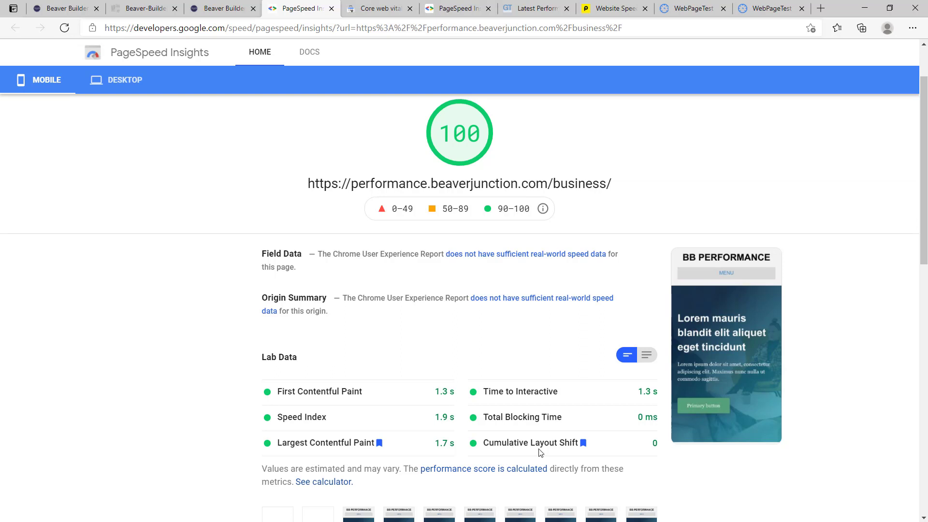
{"action": "mouse_move", "coordinate": [535, 443]}
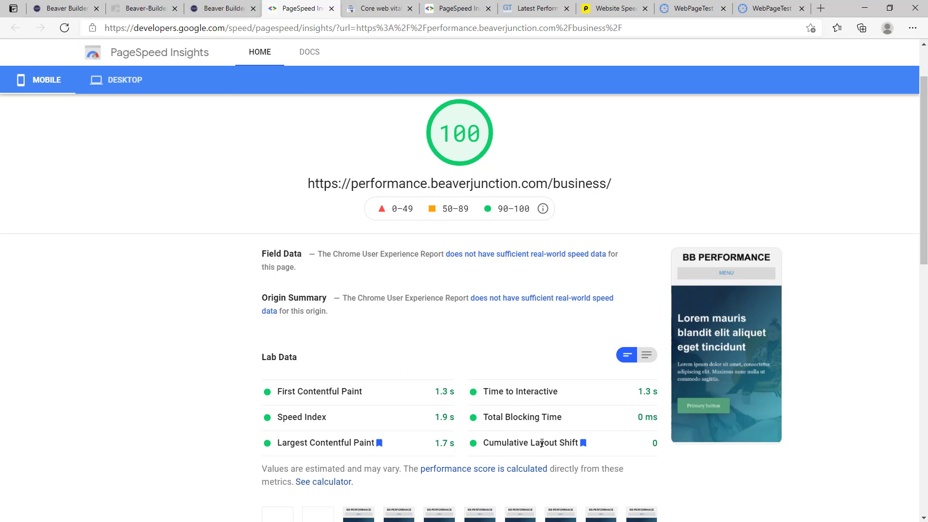
{"action": "mouse_move", "coordinate": [340, 353]}
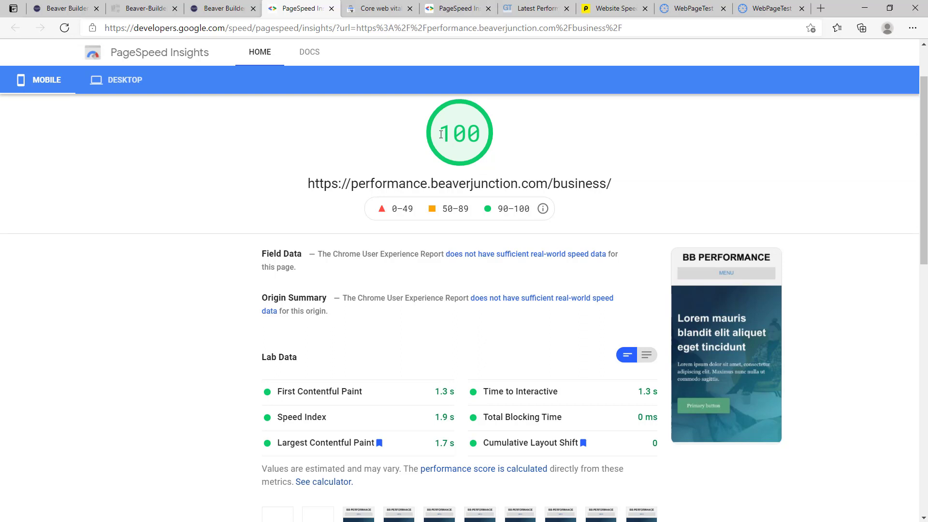
{"action": "mouse_move", "coordinate": [488, 403]}
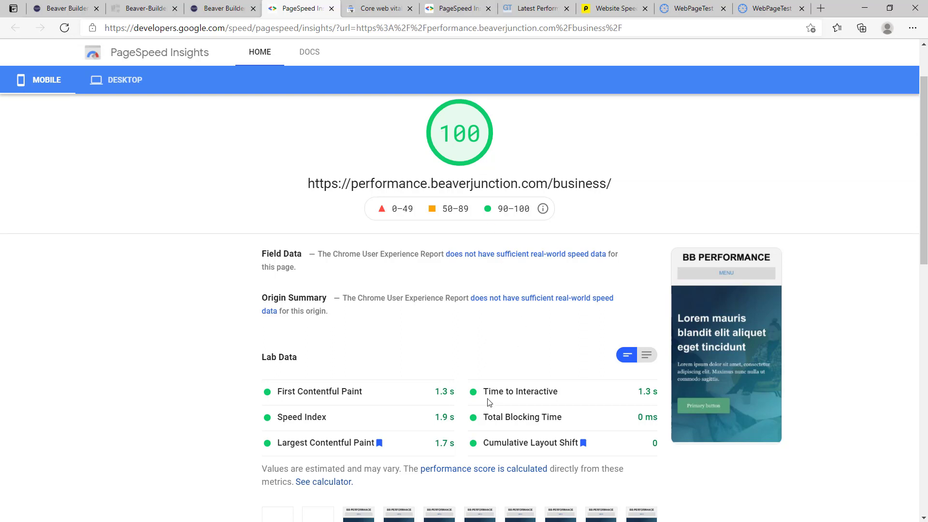
{"action": "mouse_move", "coordinate": [565, 397]}
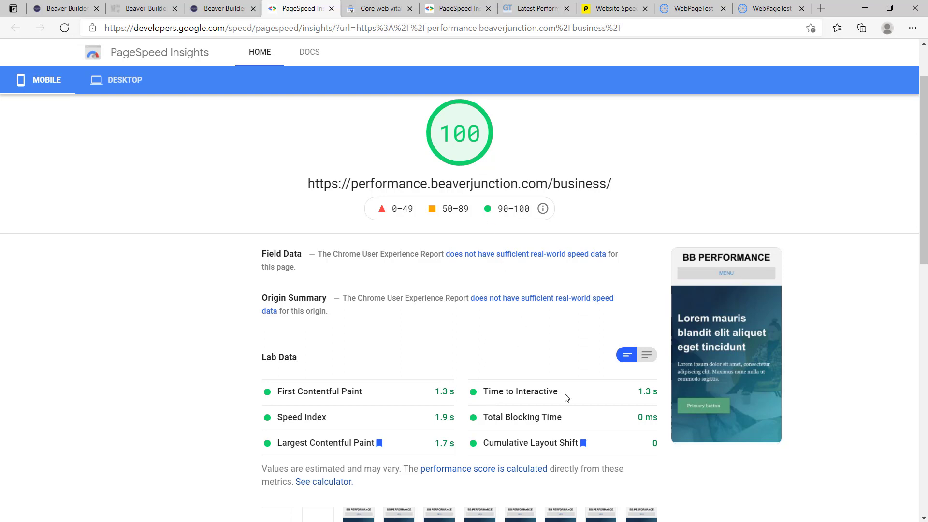
{"action": "mouse_move", "coordinate": [530, 395]}
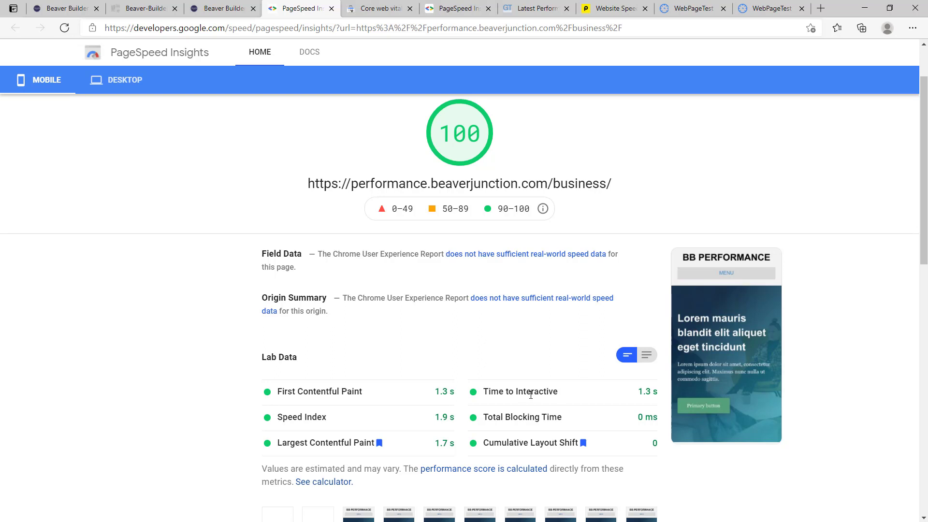
{"action": "mouse_move", "coordinate": [556, 393]}
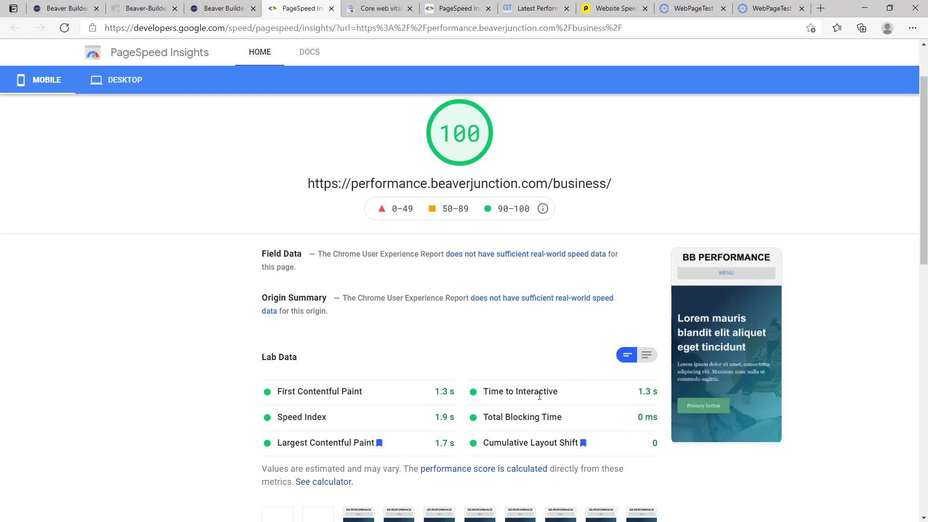
{"action": "mouse_move", "coordinate": [539, 395]}
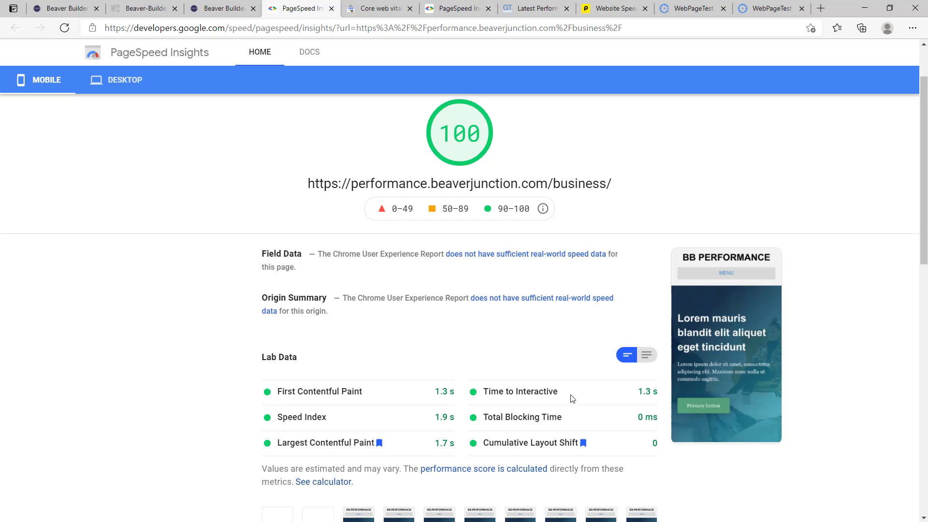
{"action": "mouse_move", "coordinate": [521, 393]}
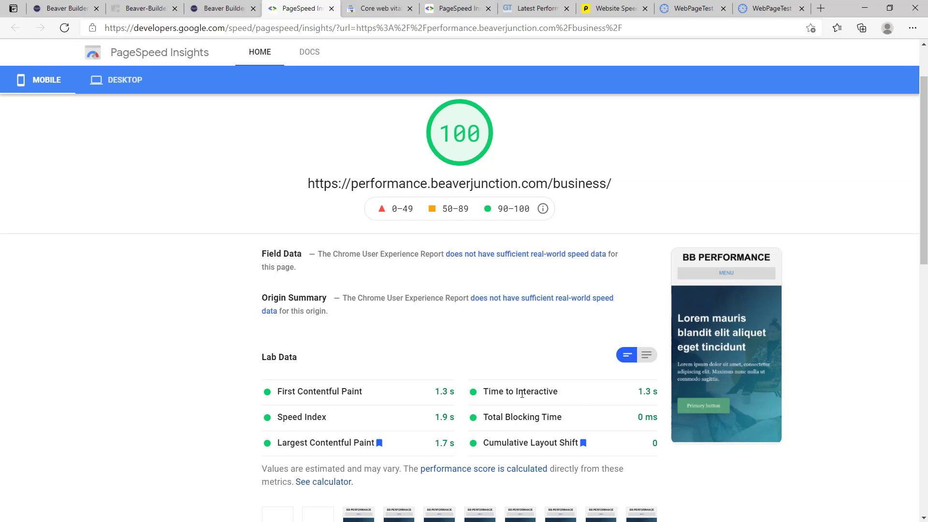
{"action": "mouse_move", "coordinate": [430, 152]}
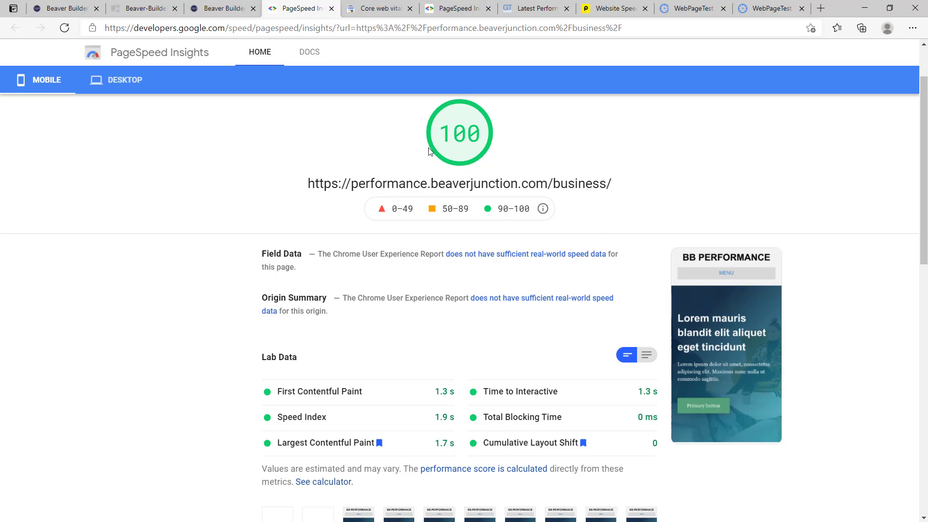
{"action": "mouse_move", "coordinate": [563, 396]}
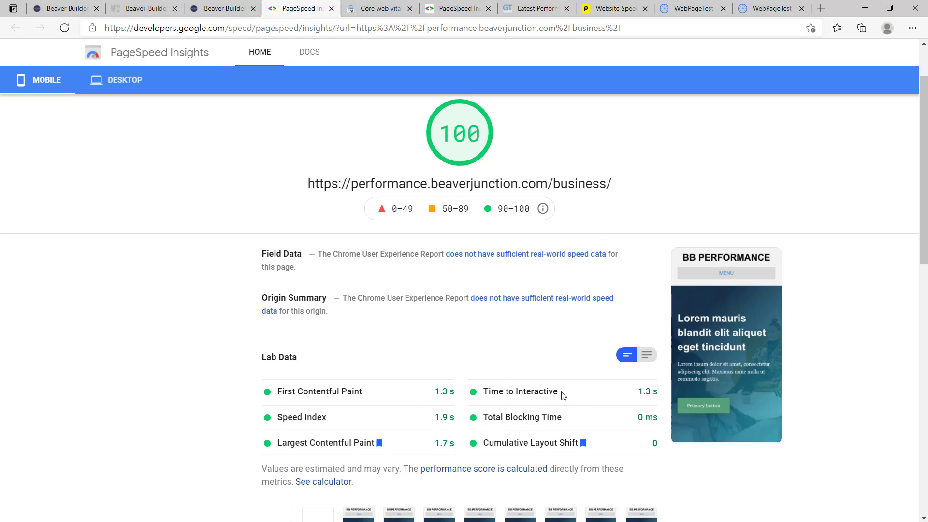
{"action": "mouse_move", "coordinate": [467, 166]}
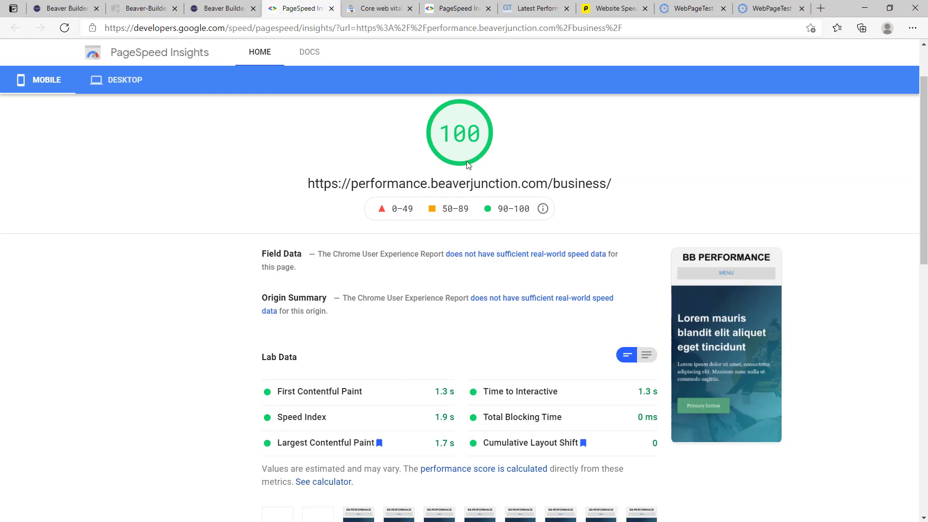
{"action": "mouse_move", "coordinate": [386, 449]}
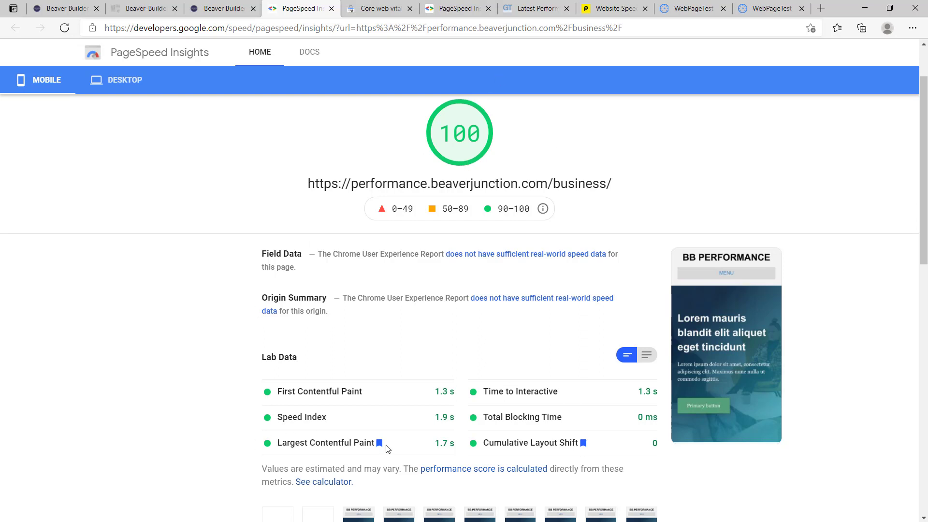
{"action": "mouse_move", "coordinate": [345, 453]}
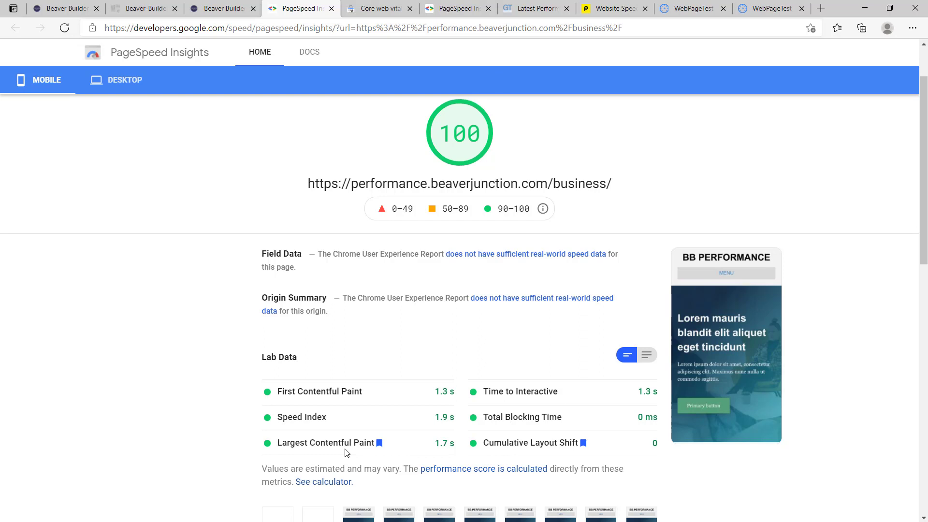
{"action": "mouse_move", "coordinate": [440, 266]}
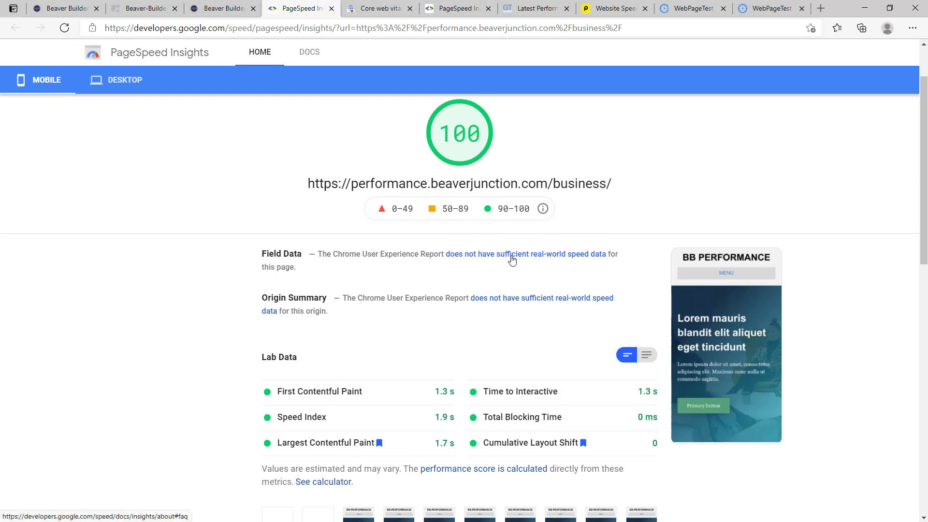
{"action": "mouse_move", "coordinate": [525, 259]}
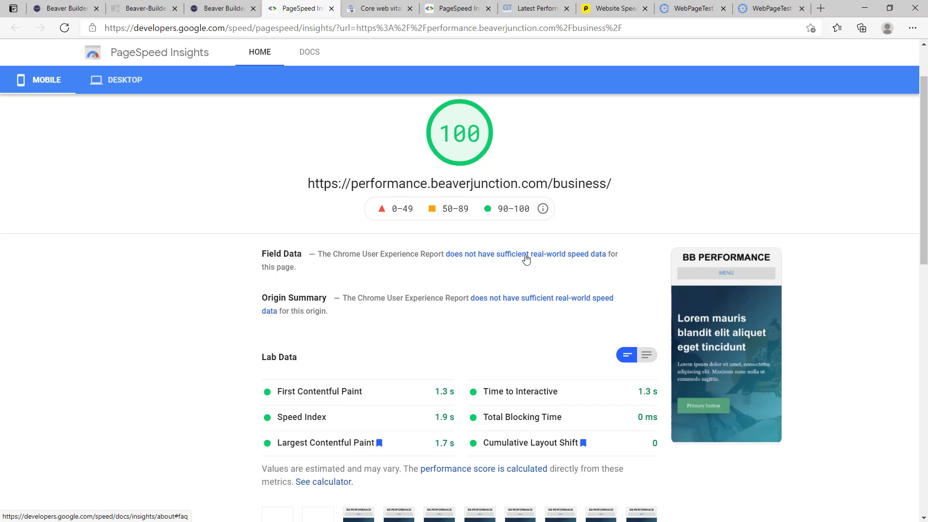
{"action": "mouse_move", "coordinate": [361, 44]}
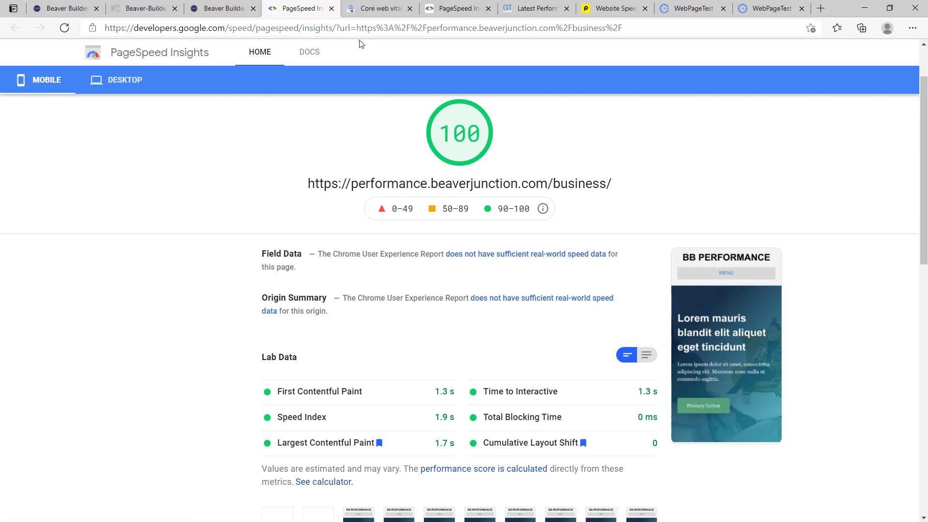
{"action": "mouse_move", "coordinate": [458, 9]}
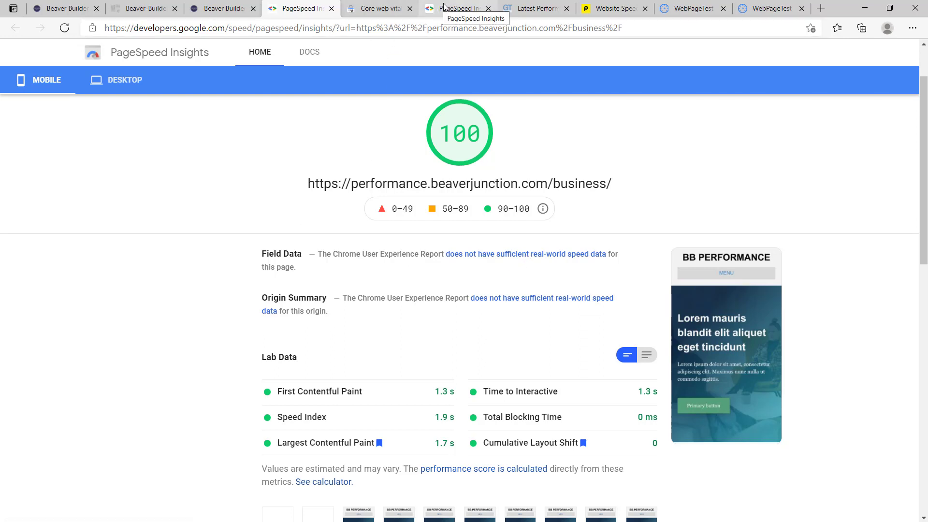
Step: Review the wordpress.org report's score of 89, field data, origin summary and lab data
{"action": "left_click", "coordinate": [455, 8]}
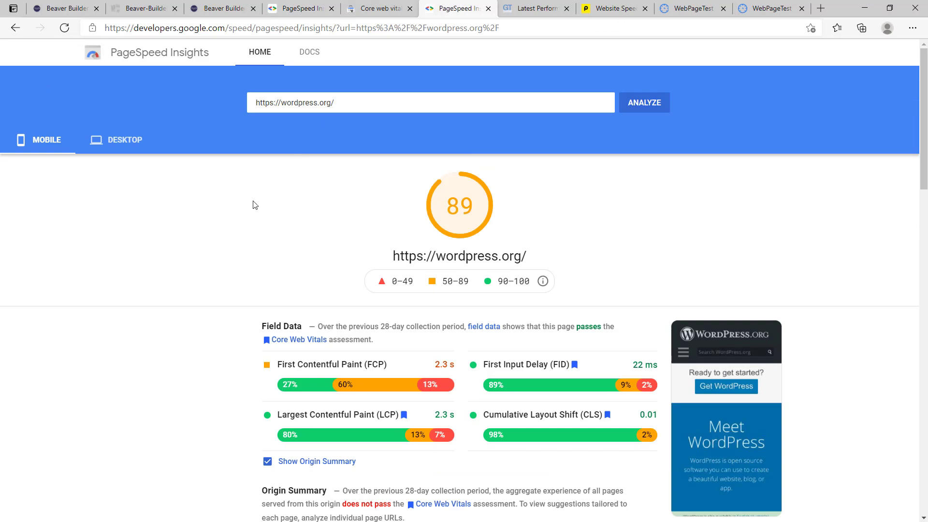
{"action": "mouse_move", "coordinate": [334, 206]}
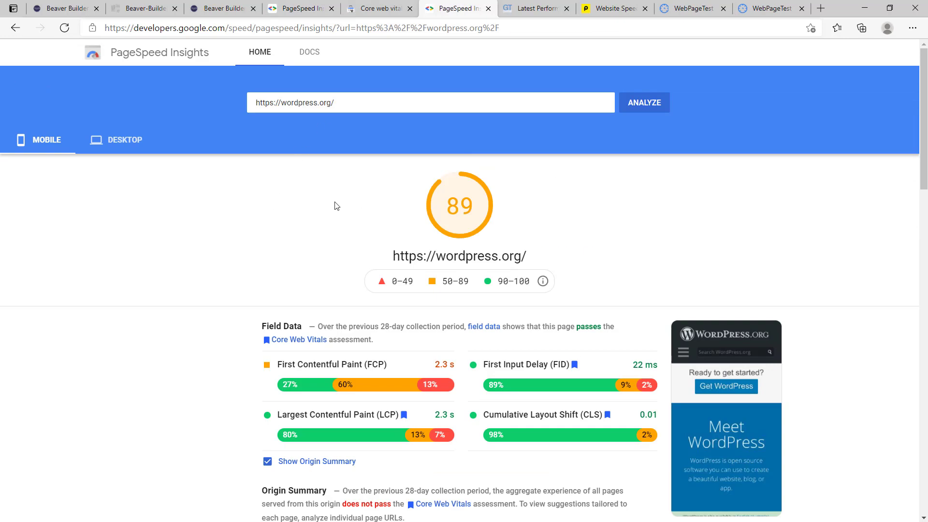
{"action": "mouse_move", "coordinate": [275, 217]}
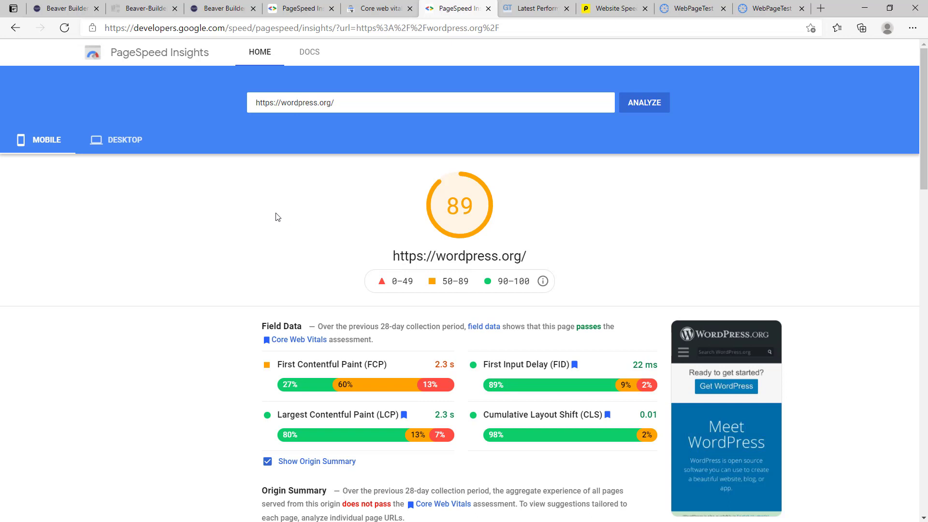
{"action": "scroll", "scroll_direction": "down", "scroll_amount": 3}
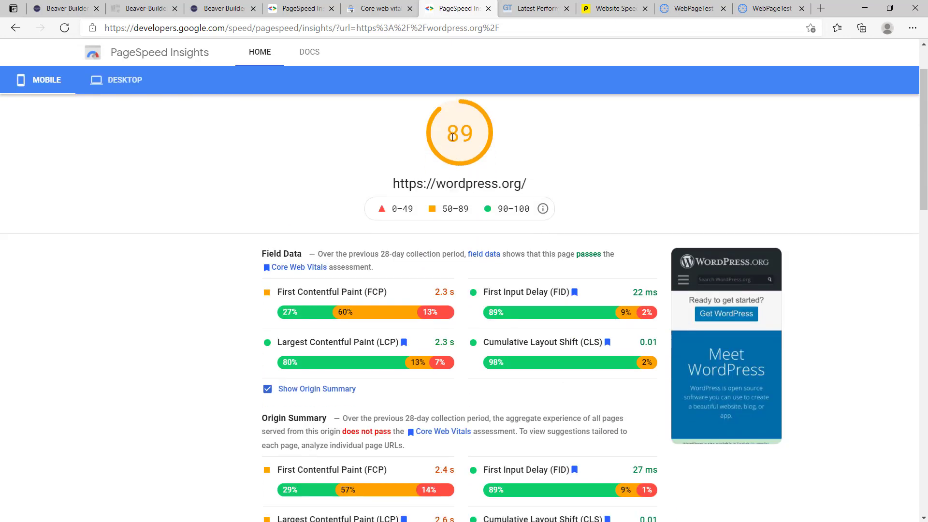
{"action": "scroll", "scroll_direction": "down", "scroll_amount": 3}
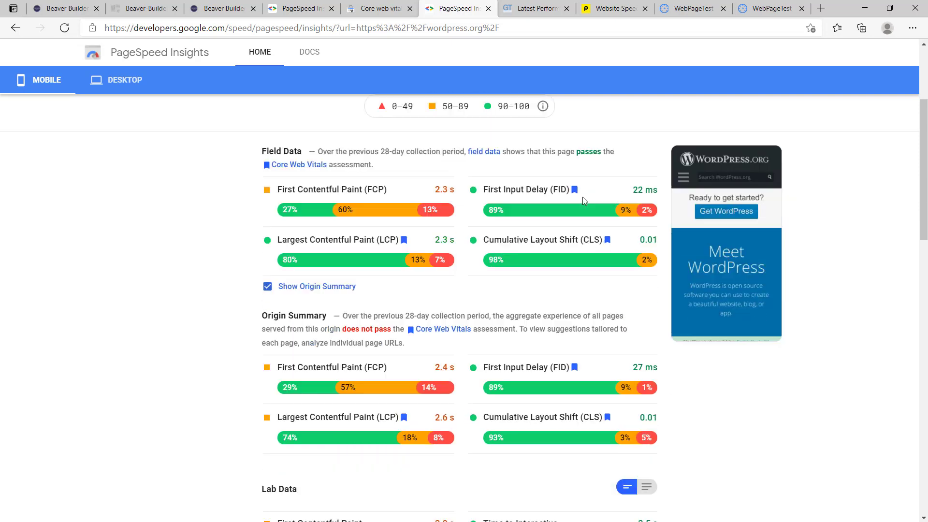
{"action": "scroll", "scroll_direction": "down", "scroll_amount": 3}
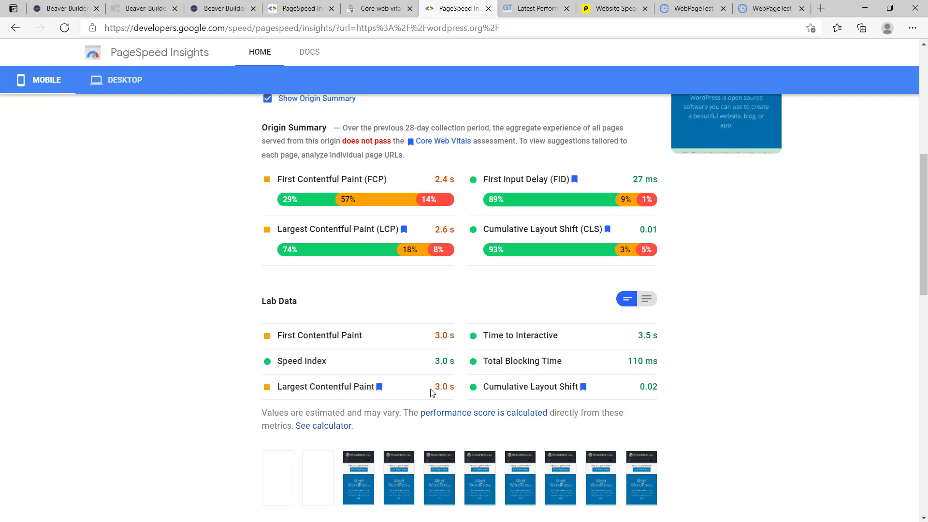
{"action": "mouse_move", "coordinate": [404, 404]}
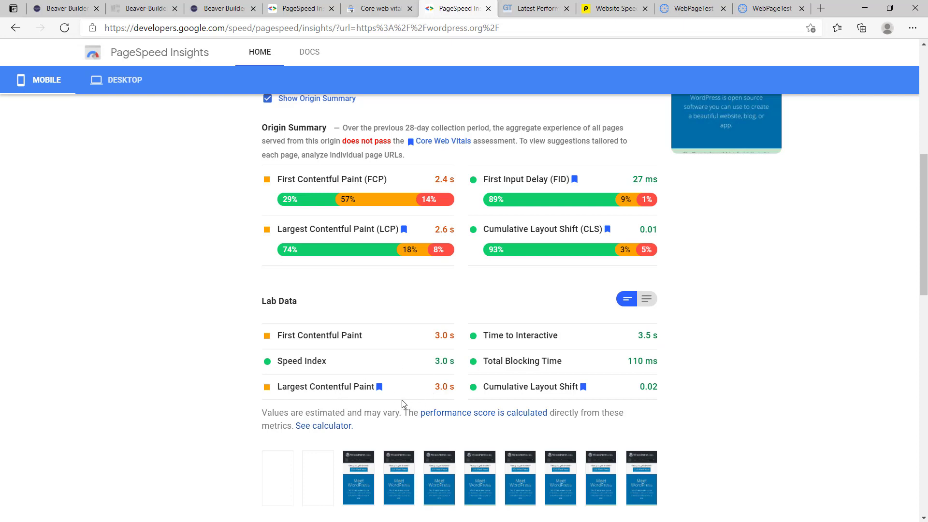
{"action": "scroll", "scroll_direction": "up", "scroll_amount": 3}
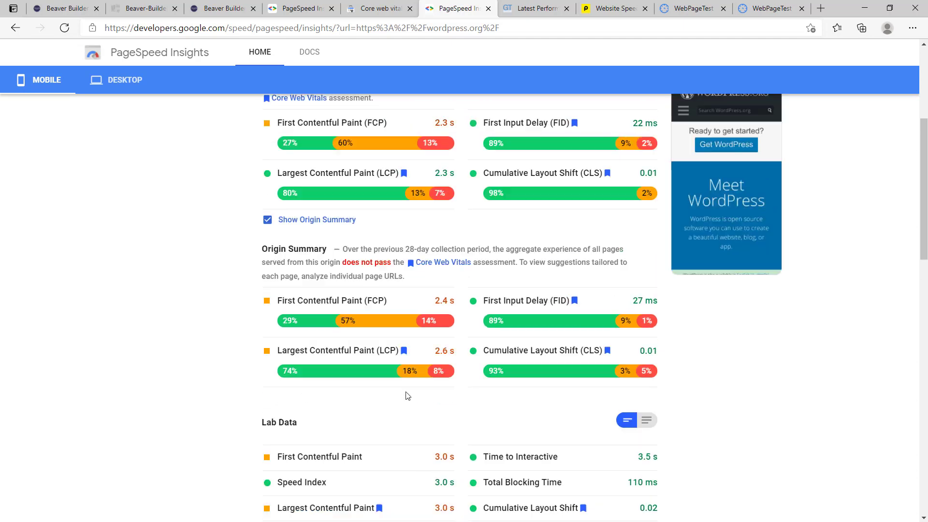
{"action": "scroll", "scroll_direction": "up", "scroll_amount": 3}
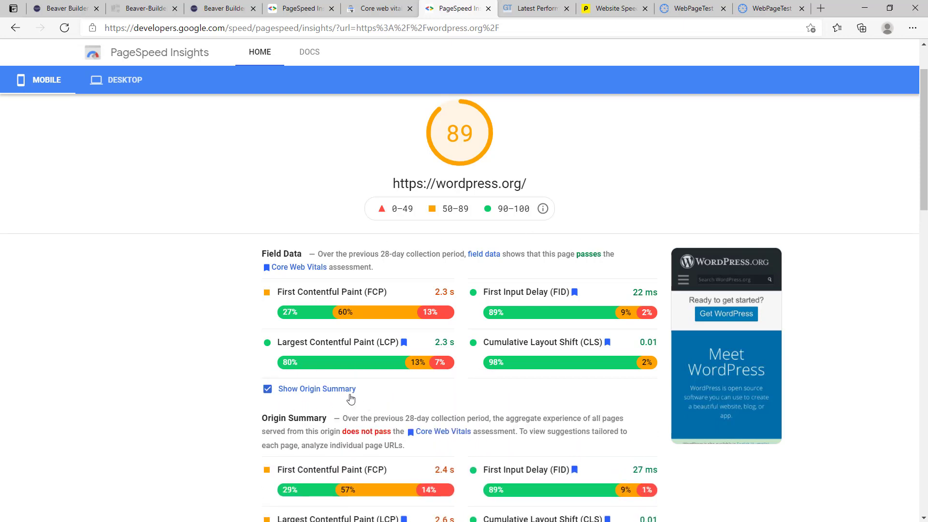
{"action": "scroll", "scroll_direction": "down", "scroll_amount": 3}
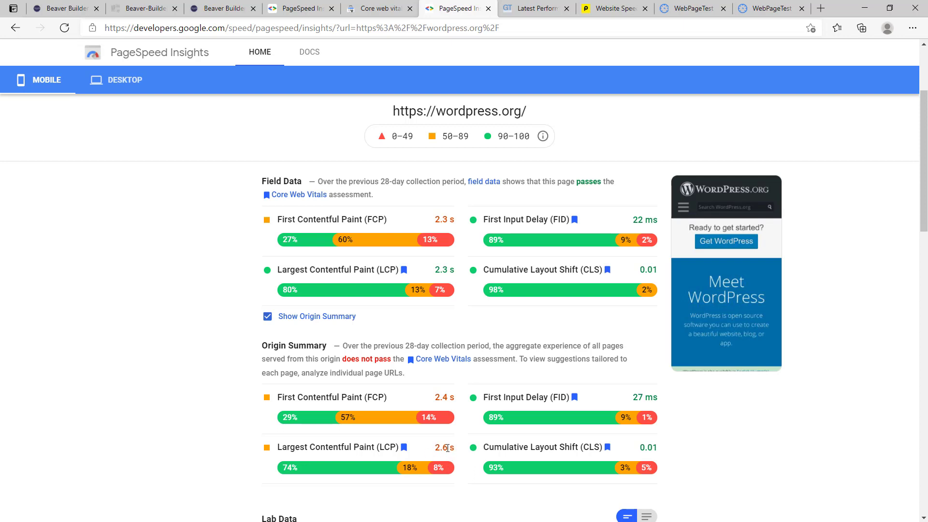
{"action": "mouse_move", "coordinate": [455, 454]}
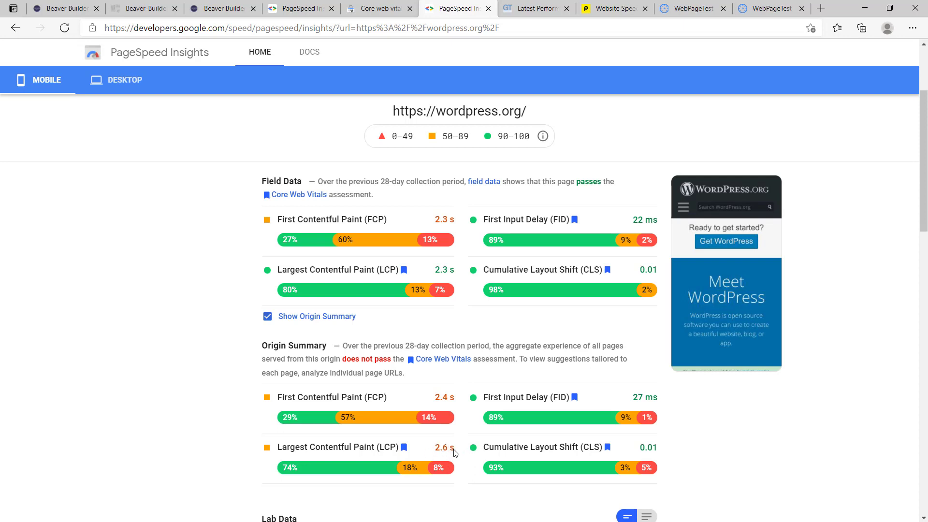
{"action": "mouse_move", "coordinate": [313, 467]}
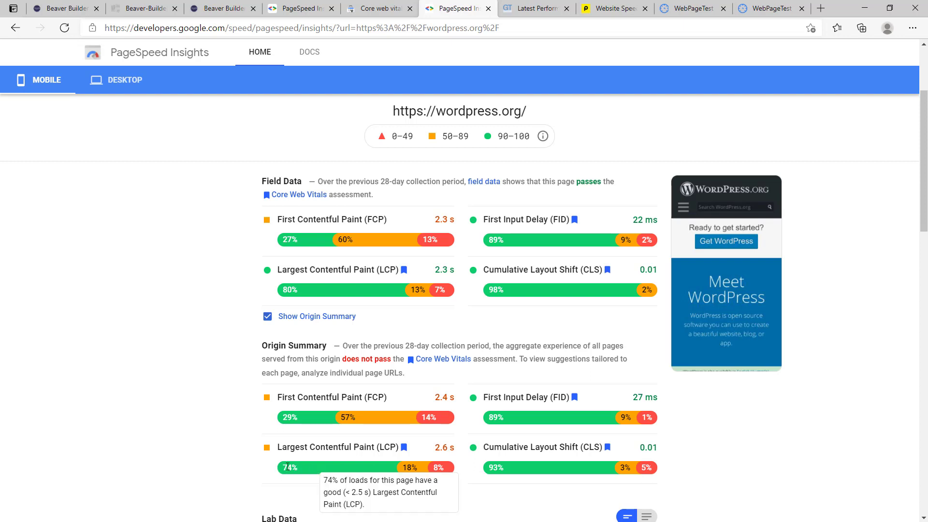
{"action": "mouse_move", "coordinate": [377, 469]}
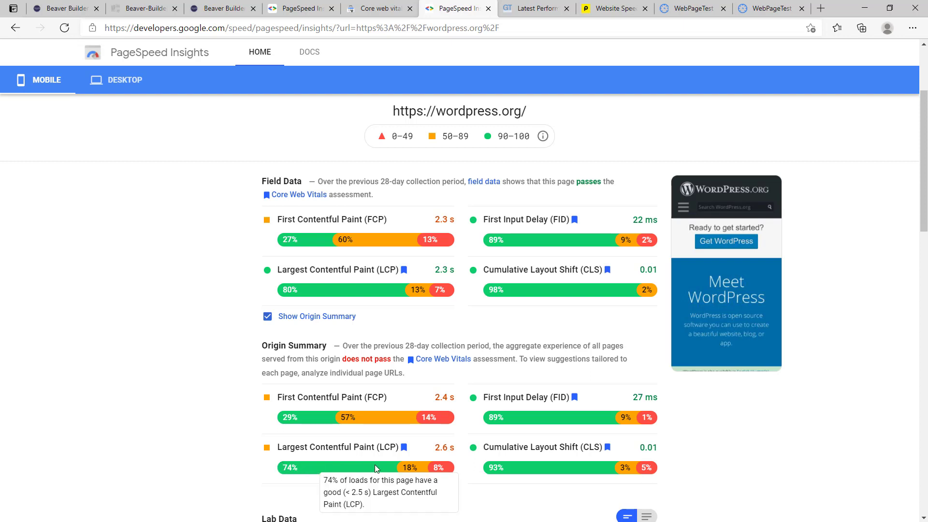
{"action": "mouse_move", "coordinate": [523, 437]}
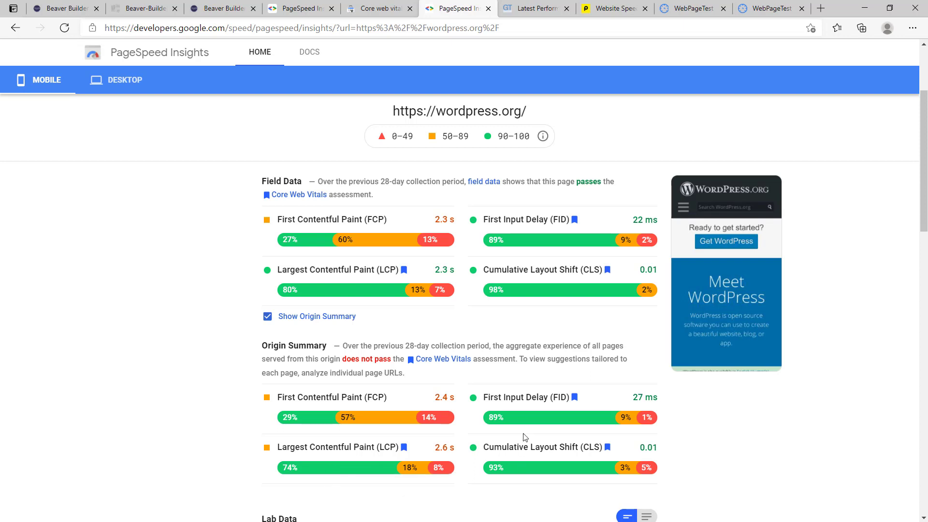
{"action": "mouse_move", "coordinate": [290, 469]}
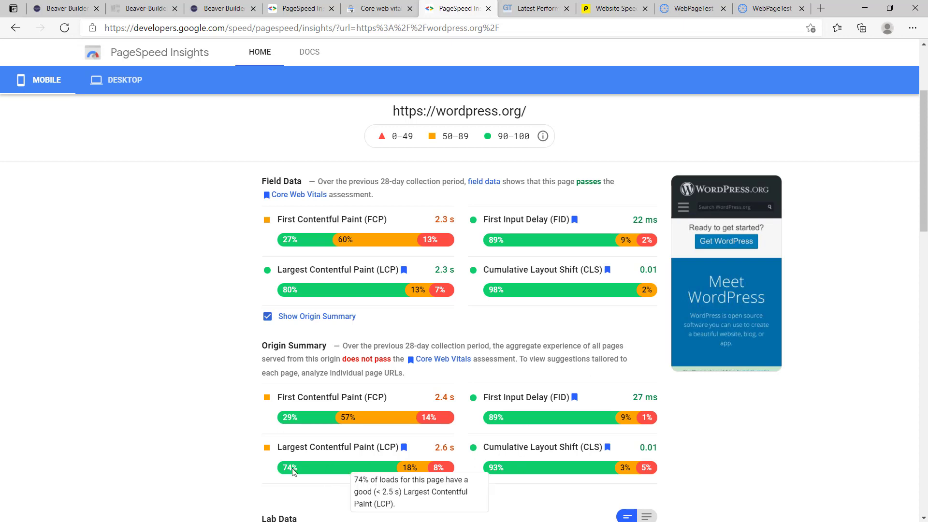
{"action": "mouse_move", "coordinate": [395, 299]}
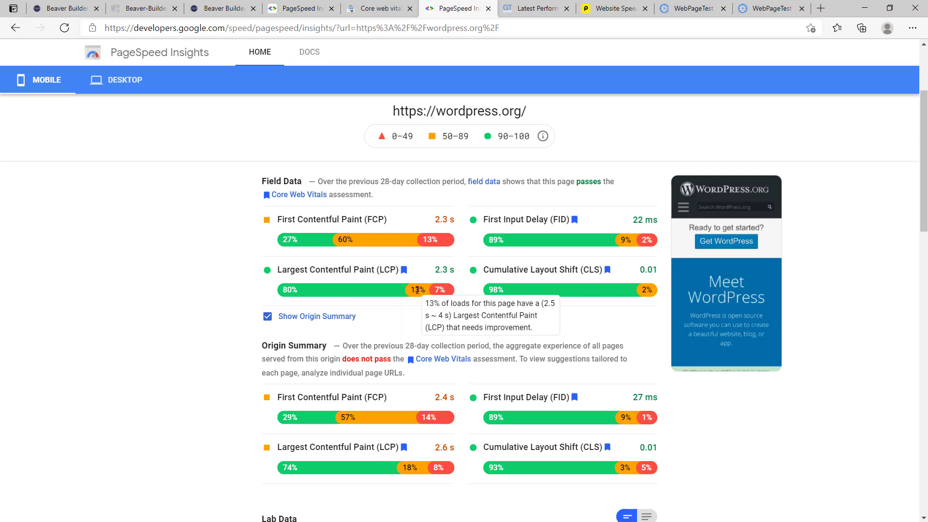
{"action": "mouse_move", "coordinate": [374, 284]}
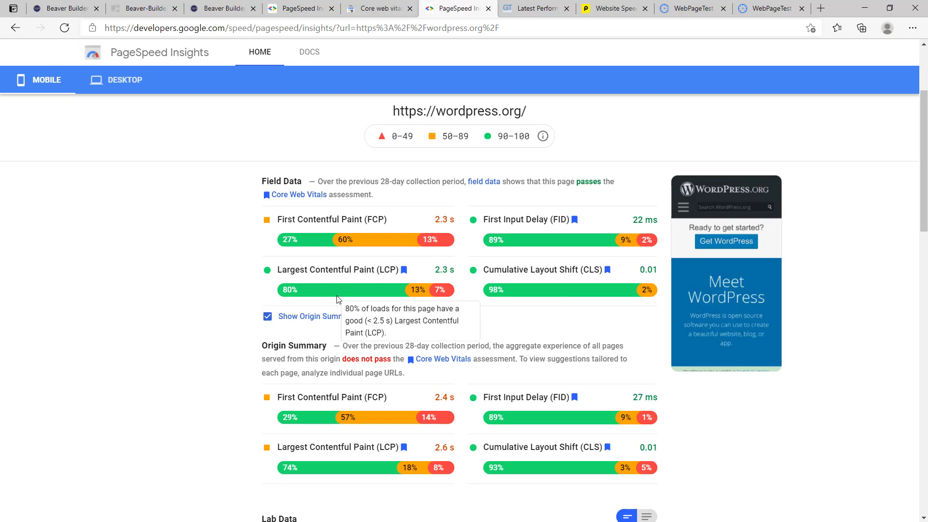
{"action": "mouse_move", "coordinate": [444, 284]}
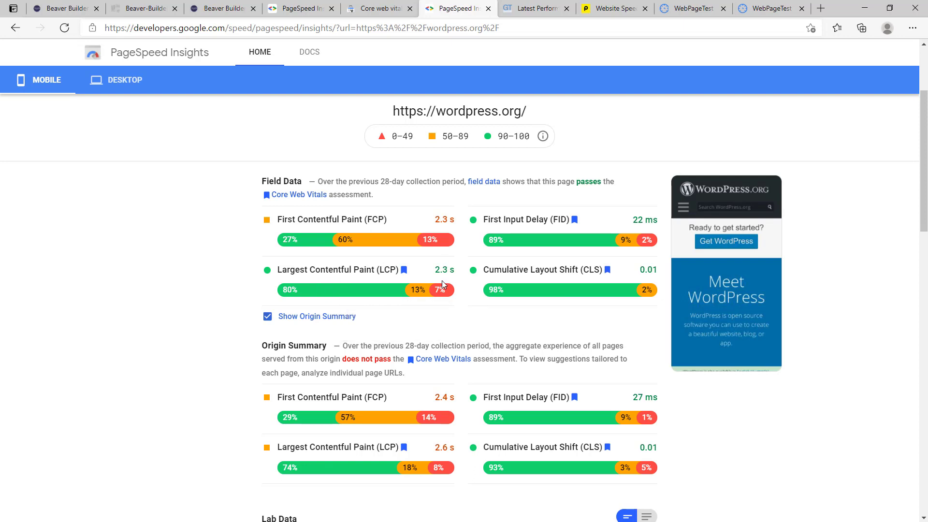
{"action": "mouse_move", "coordinate": [379, 316]}
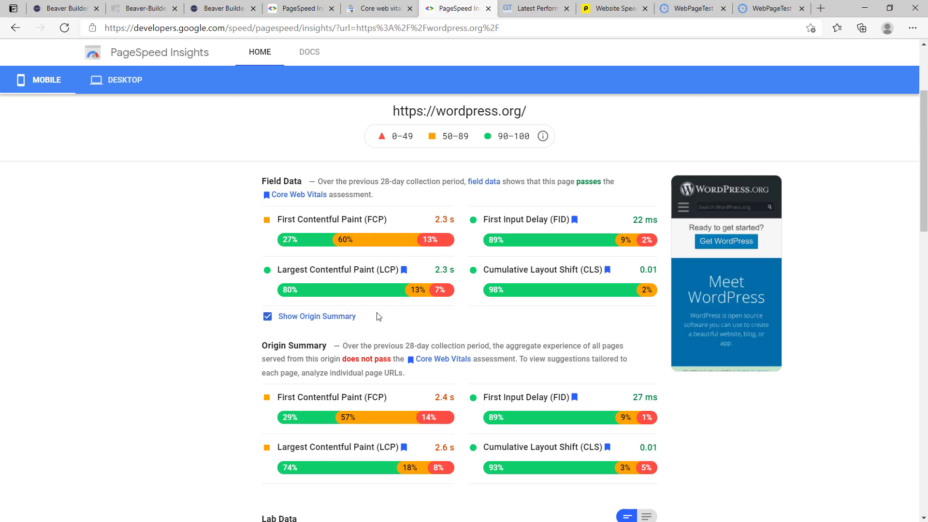
{"action": "mouse_move", "coordinate": [342, 285]}
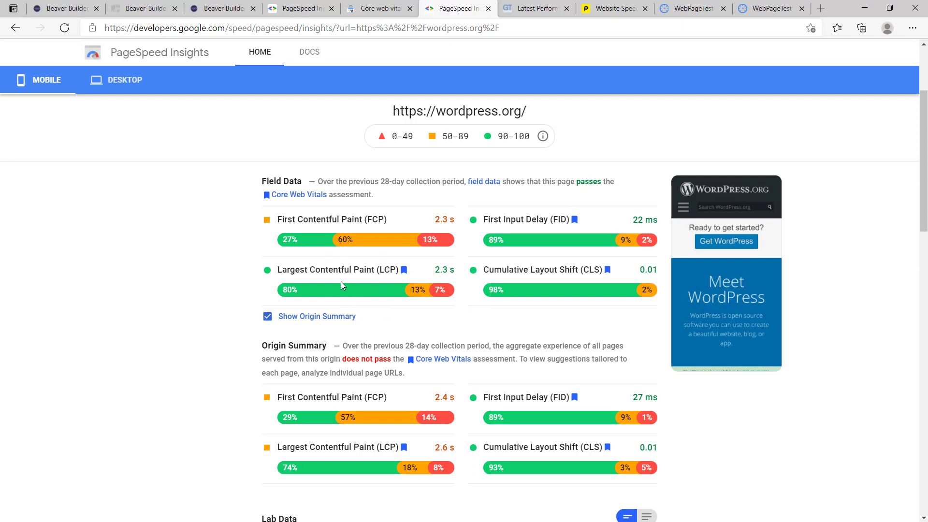
{"action": "mouse_move", "coordinate": [262, 292]}
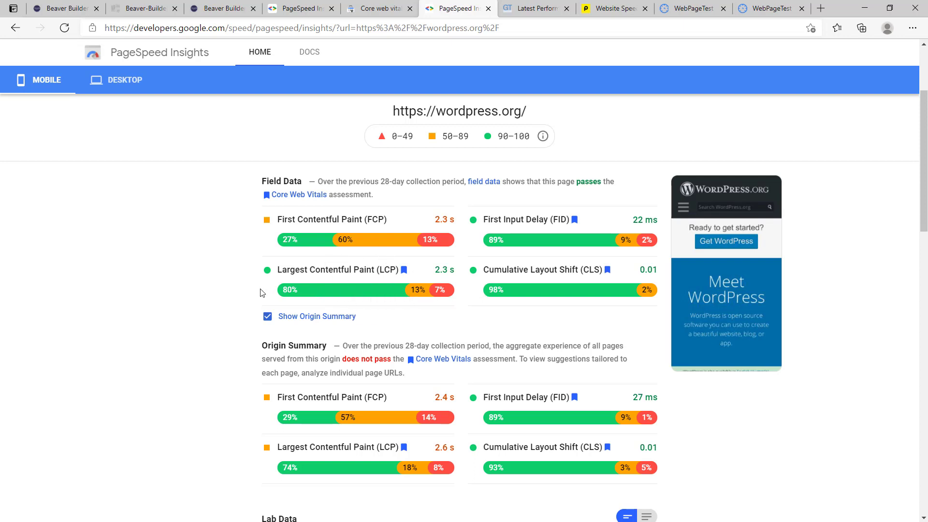
{"action": "mouse_move", "coordinate": [253, 295]}
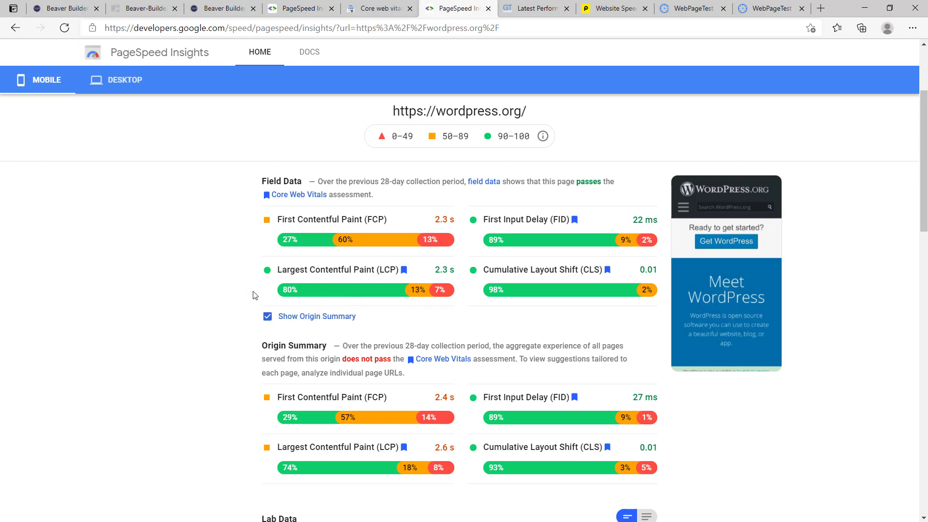
{"action": "mouse_move", "coordinate": [255, 297]}
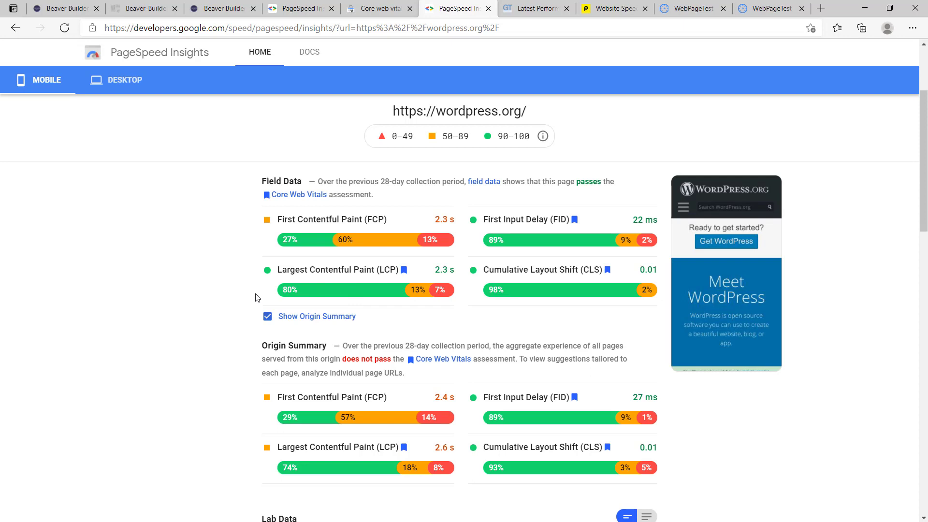
{"action": "mouse_move", "coordinate": [227, 298]}
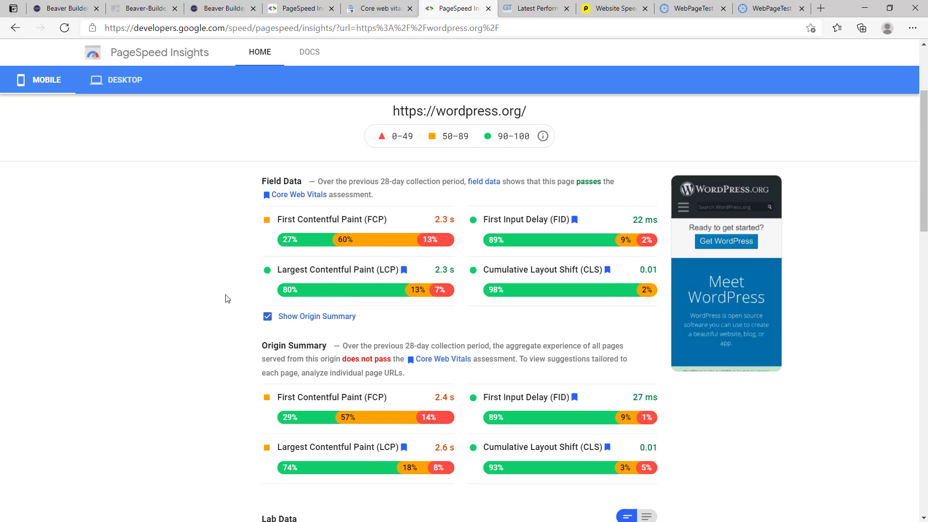
{"action": "mouse_move", "coordinate": [268, 295]}
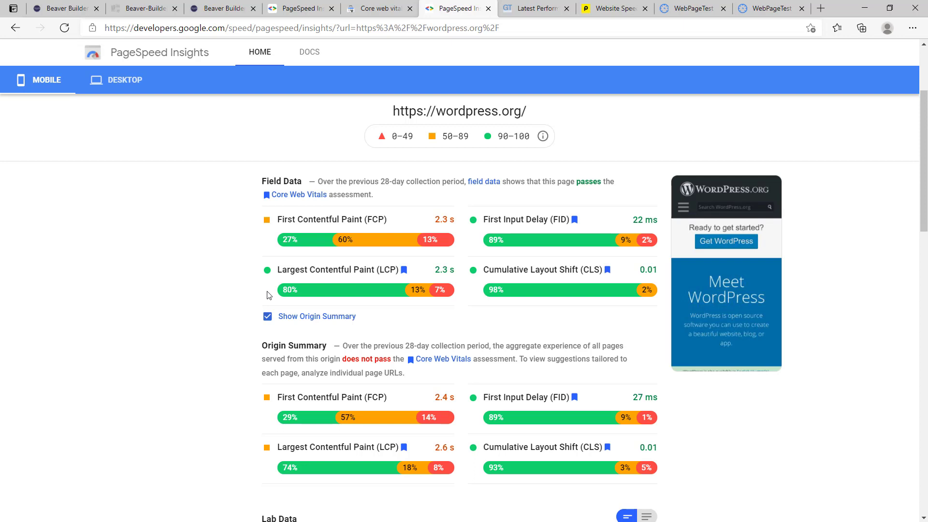
{"action": "mouse_move", "coordinate": [305, 290]}
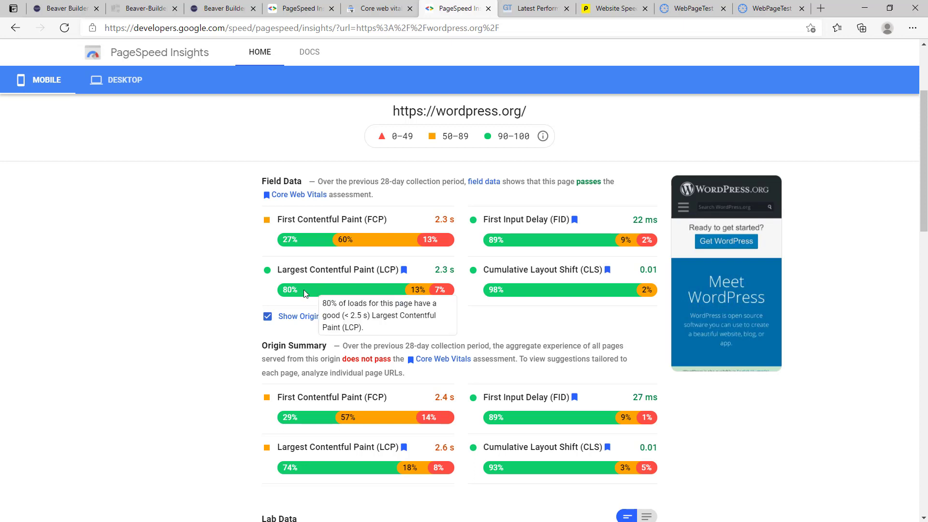
{"action": "mouse_move", "coordinate": [405, 201]}
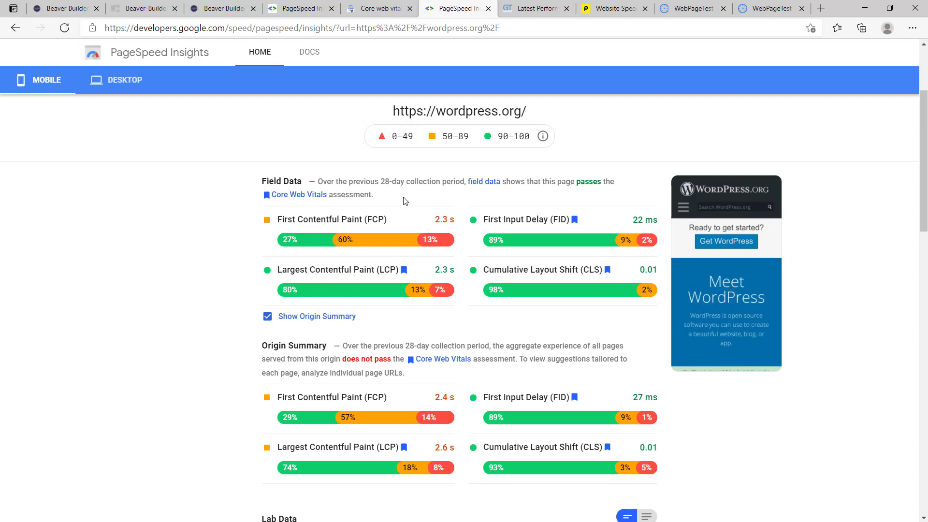
{"action": "mouse_move", "coordinate": [416, 193]}
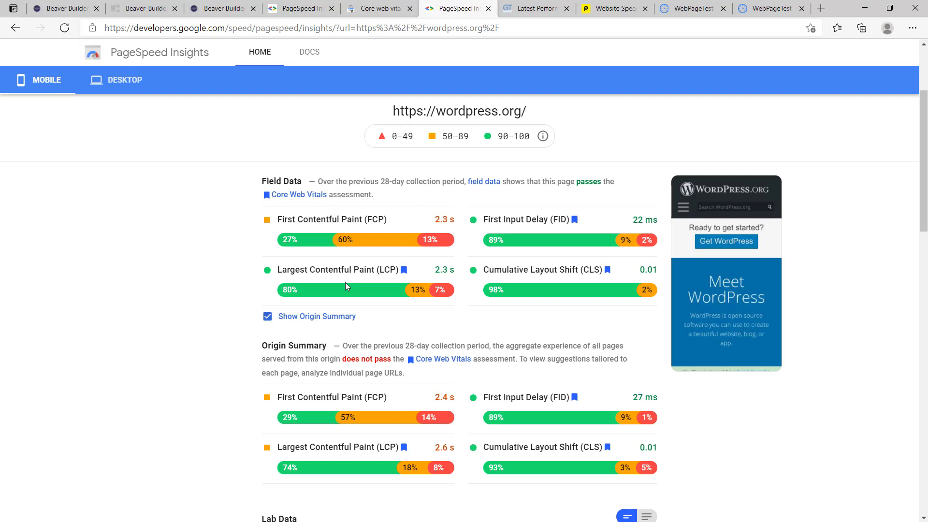
{"action": "mouse_move", "coordinate": [225, 290]}
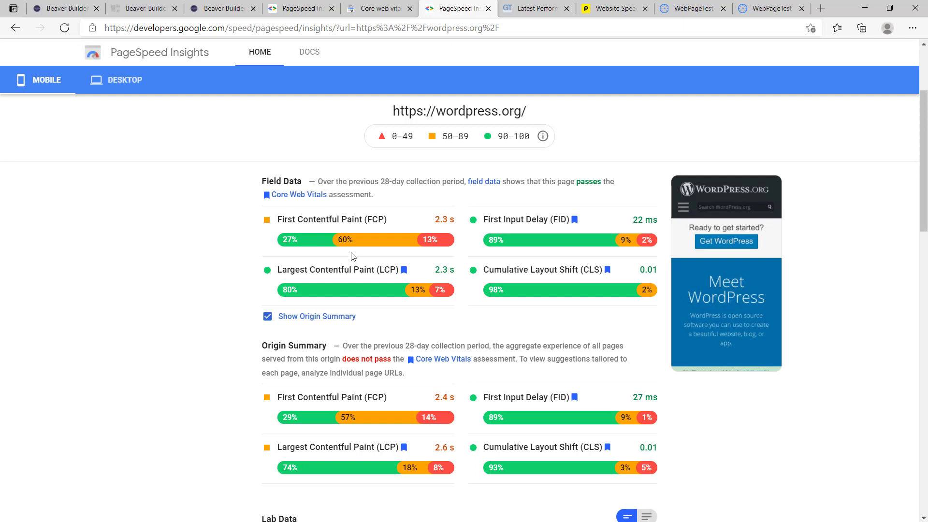
{"action": "mouse_move", "coordinate": [388, 290]}
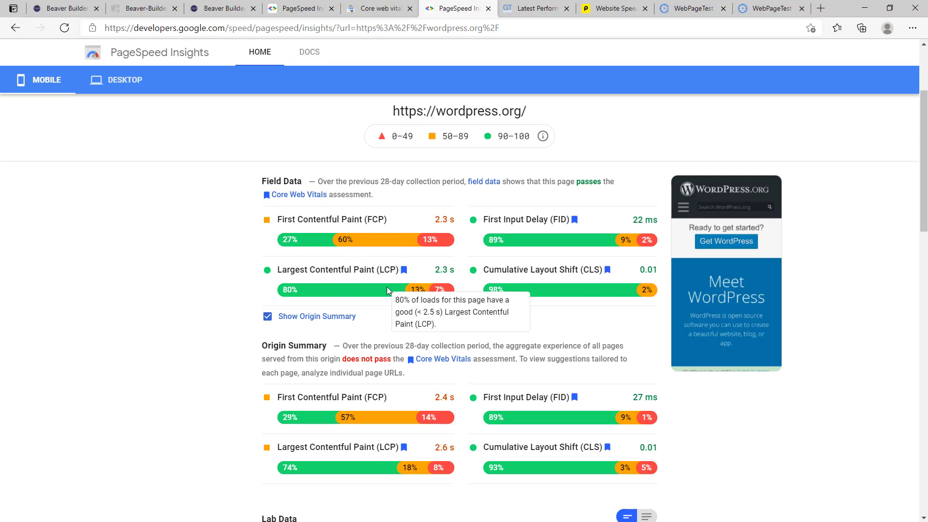
{"action": "mouse_move", "coordinate": [386, 300]}
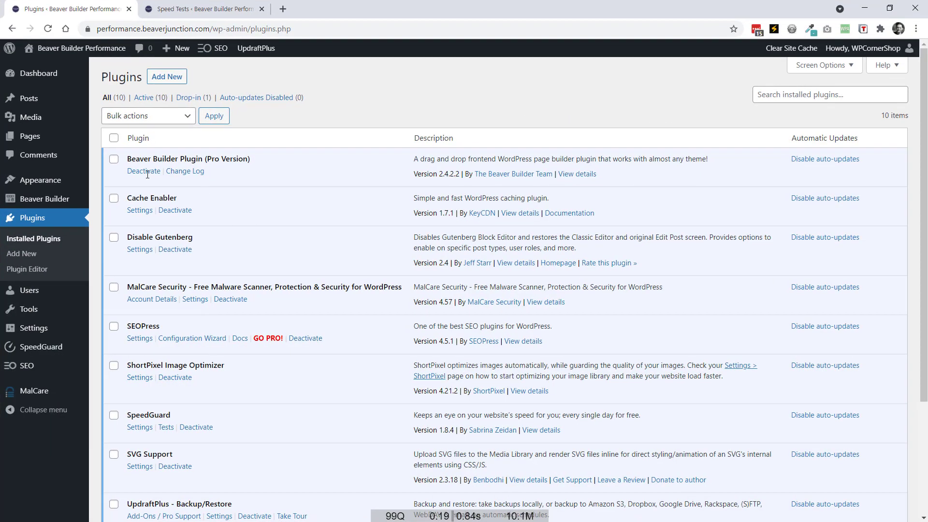
Step: Show SpeedGuard's 1.7 s average load time and LCP results for the eight demo URLs
{"action": "left_click", "coordinate": [201, 8]}
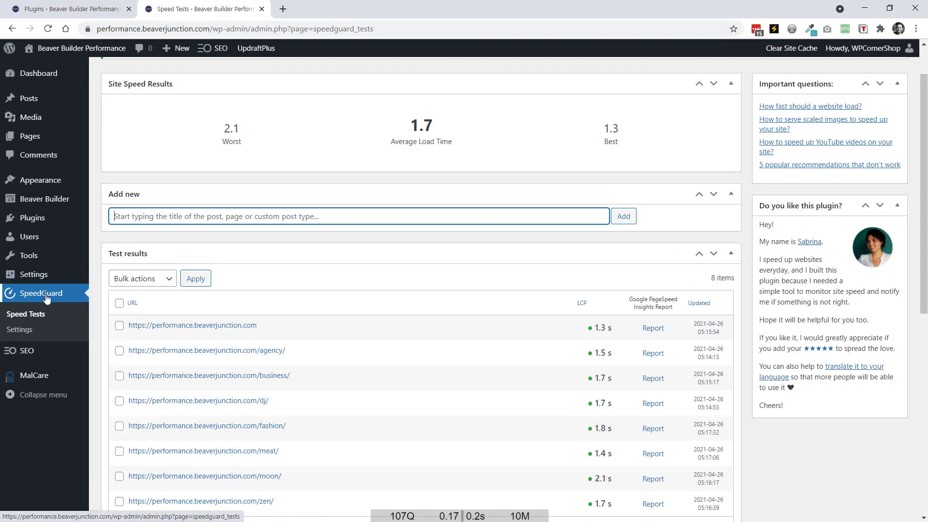
{"action": "scroll", "scroll_direction": "down", "scroll_amount": 3}
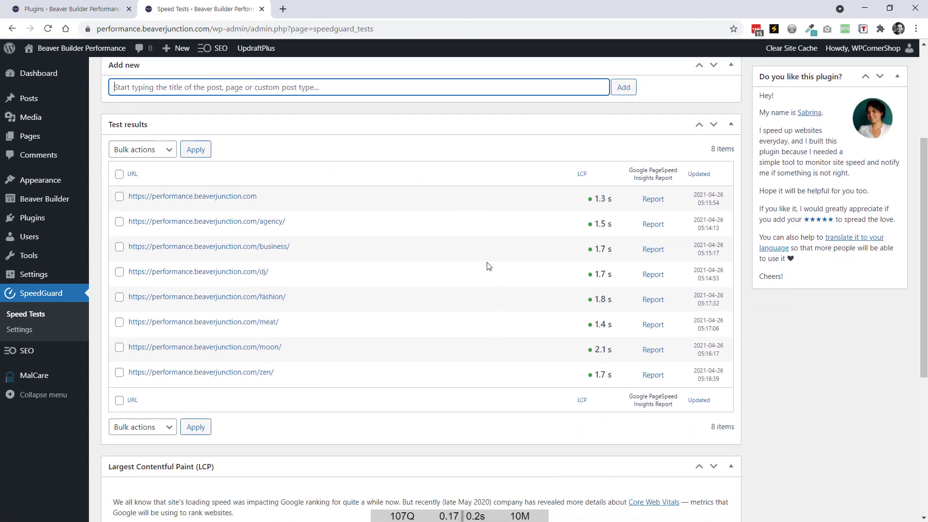
{"action": "scroll", "scroll_direction": "down", "scroll_amount": 3}
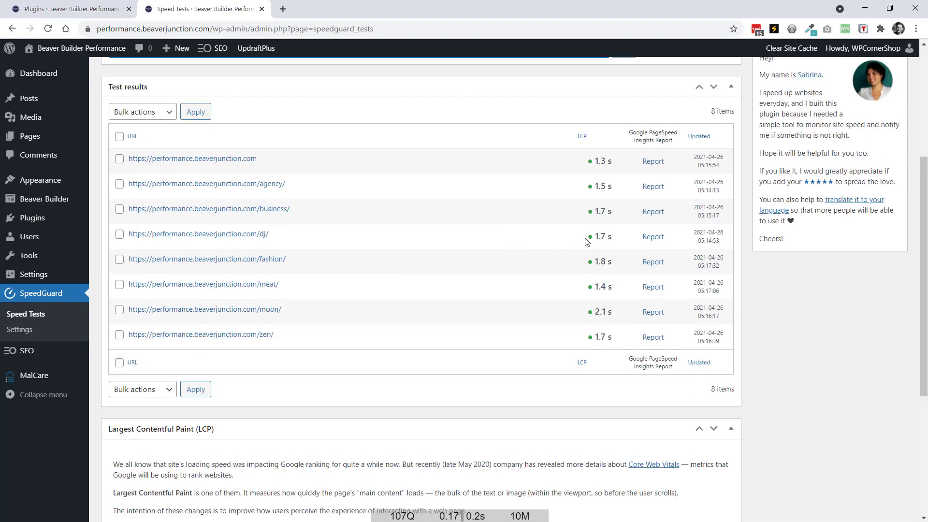
{"action": "mouse_move", "coordinate": [402, 208]}
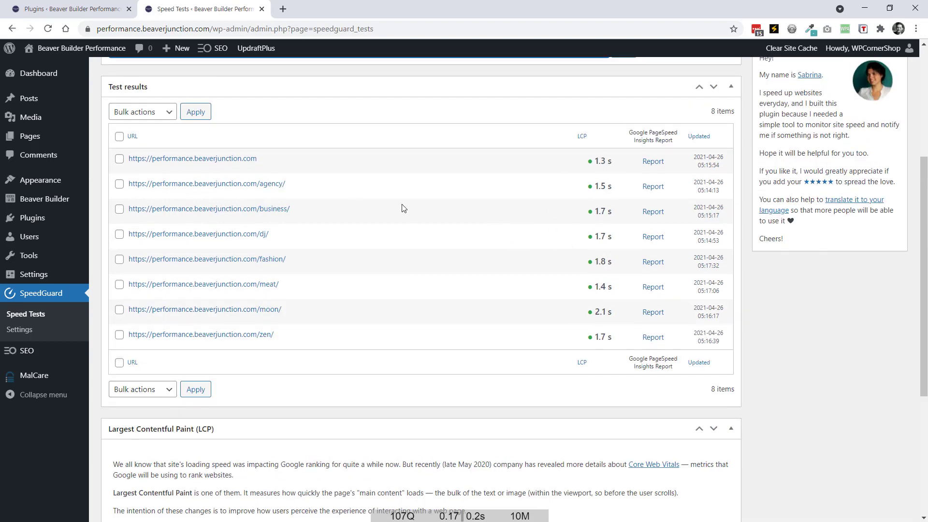
{"action": "mouse_move", "coordinate": [465, 196]}
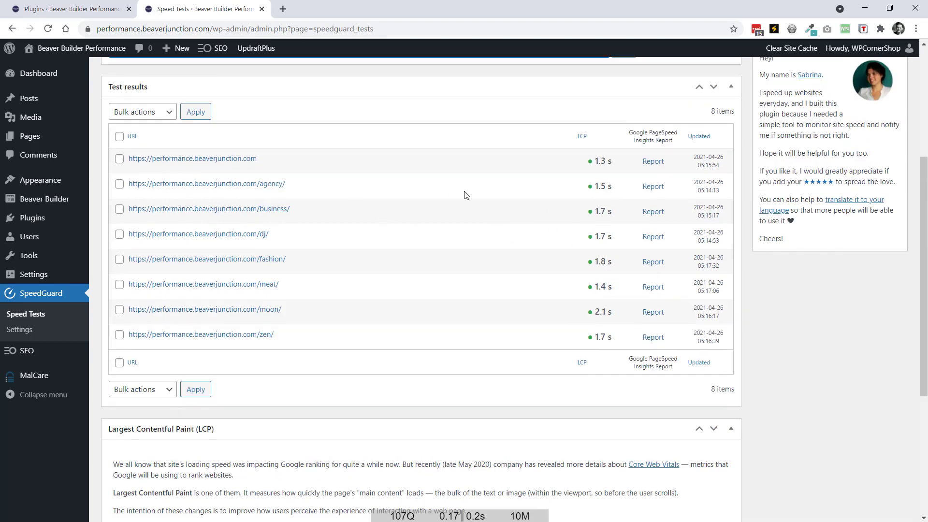
{"action": "mouse_move", "coordinate": [599, 240]}
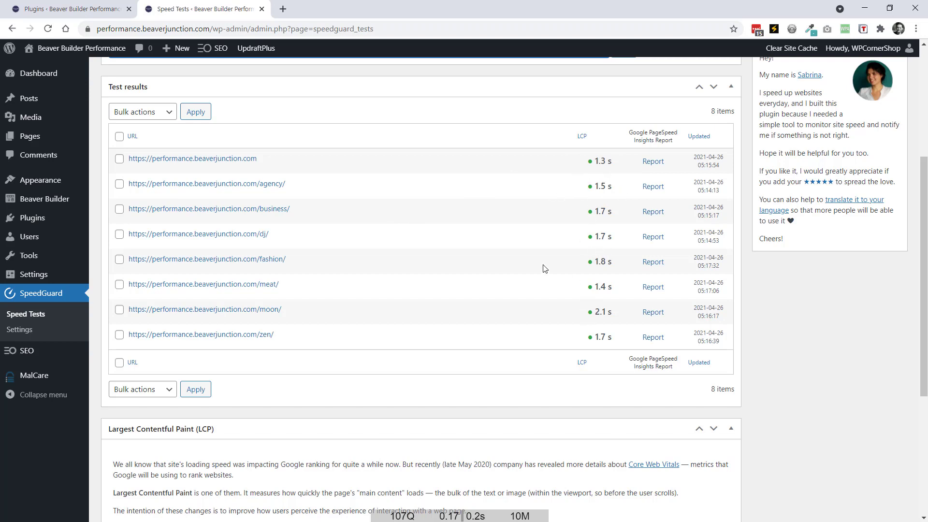
{"action": "mouse_move", "coordinate": [535, 279]}
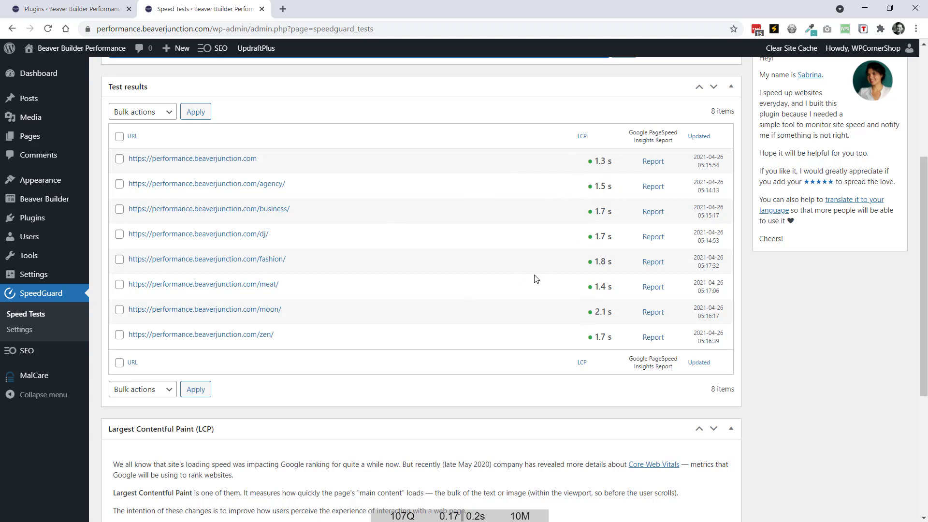
{"action": "mouse_move", "coordinate": [484, 279]}
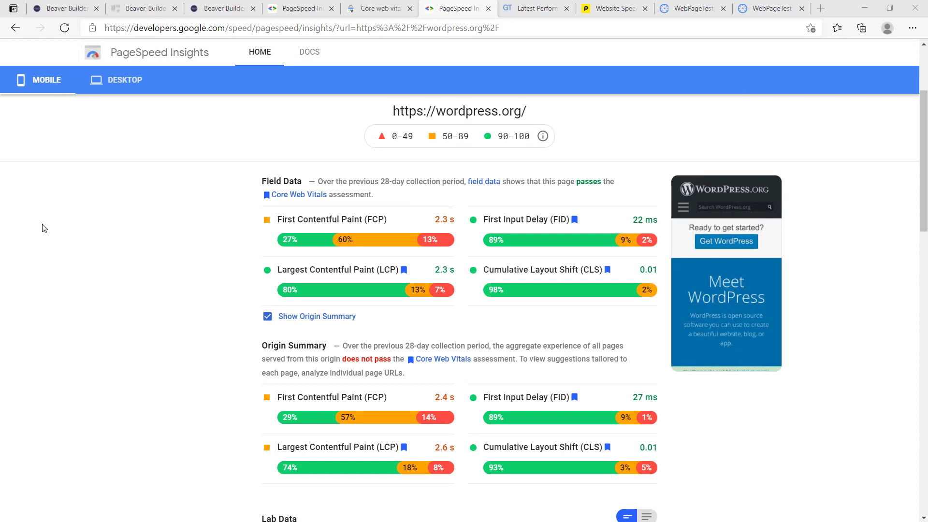
{"action": "mouse_move", "coordinate": [203, 255]}
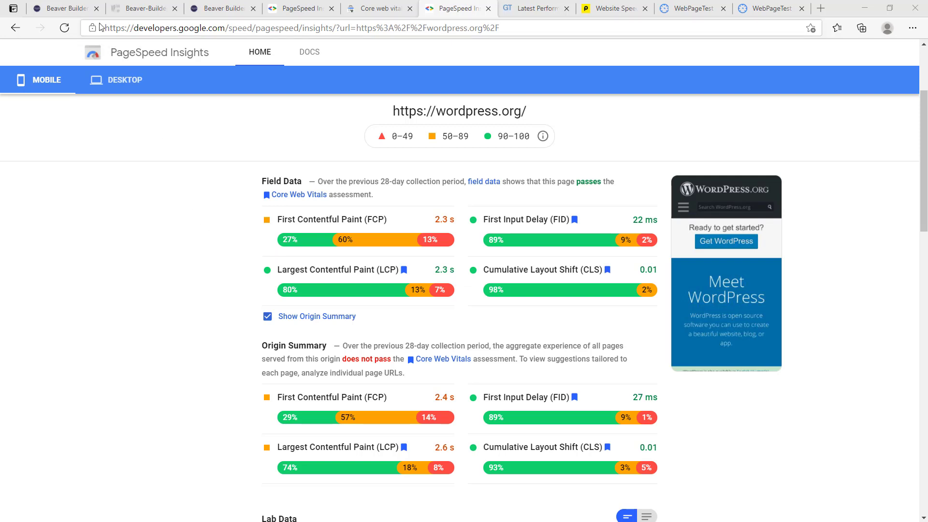
Step: Return to the BB Performance home page and reach its GT Metrix, Pingdom and WebPageTest link groups
{"action": "left_click", "coordinate": [59, 8]}
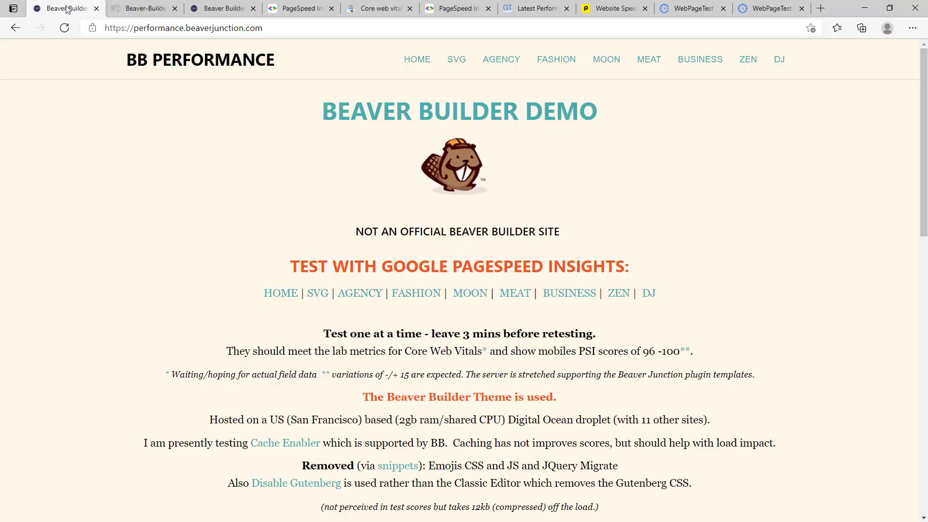
{"action": "scroll", "scroll_direction": "down", "scroll_amount": 3}
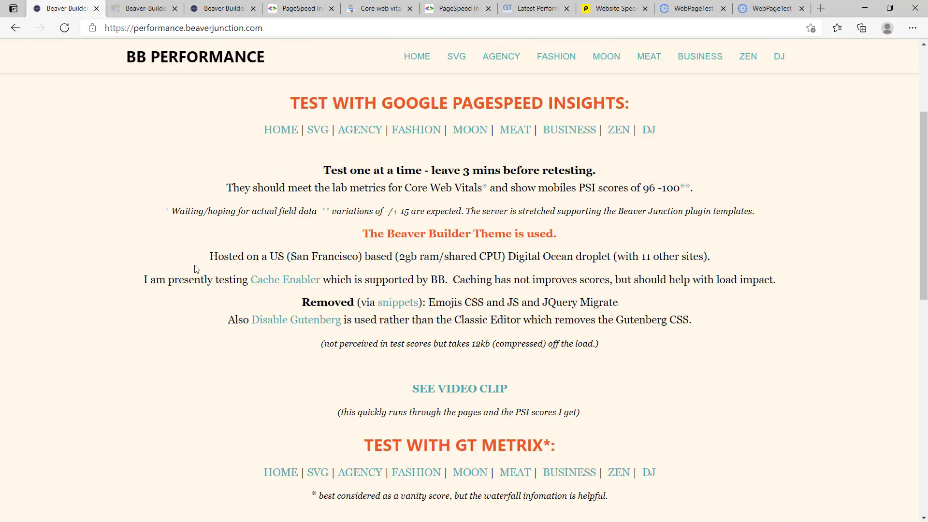
{"action": "scroll", "scroll_direction": "down", "scroll_amount": 3}
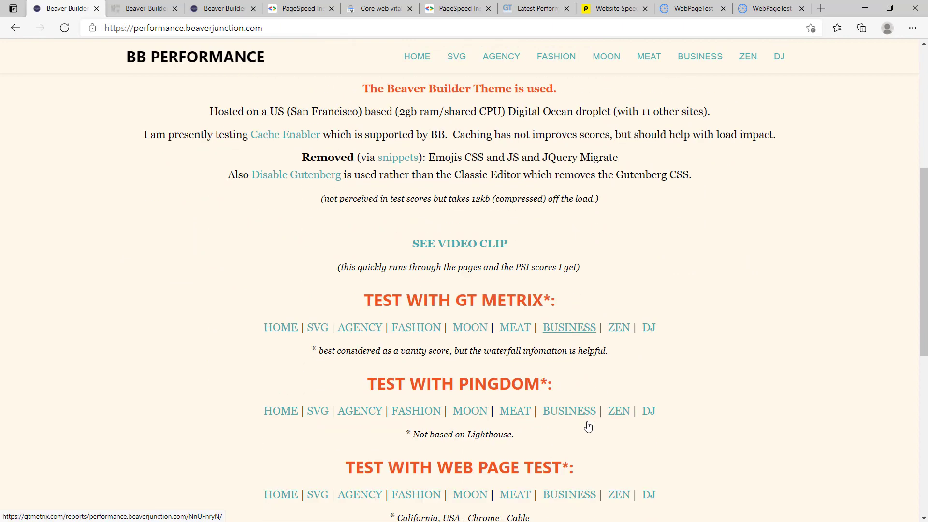
{"action": "scroll", "scroll_direction": "down", "scroll_amount": 3}
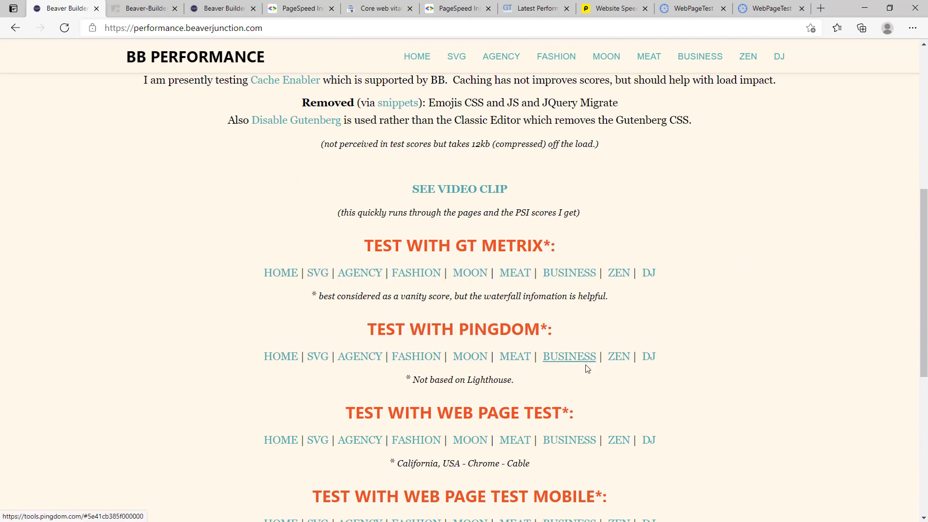
{"action": "mouse_move", "coordinate": [603, 382]}
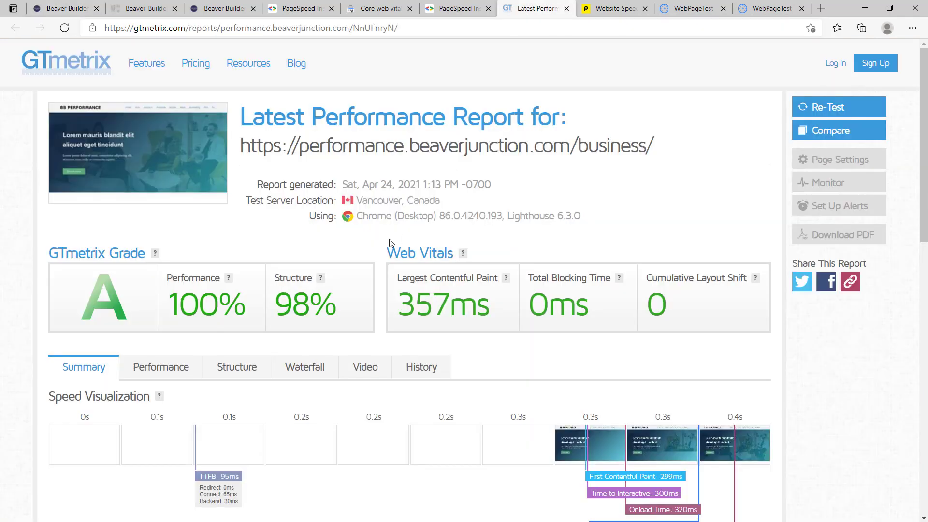
{"action": "mouse_move", "coordinate": [352, 306]}
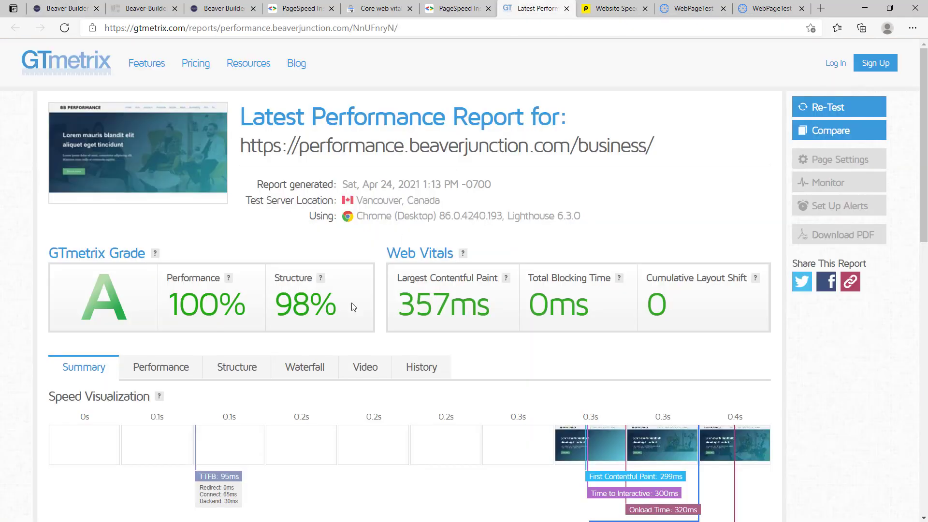
{"action": "mouse_move", "coordinate": [432, 309]}
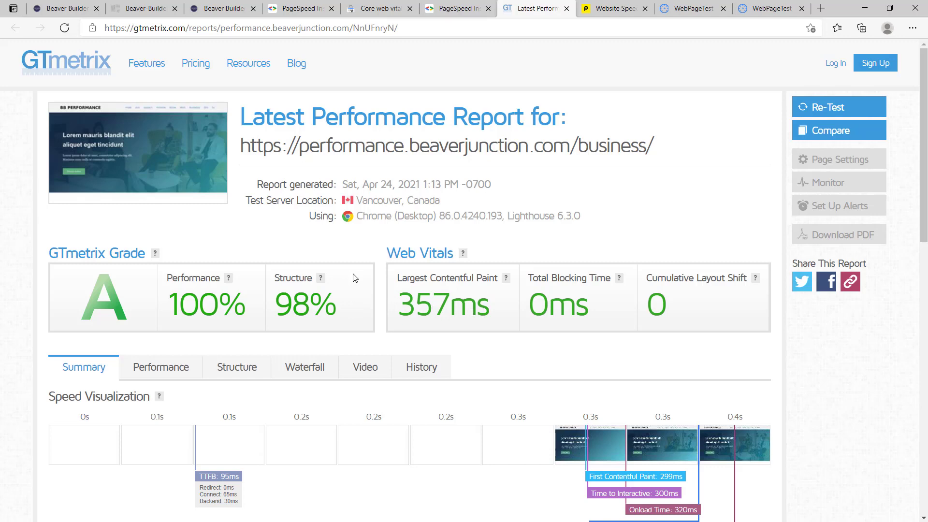
{"action": "mouse_move", "coordinate": [210, 303]}
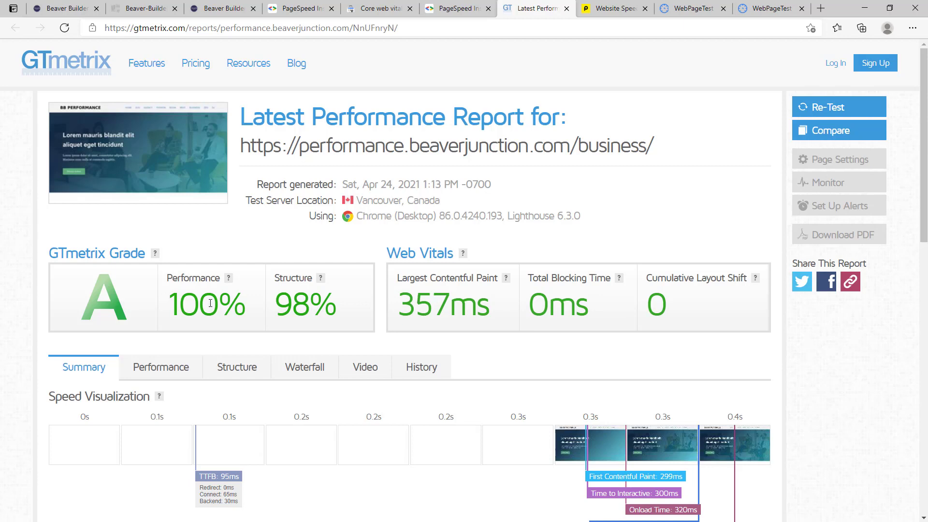
{"action": "mouse_move", "coordinate": [411, 306]}
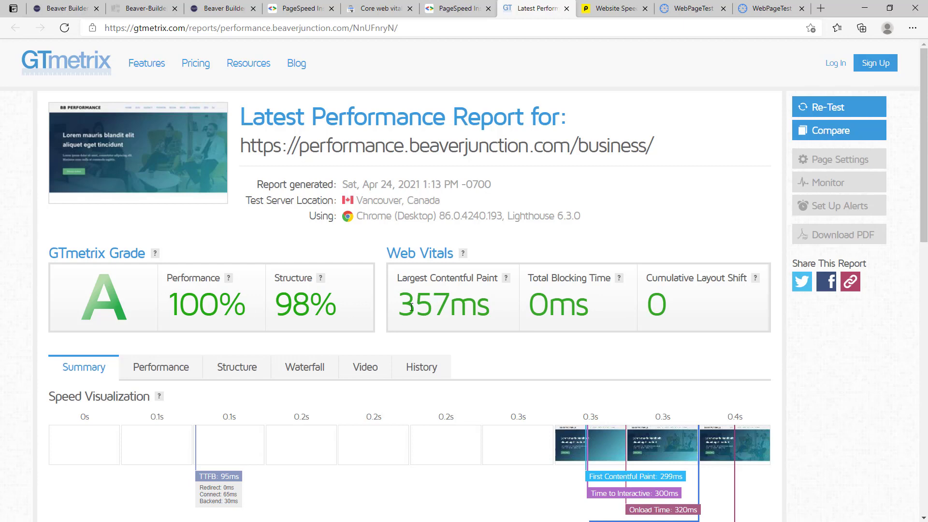
{"action": "mouse_move", "coordinate": [373, 319]}
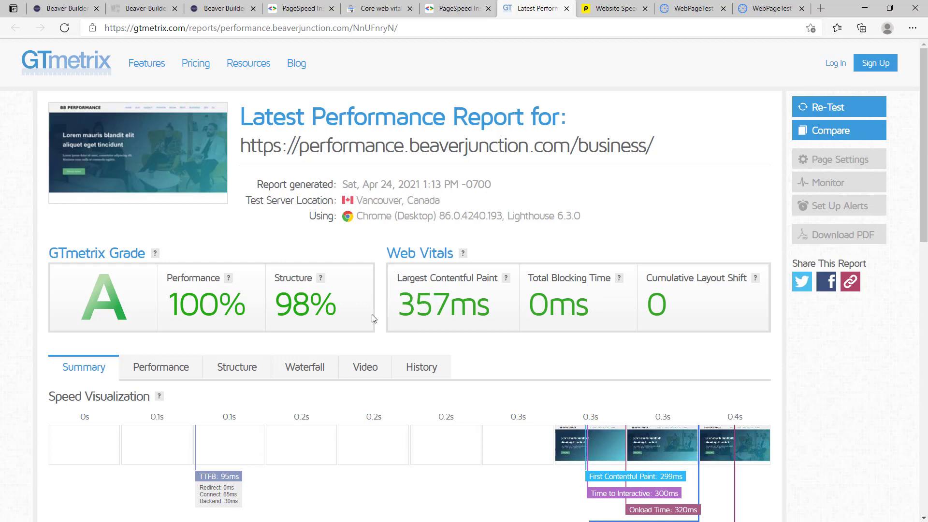
{"action": "mouse_move", "coordinate": [429, 329]}
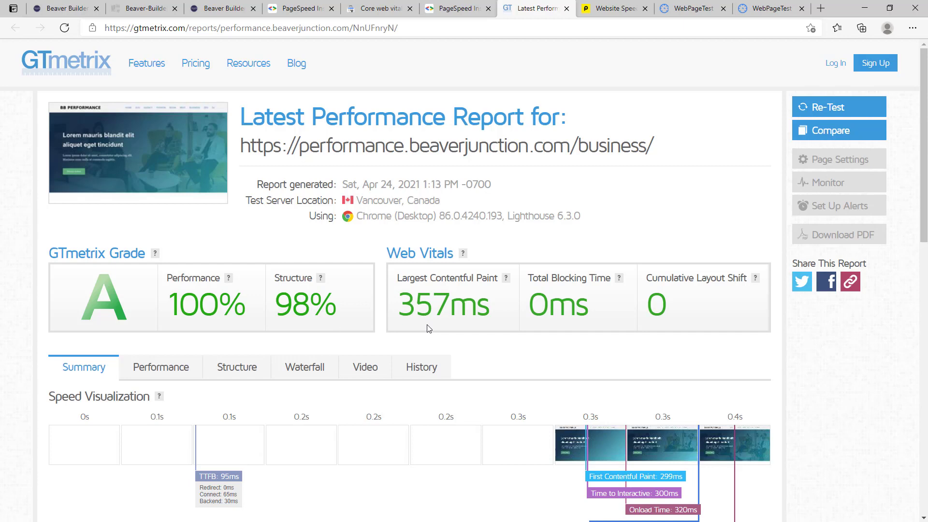
{"action": "mouse_move", "coordinate": [333, 266]}
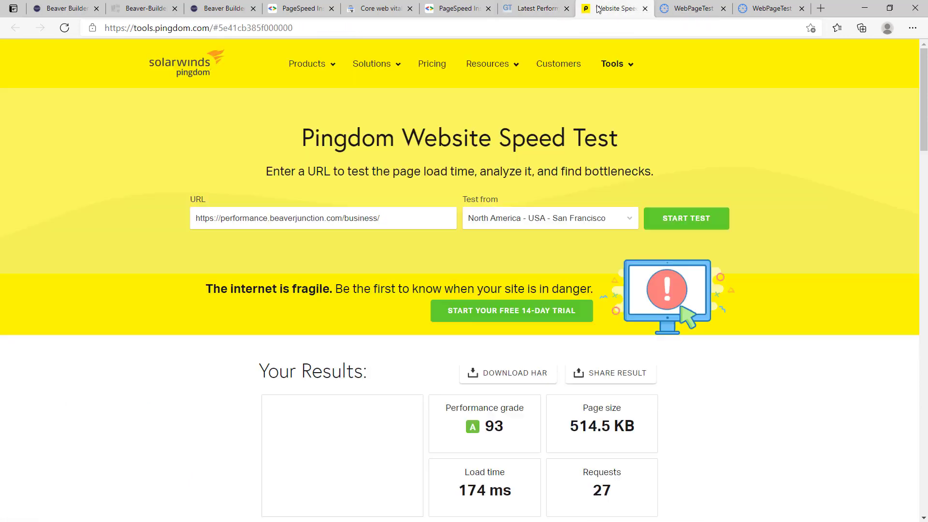
Step: Review Pingdom's Business page results: 174 ms load, 27 requests, and improvement suggestions
{"action": "scroll", "scroll_direction": "down", "scroll_amount": 3}
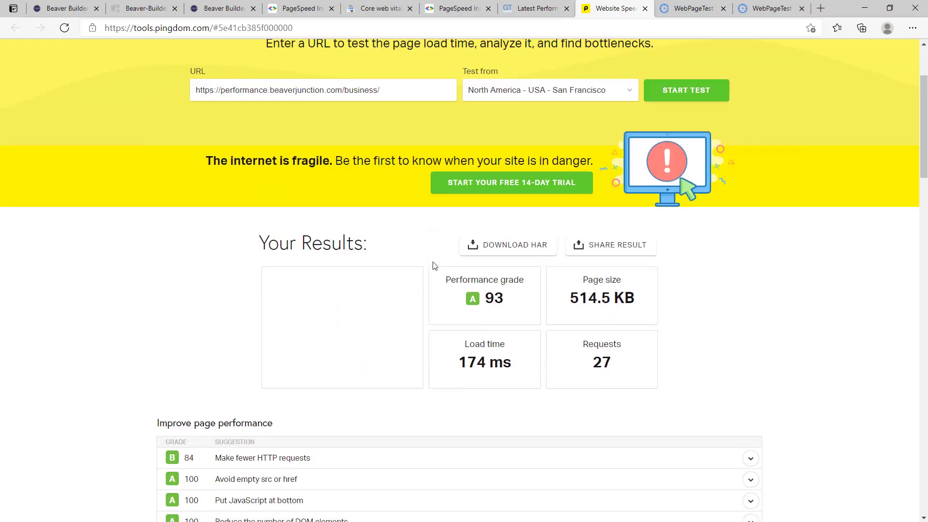
{"action": "scroll", "scroll_direction": "down", "scroll_amount": 3}
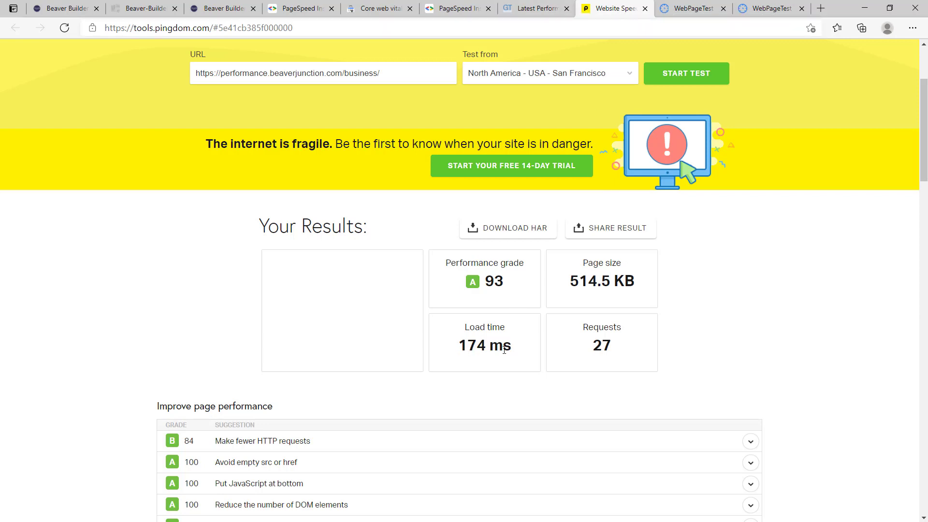
{"action": "mouse_move", "coordinate": [550, 306]}
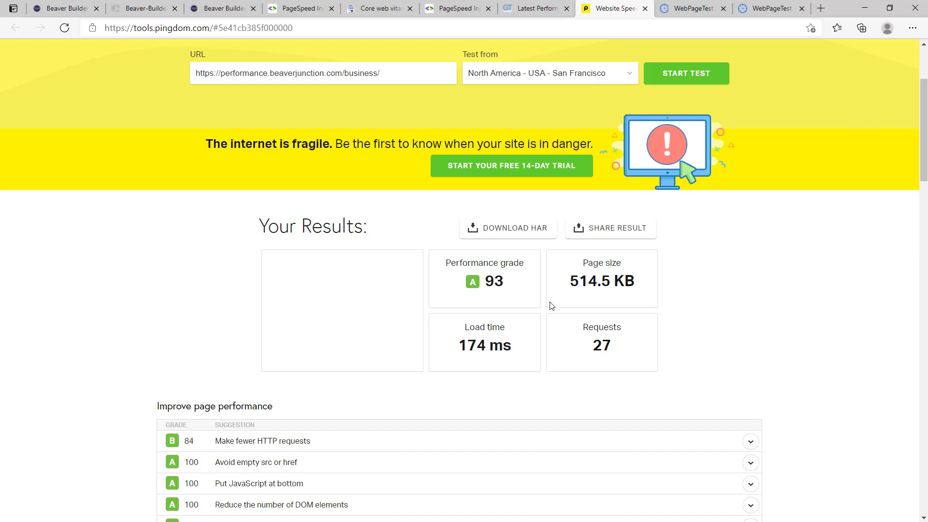
{"action": "mouse_move", "coordinate": [636, 22]}
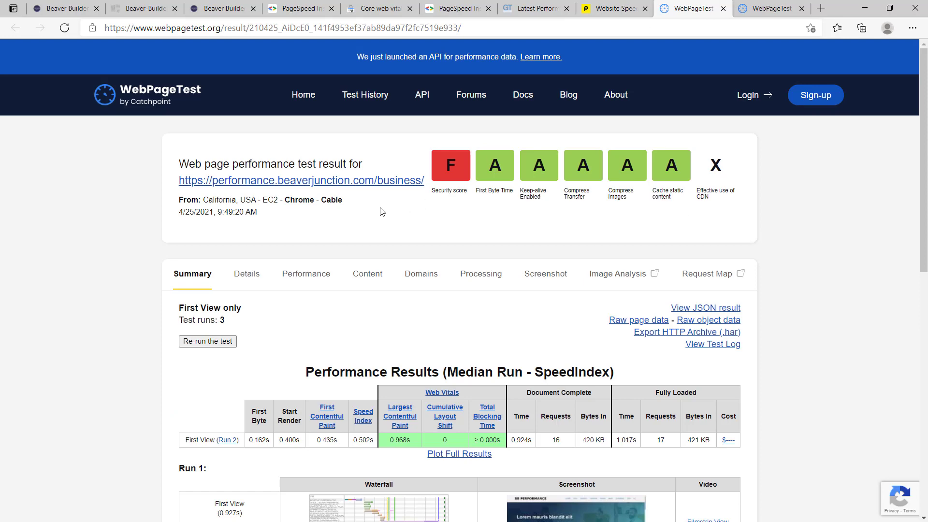
{"action": "mouse_move", "coordinate": [399, 416]}
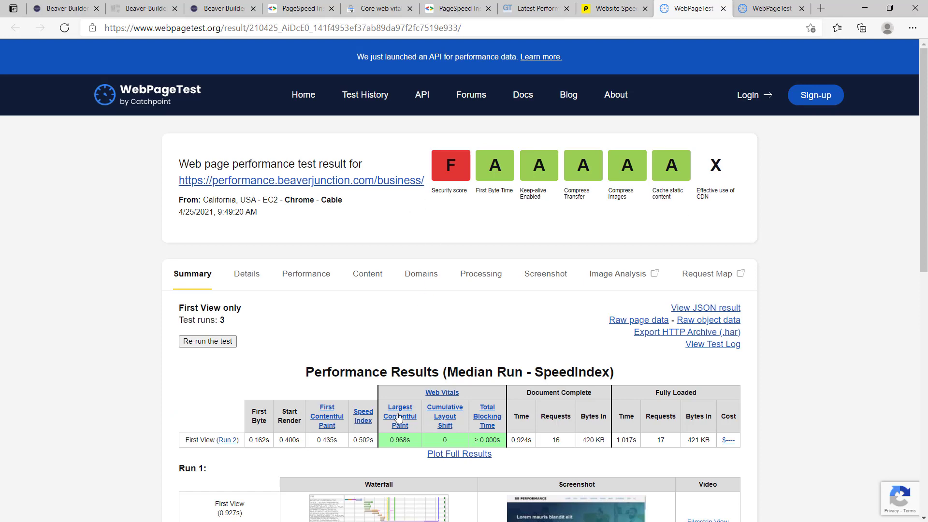
Step: Review WebPageTest's desktop Cable Business page result (LCP 0.968 s) across Runs 1–3
{"action": "scroll", "scroll_direction": "down", "scroll_amount": 3}
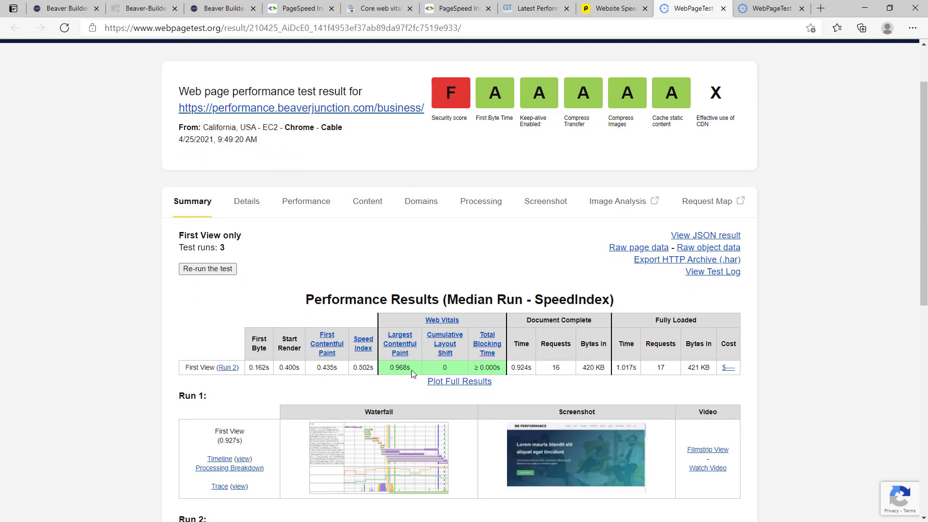
{"action": "scroll", "scroll_direction": "down", "scroll_amount": 3}
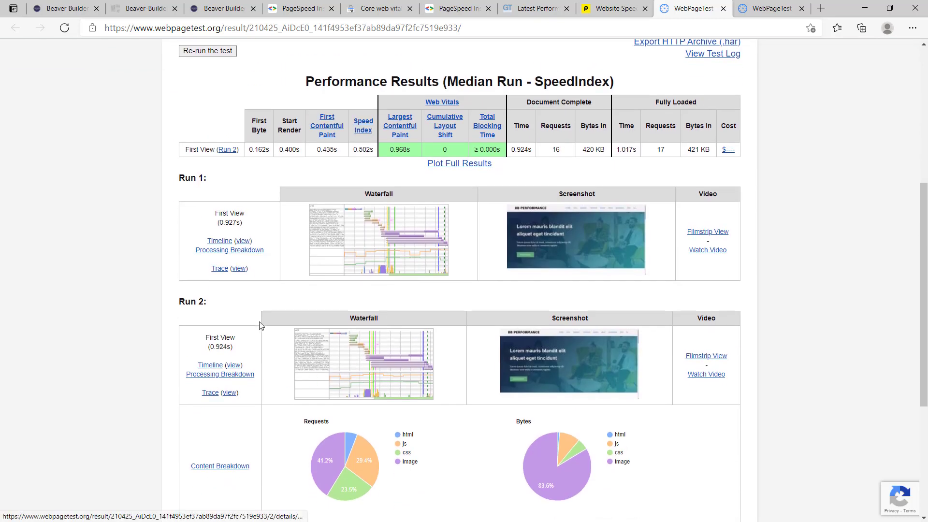
{"action": "scroll", "scroll_direction": "down", "scroll_amount": 3}
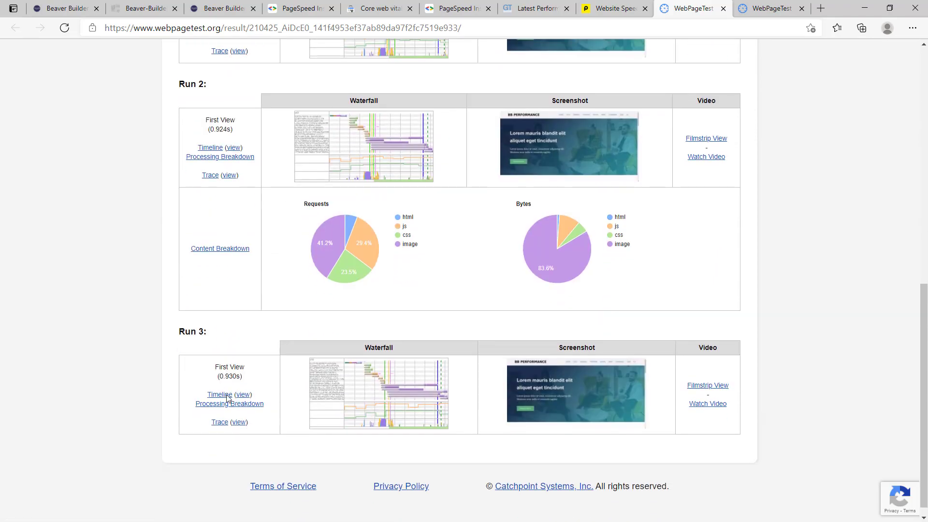
{"action": "scroll", "scroll_direction": "up", "scroll_amount": 3}
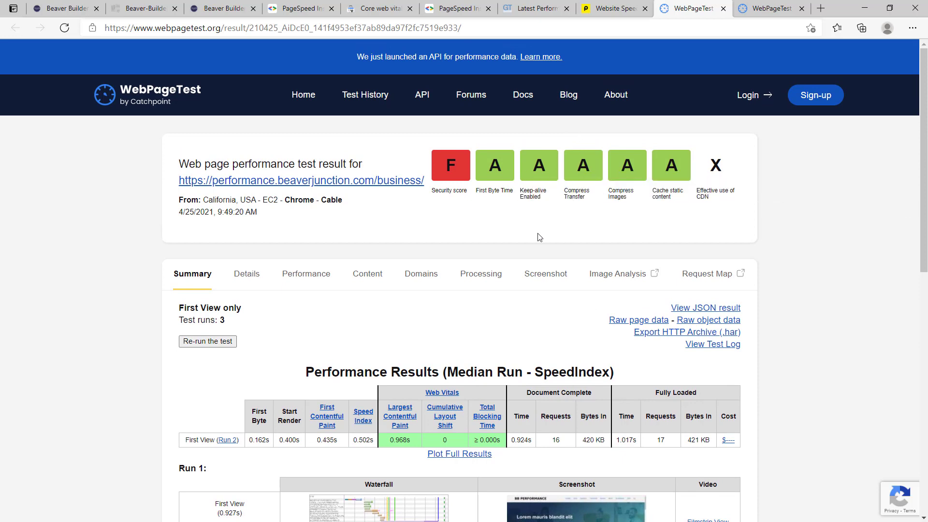
{"action": "mouse_move", "coordinate": [533, 219]}
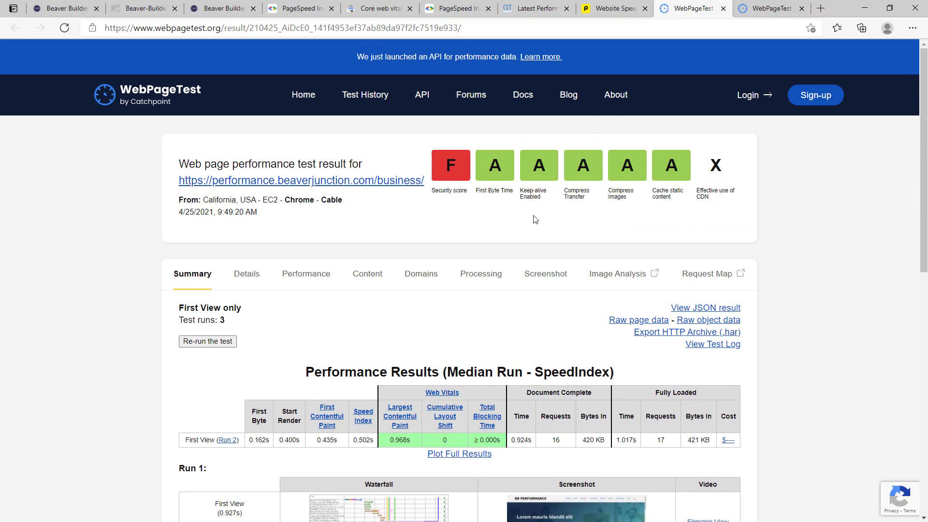
{"action": "left_click", "coordinate": [770, 8]}
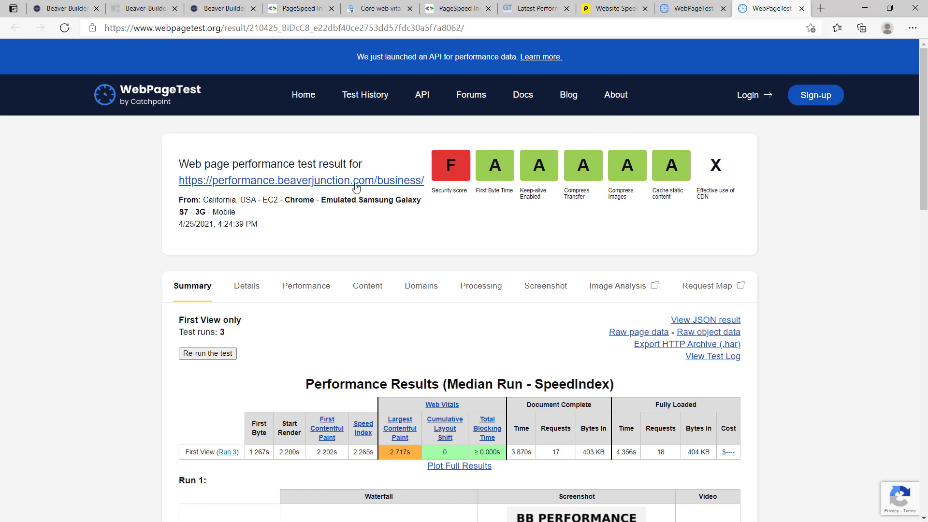
{"action": "mouse_move", "coordinate": [168, 219]}
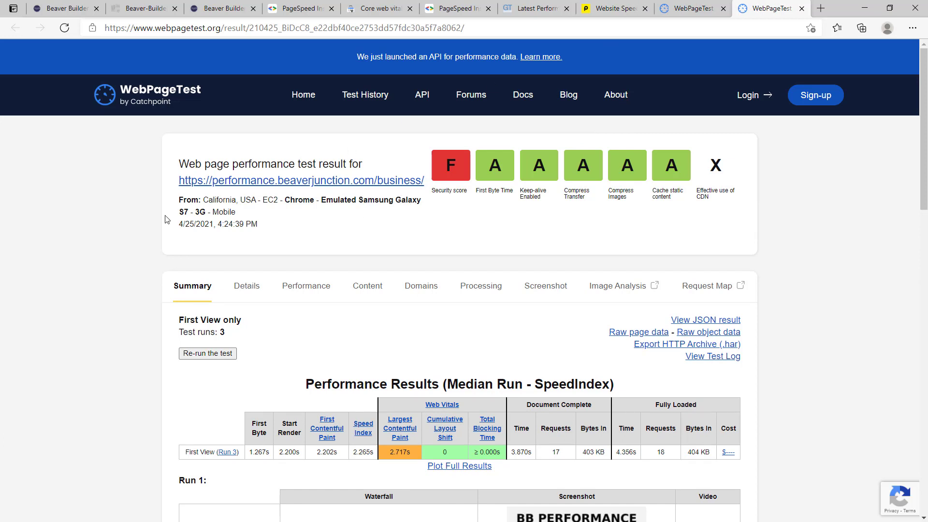
{"action": "mouse_move", "coordinate": [203, 222]}
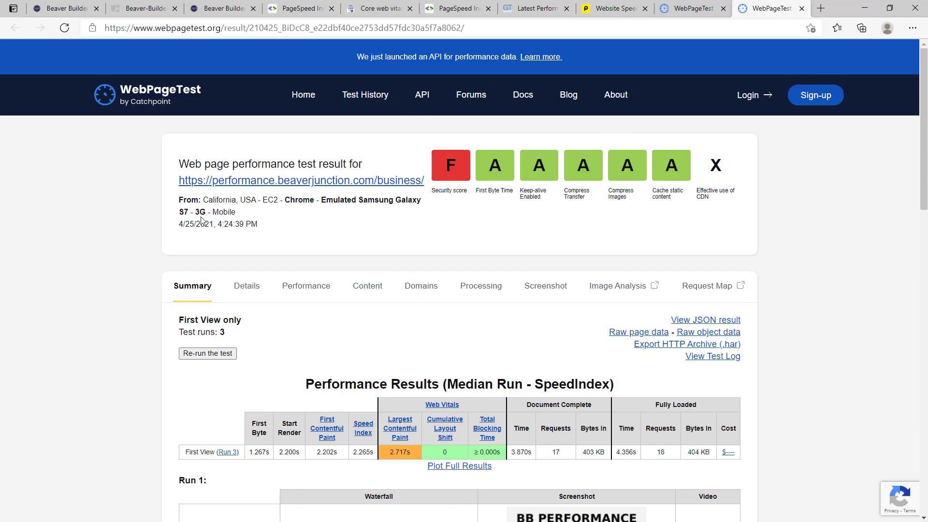
Step: Review the Galaxy S7 3G mobile result, down to the ~3.9 s Run 1 and 2 waterfalls
{"action": "scroll", "scroll_direction": "down", "scroll_amount": 3}
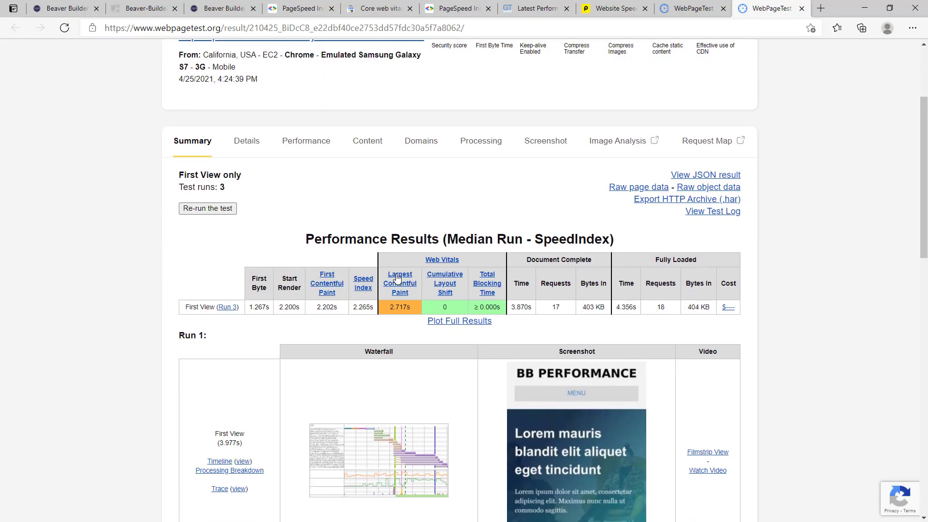
{"action": "mouse_move", "coordinate": [400, 292]}
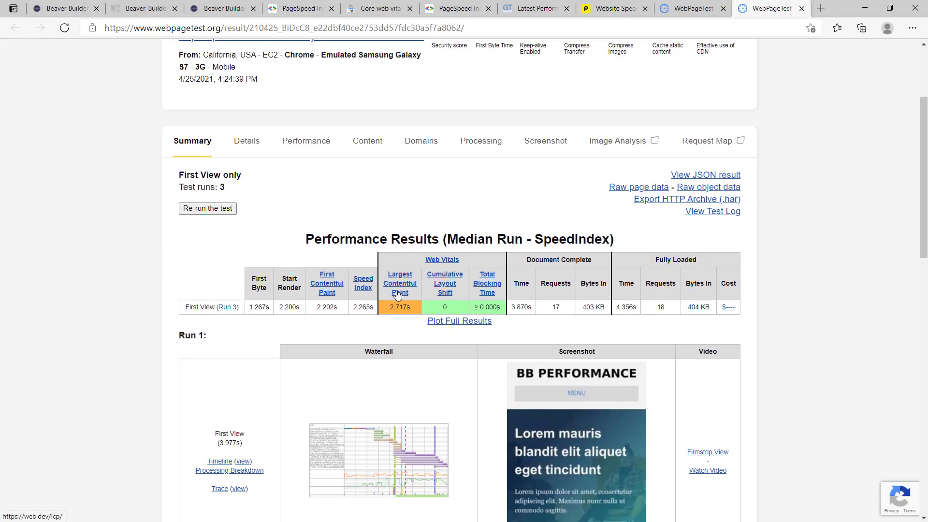
{"action": "scroll", "scroll_direction": "down", "scroll_amount": 3}
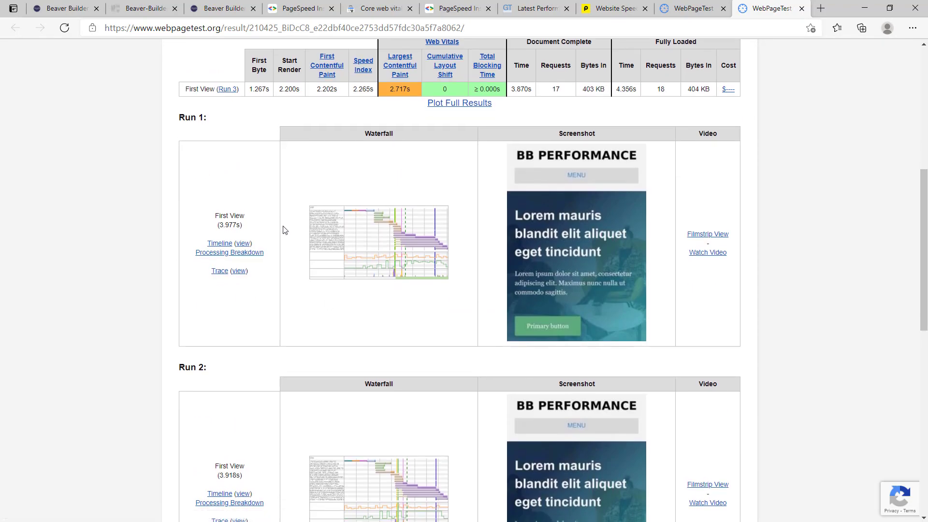
{"action": "scroll", "scroll_direction": "down", "scroll_amount": 3}
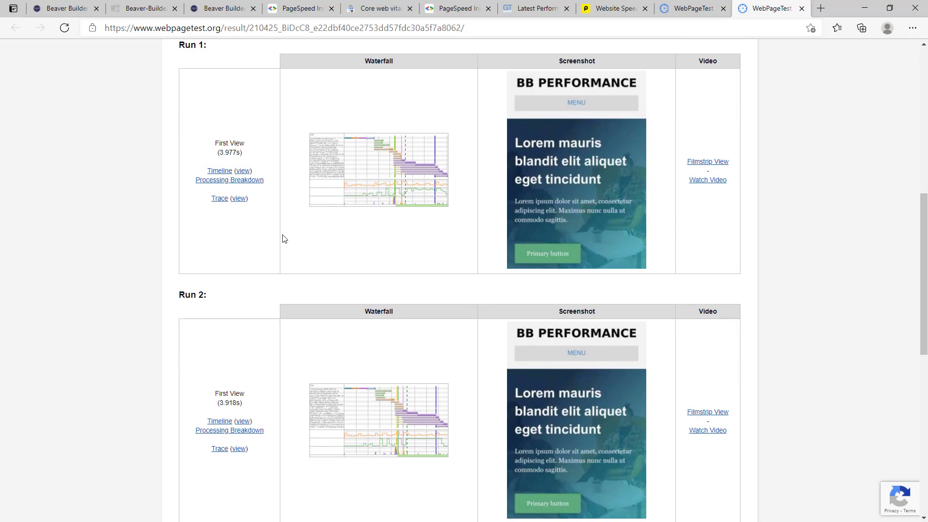
{"action": "mouse_move", "coordinate": [89, 22]}
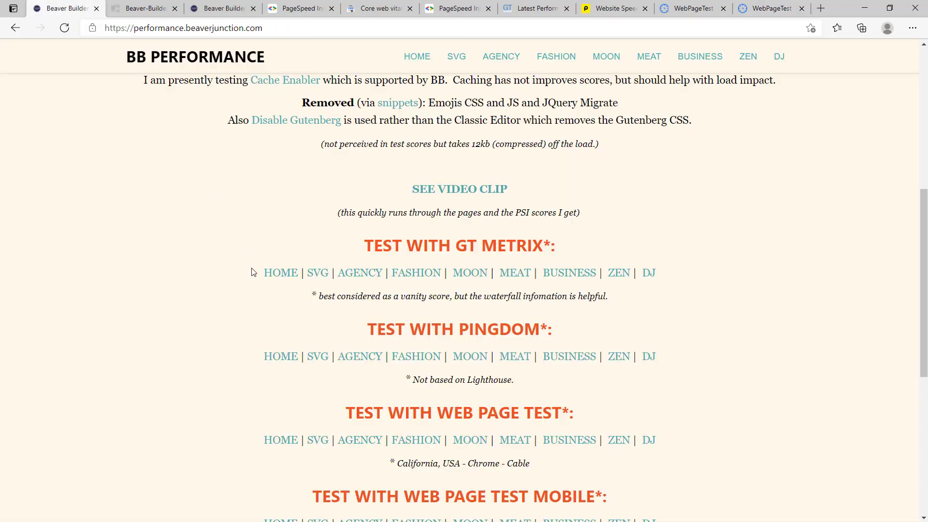
Step: Scroll the BB Performance home page up to the Google PageSpeed Insights links
{"action": "scroll", "scroll_direction": "up", "scroll_amount": 3}
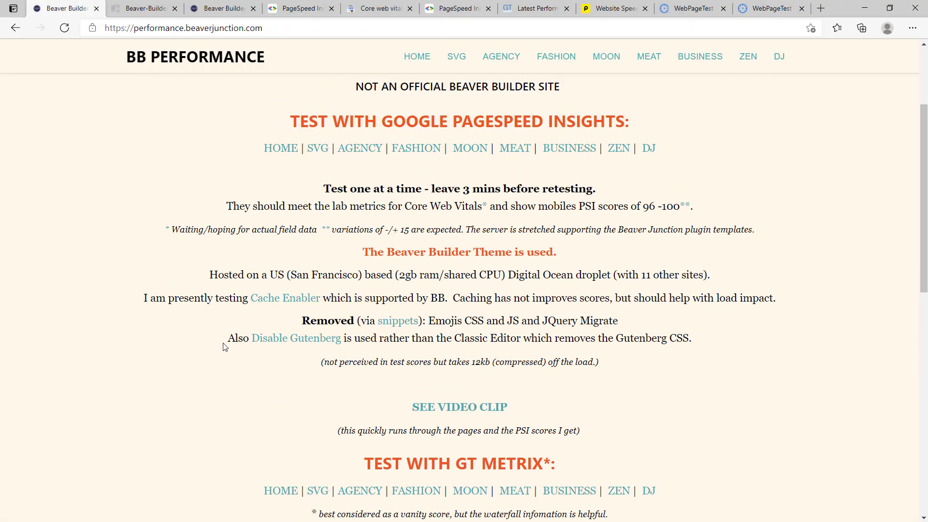